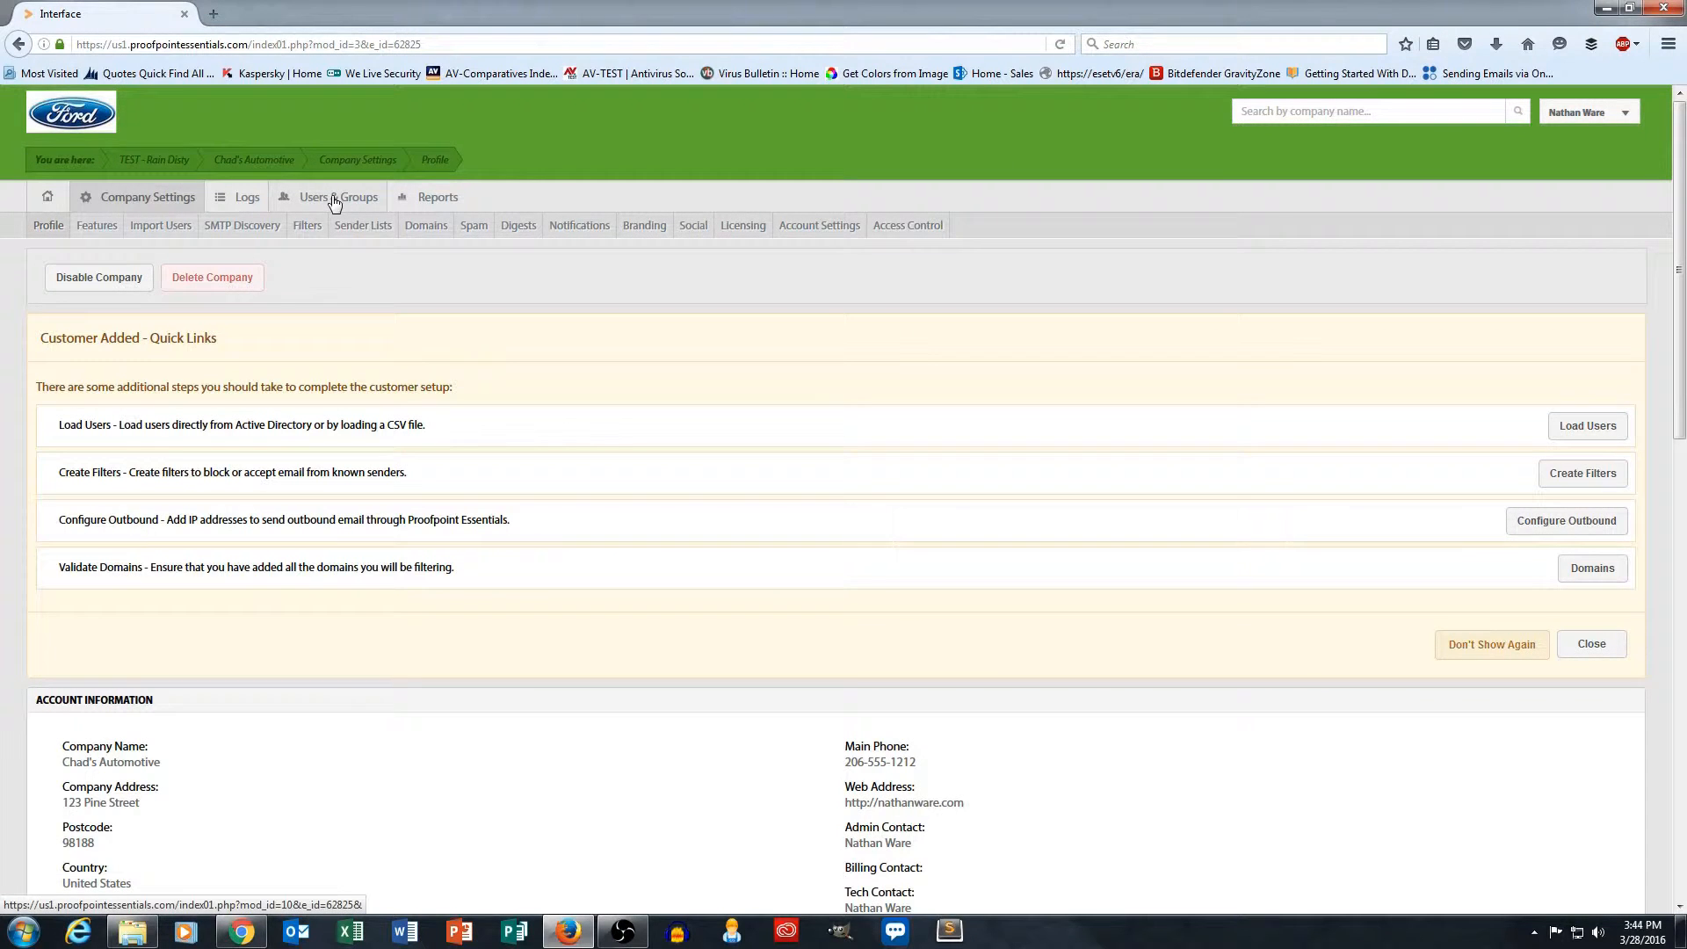
# Open the Users & Groups tab to show Chad's Automotive user accounts list
pyautogui.click(336, 197)
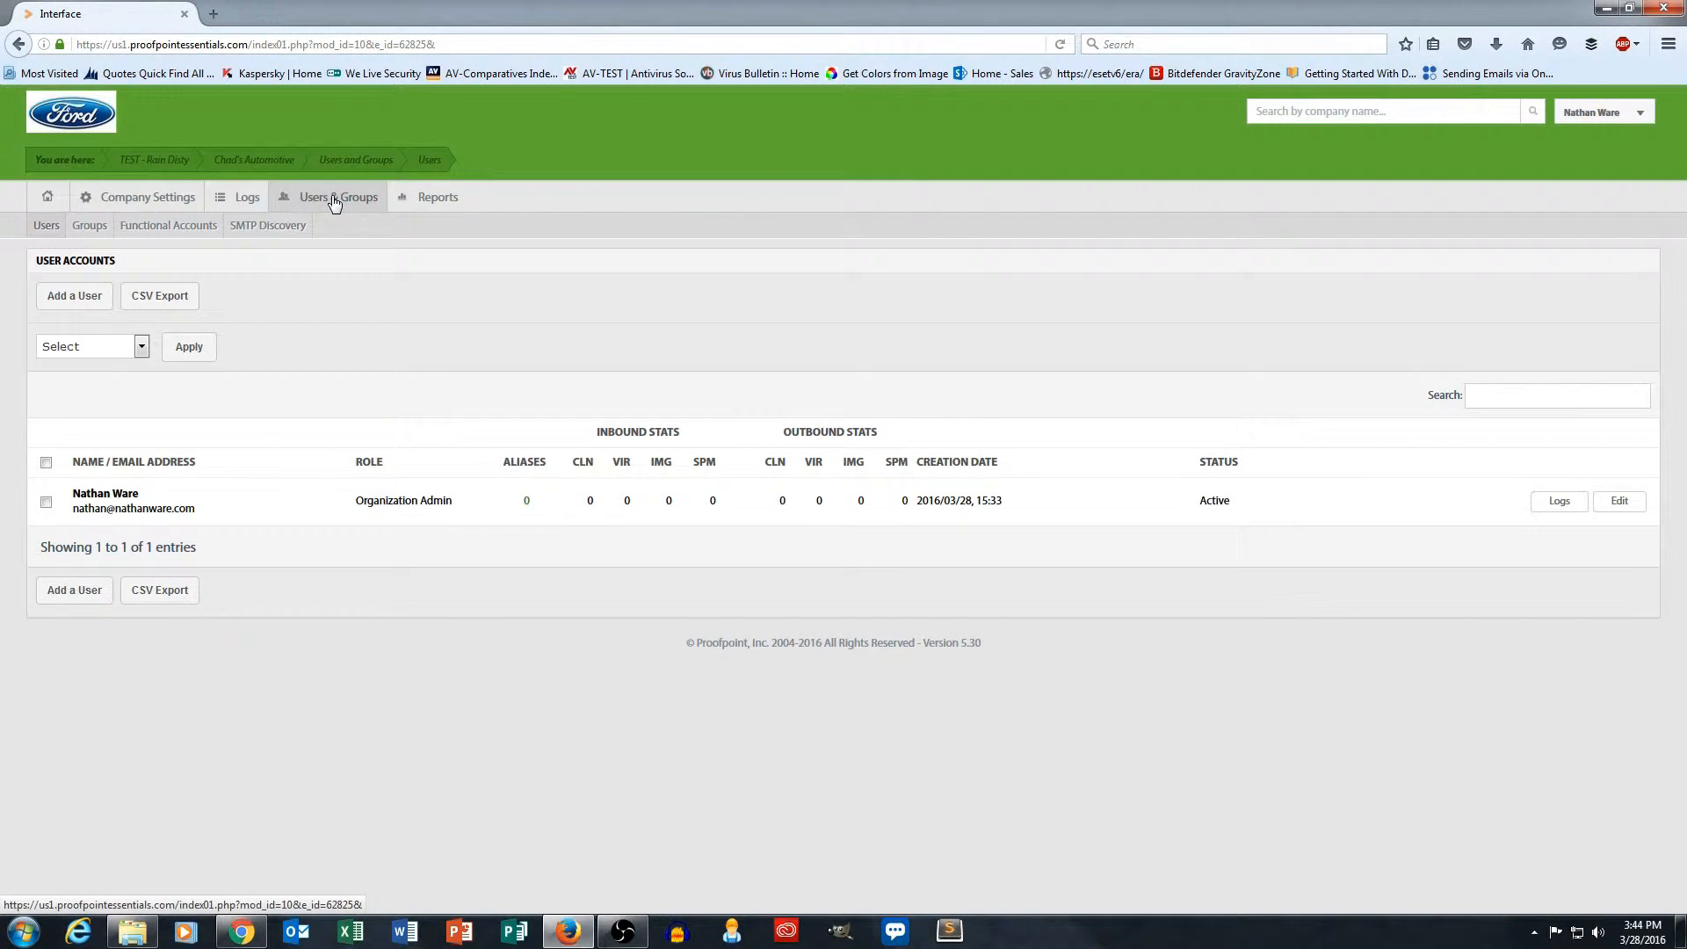
pyautogui.moveTo(1568, 336)
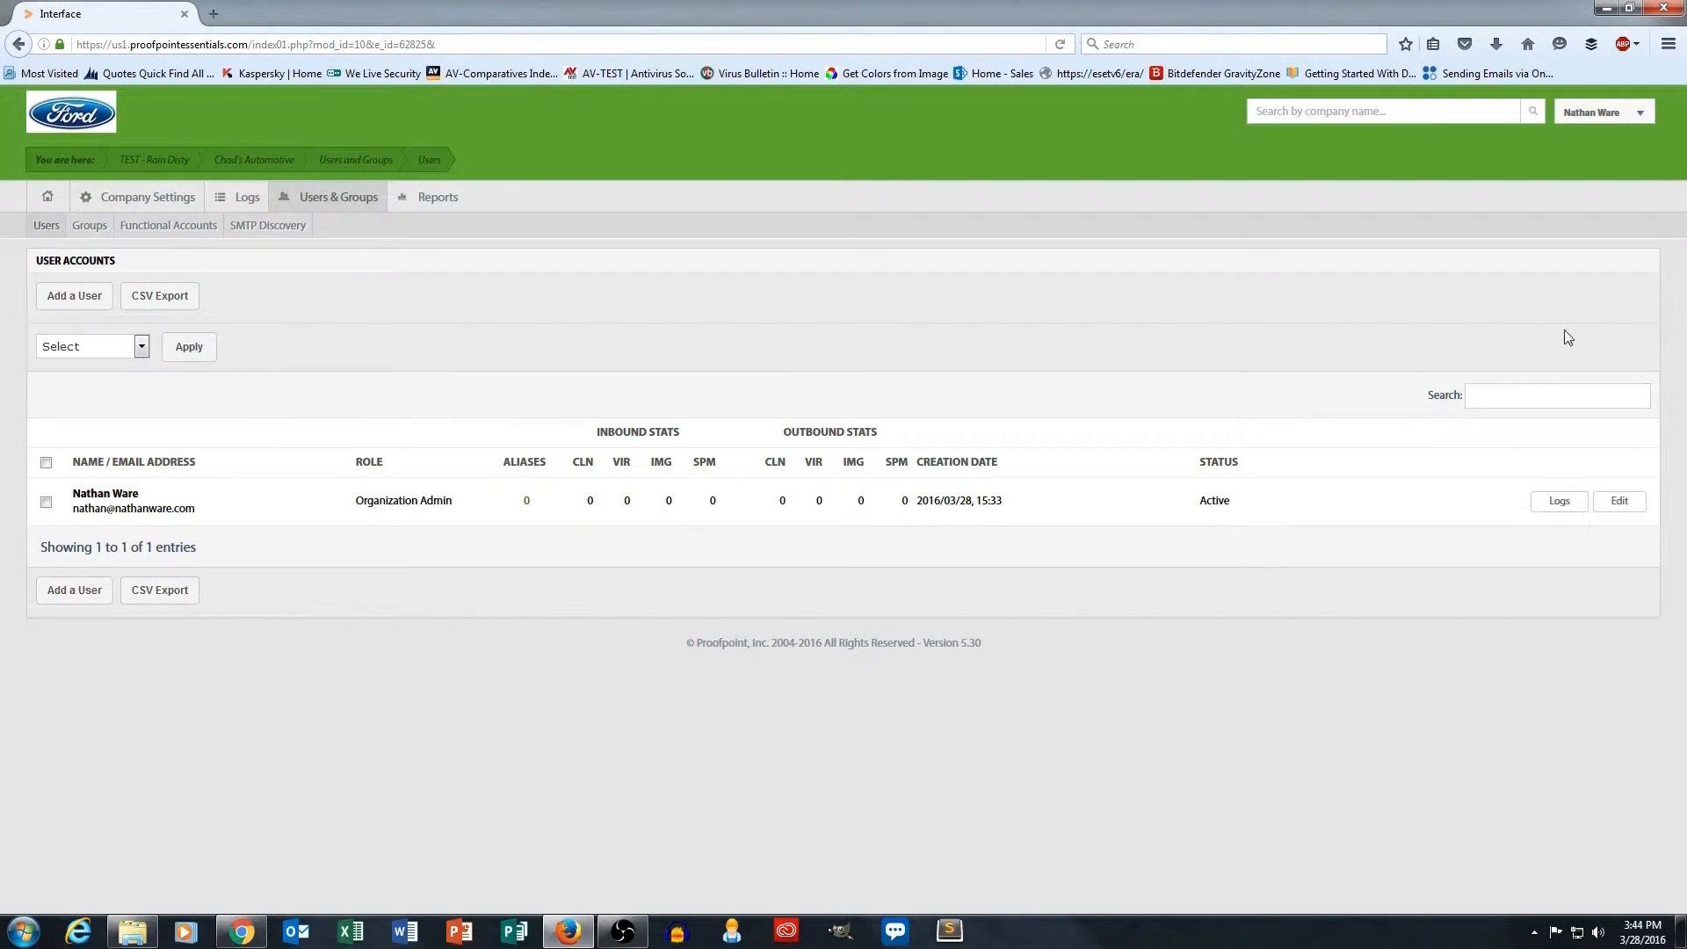
pyautogui.moveTo(1144, 439)
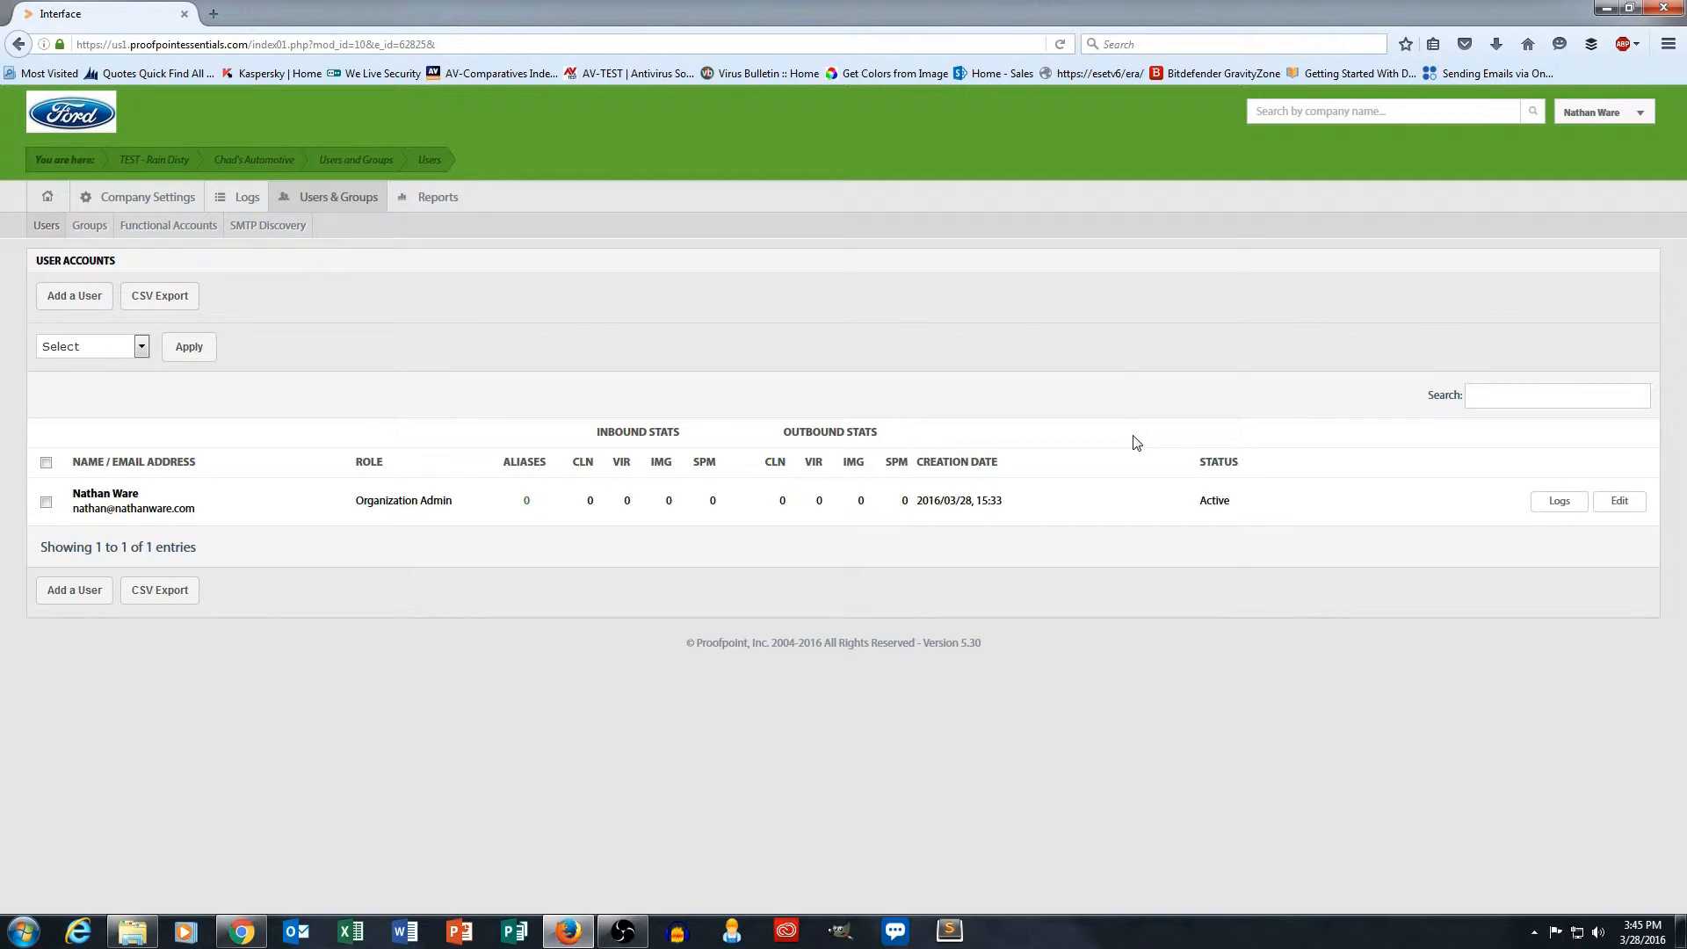
pyautogui.moveTo(91, 474)
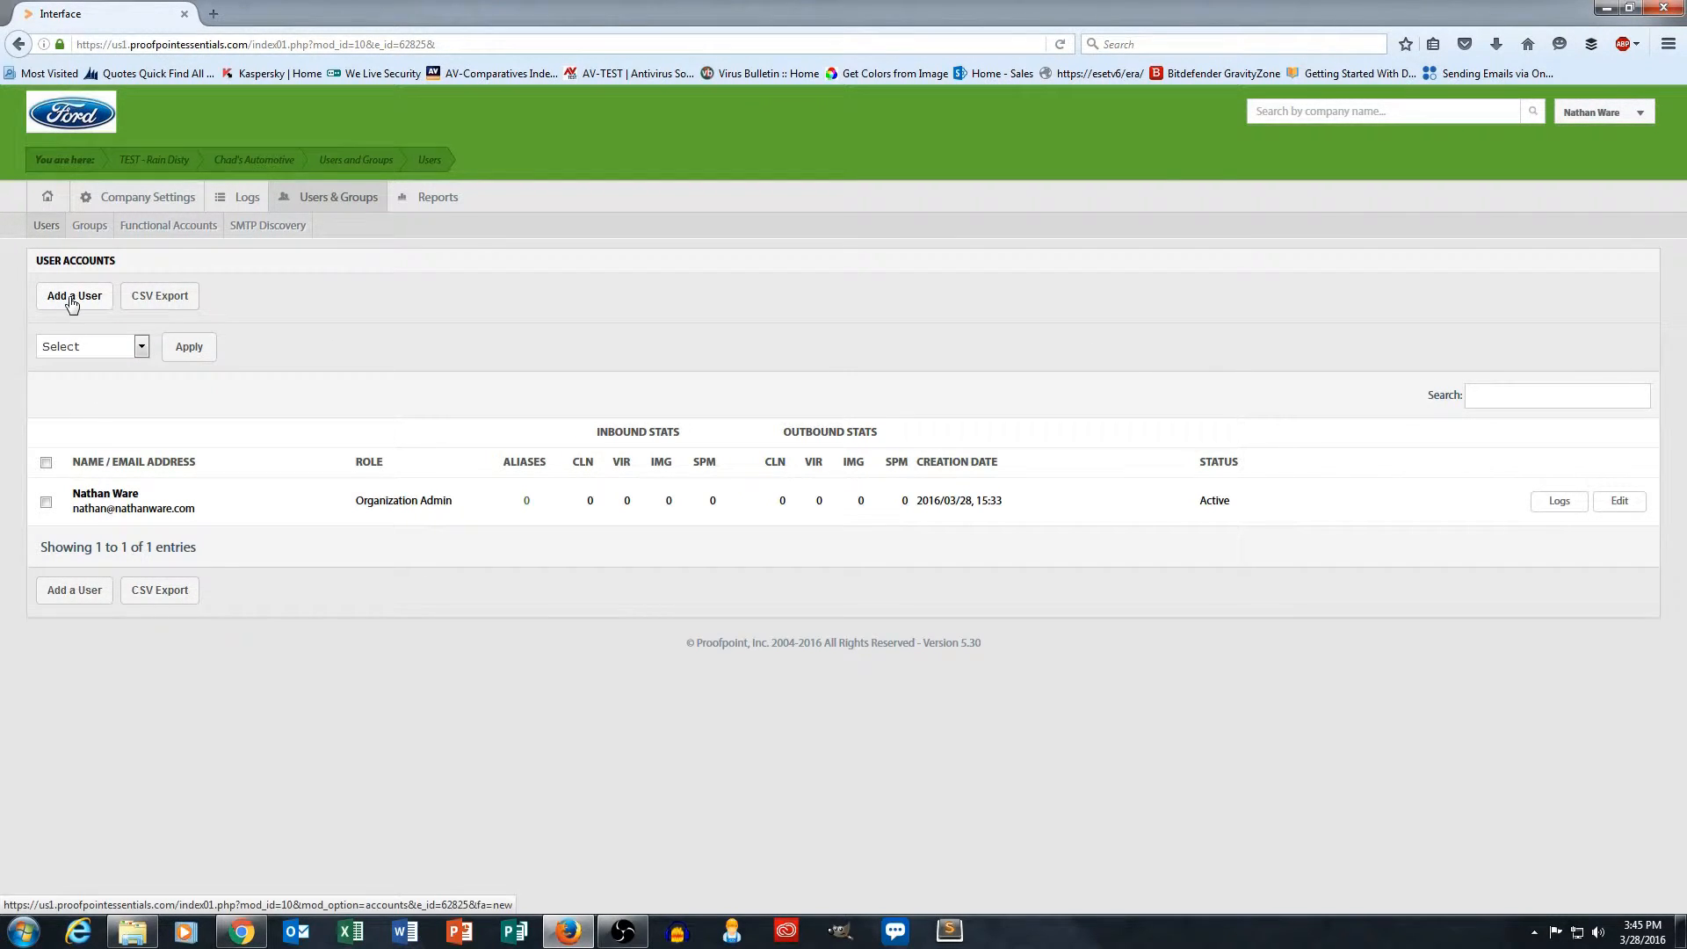
# Start a new user and enter the name 'test user' with the testuser email prefix
pyautogui.click(74, 296)
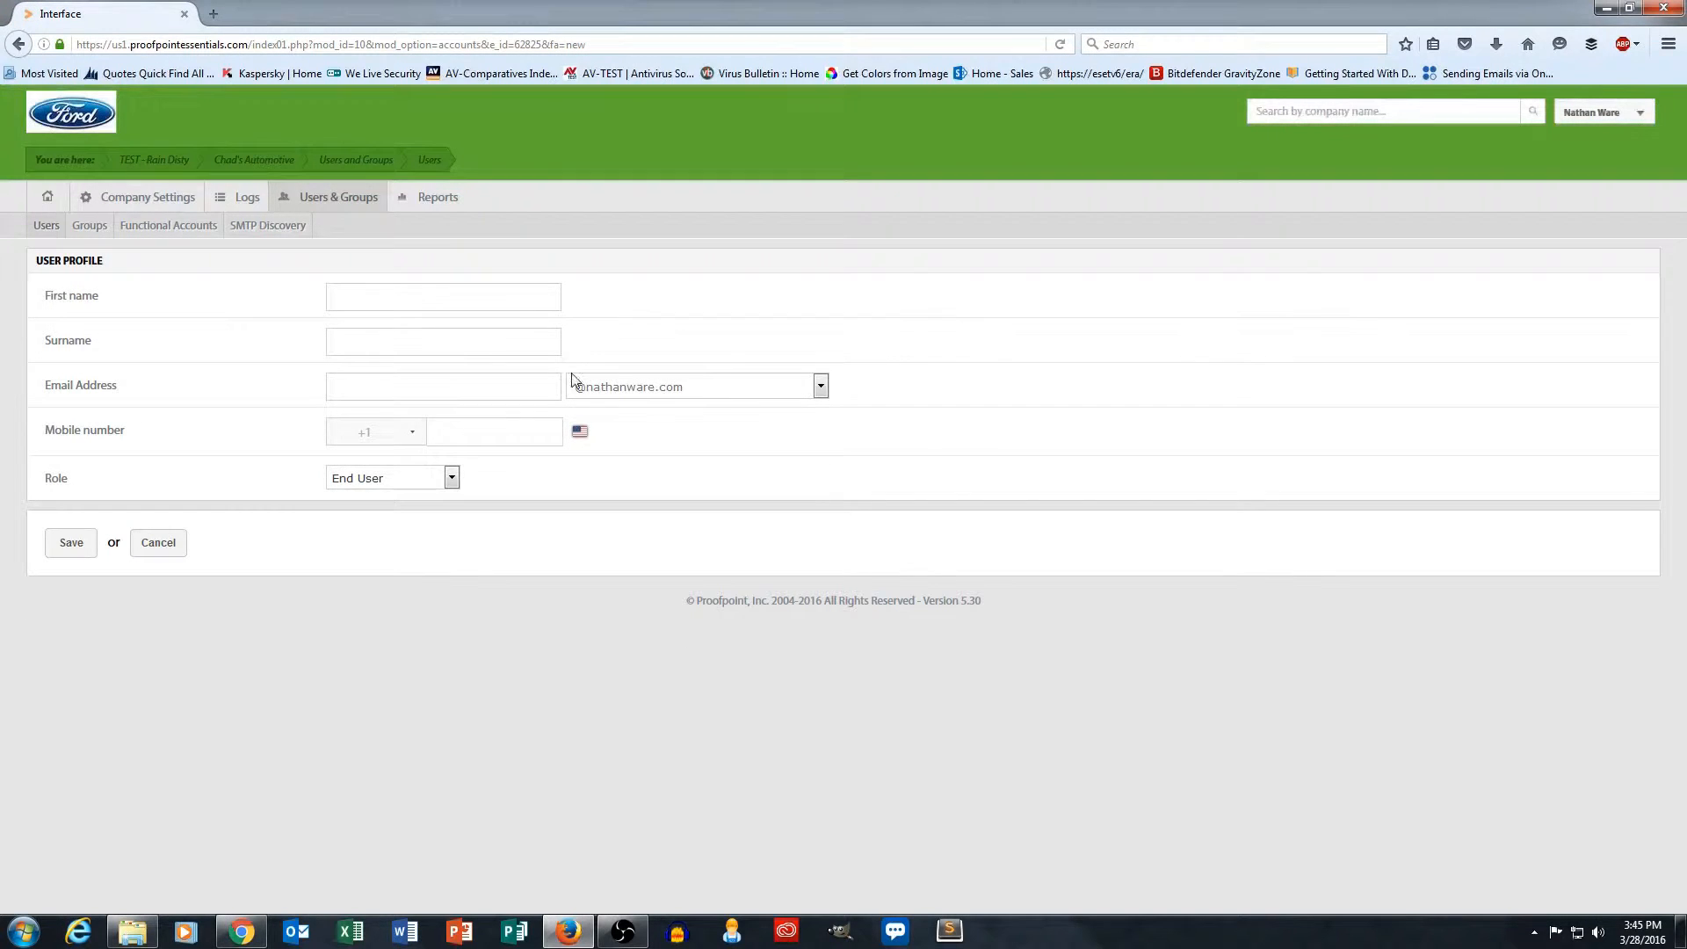
pyautogui.click(442, 297)
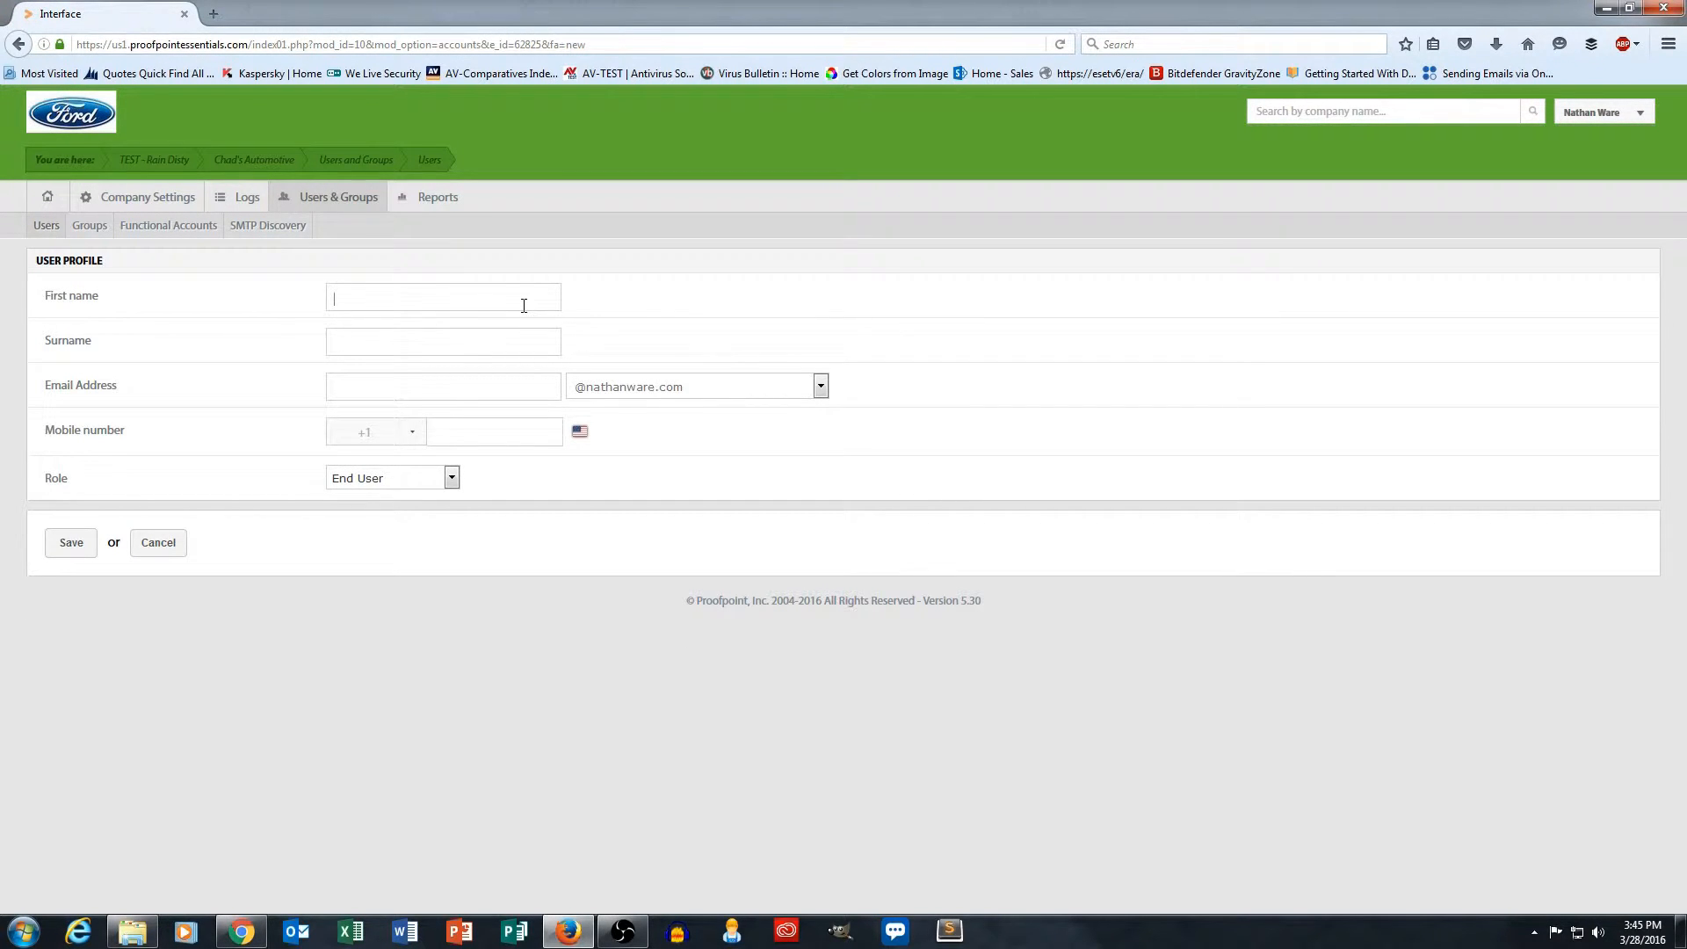
pyautogui.write('test')
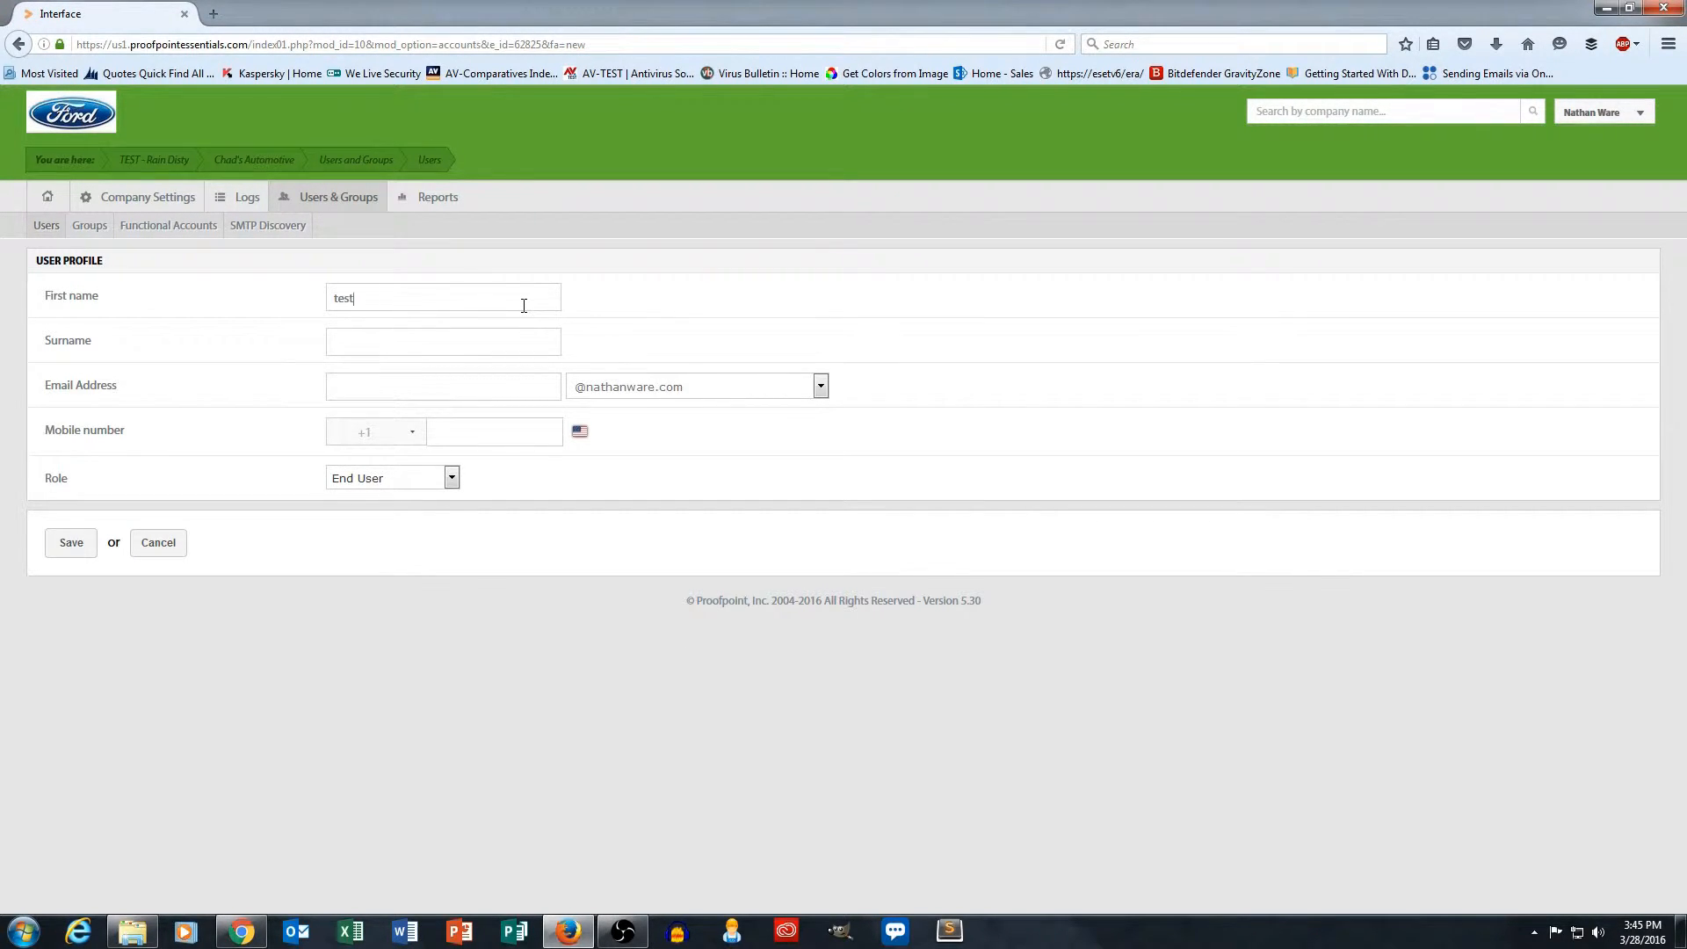
pyautogui.write('user')
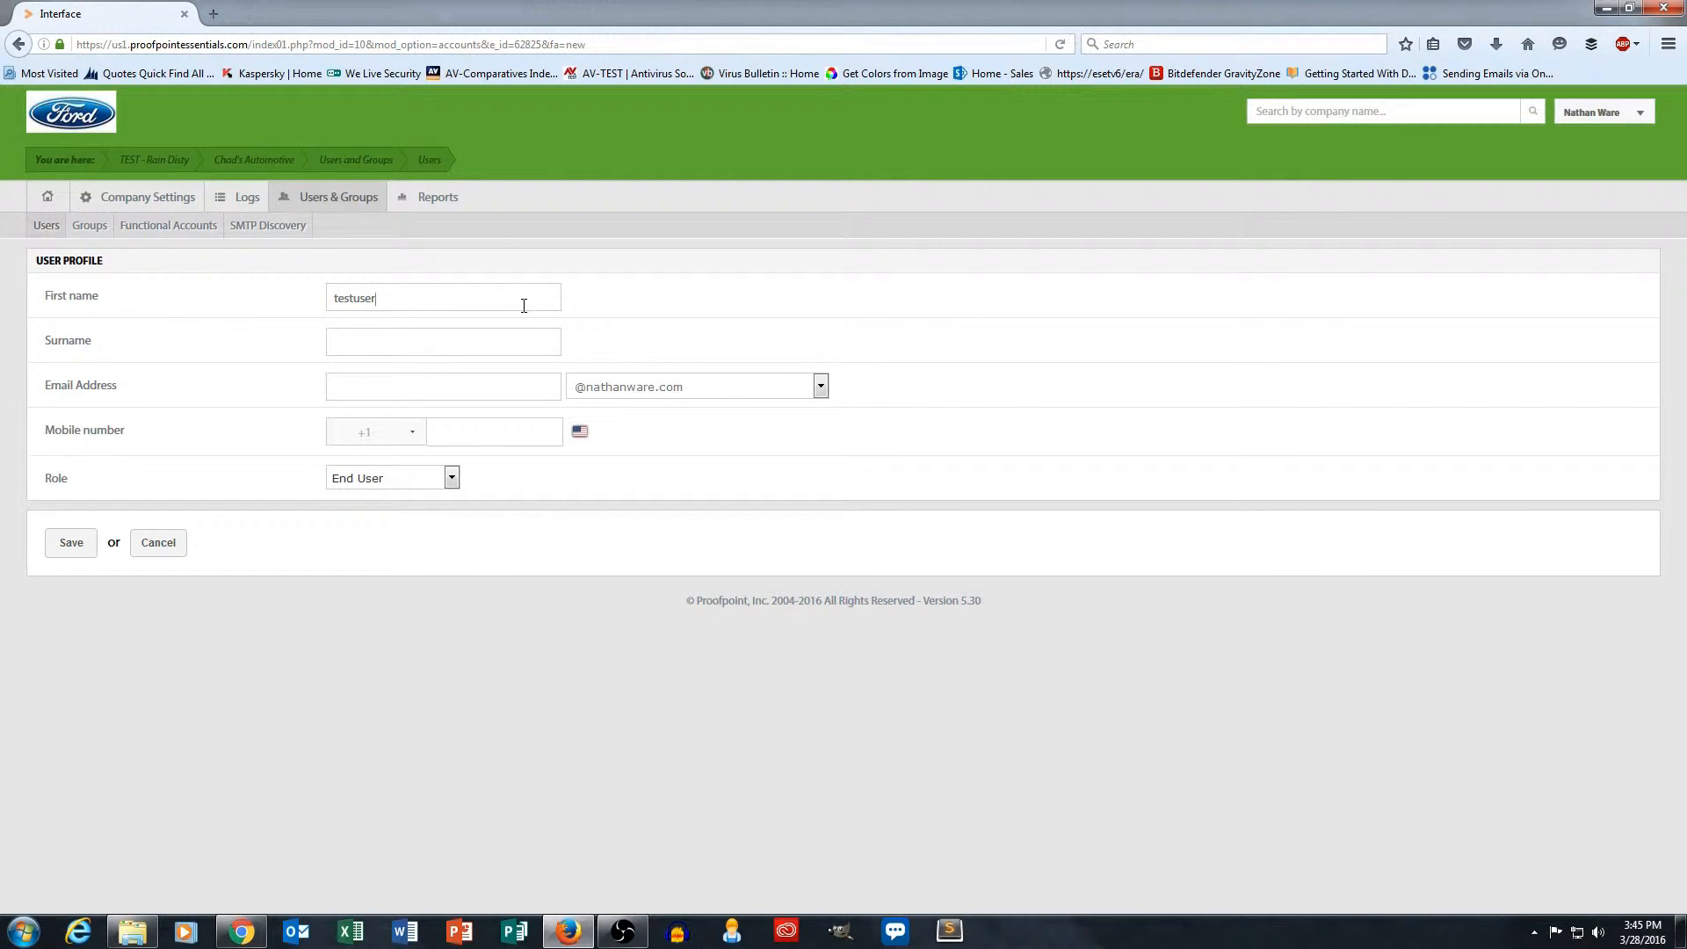
pyautogui.press('BackSpace')
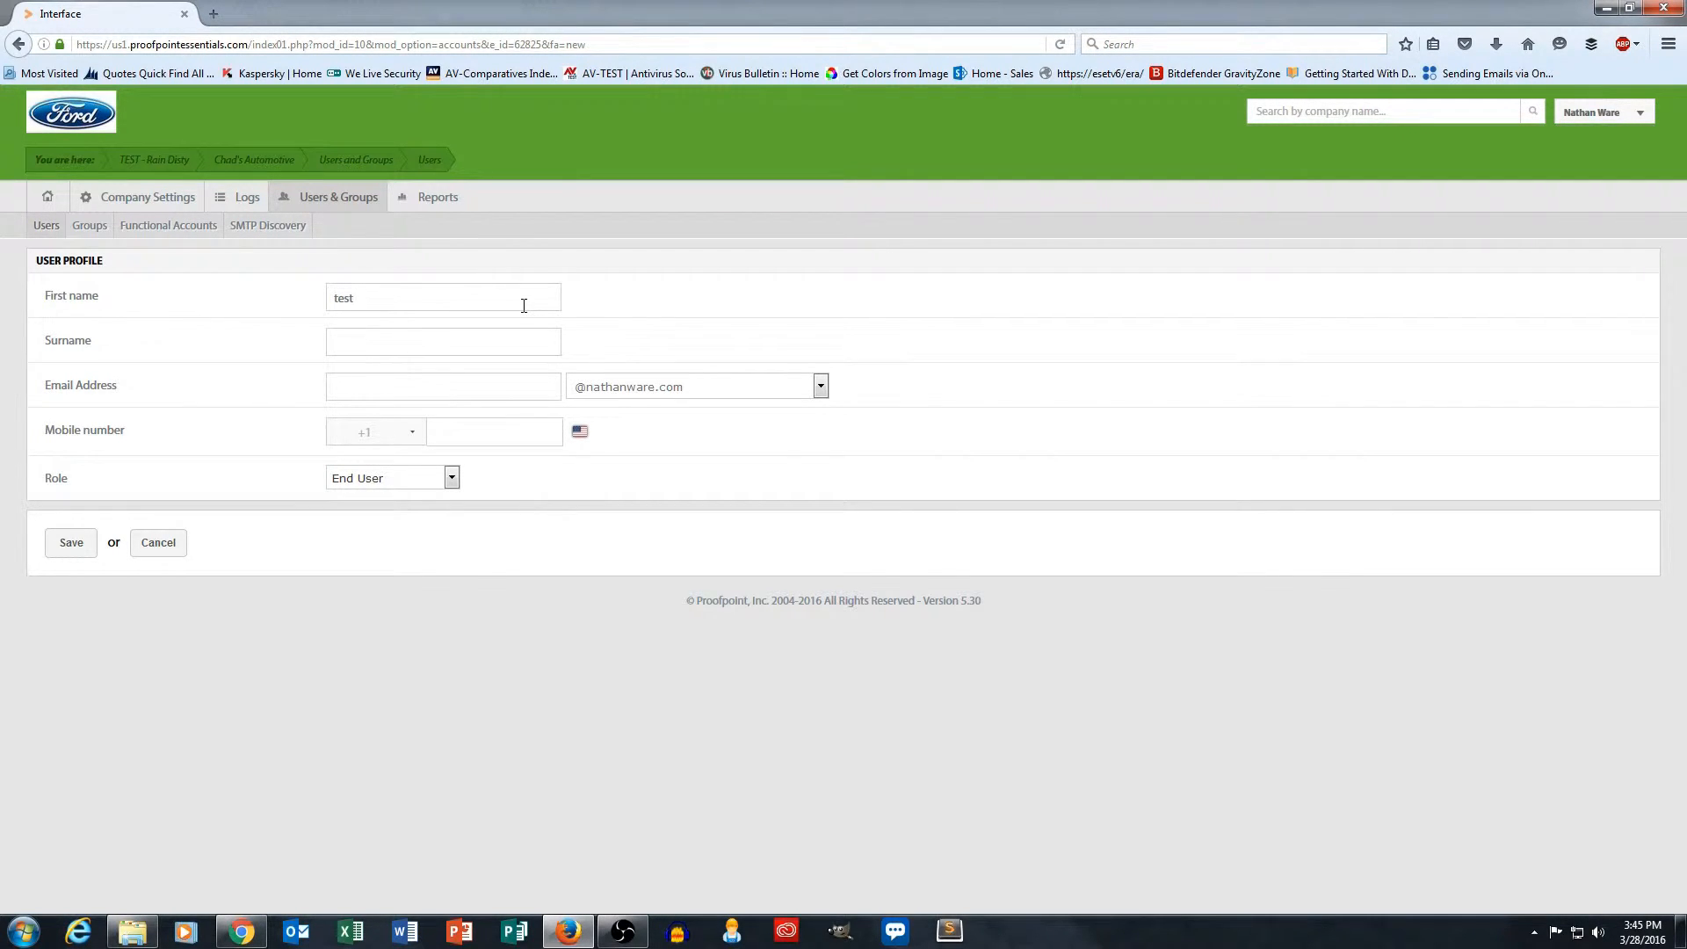
pyautogui.write('testuser')
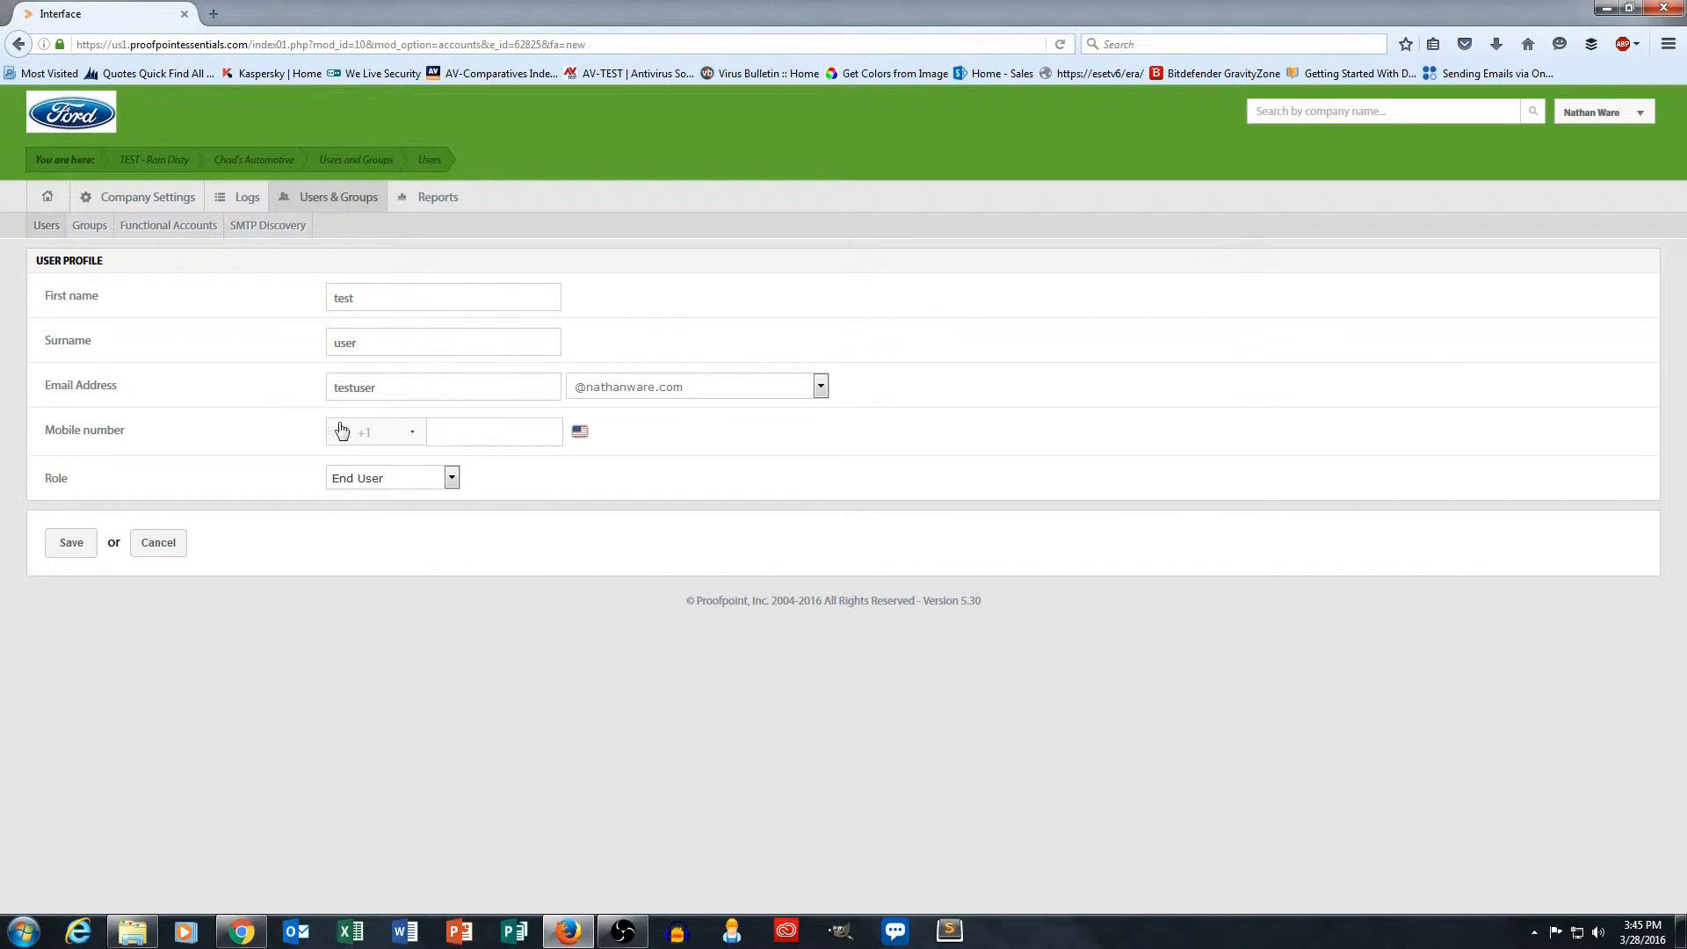
# Check the mobile number field and keep End User as the role
pyautogui.click(495, 432)
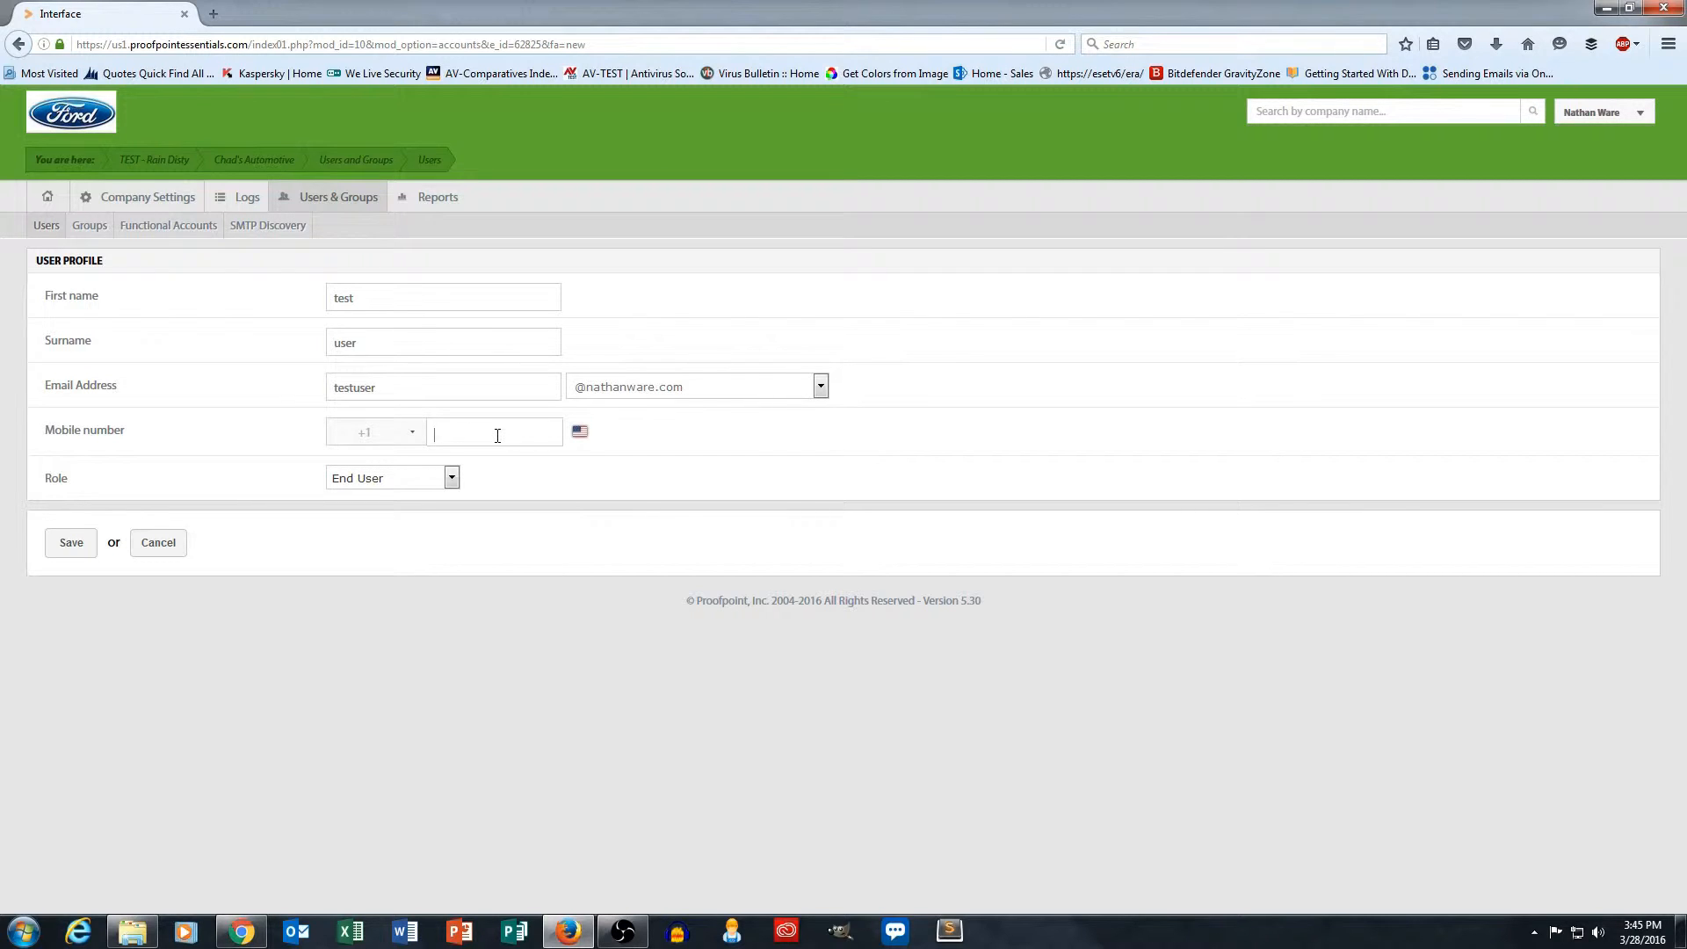
pyautogui.moveTo(167, 507)
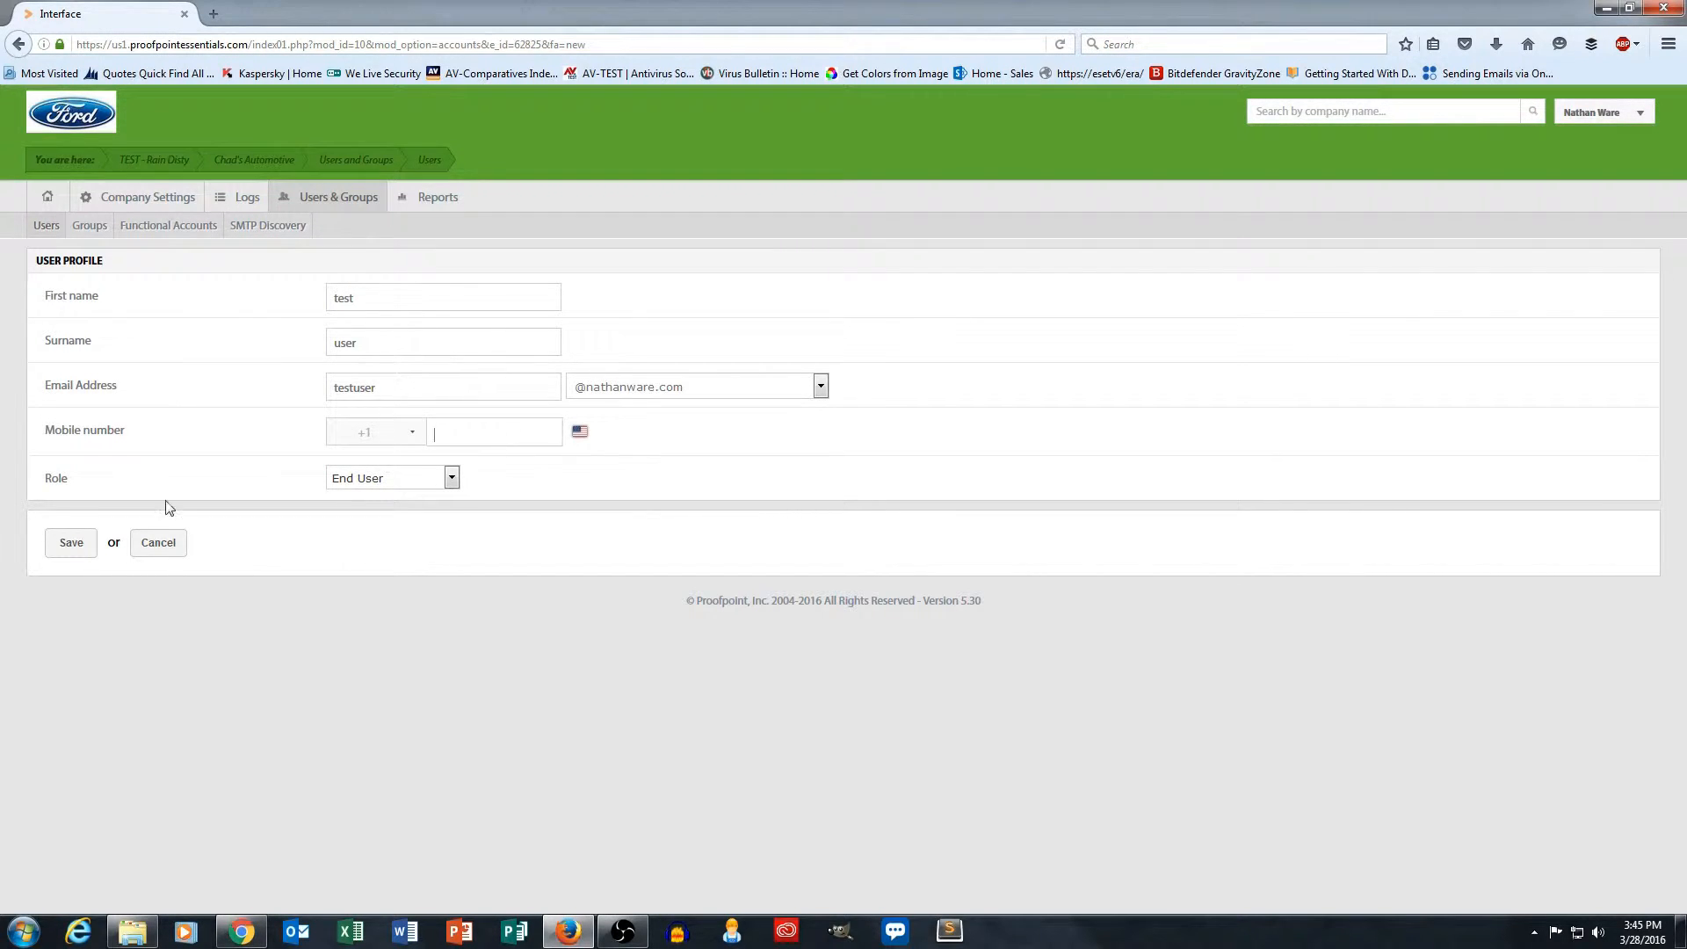
pyautogui.click(451, 478)
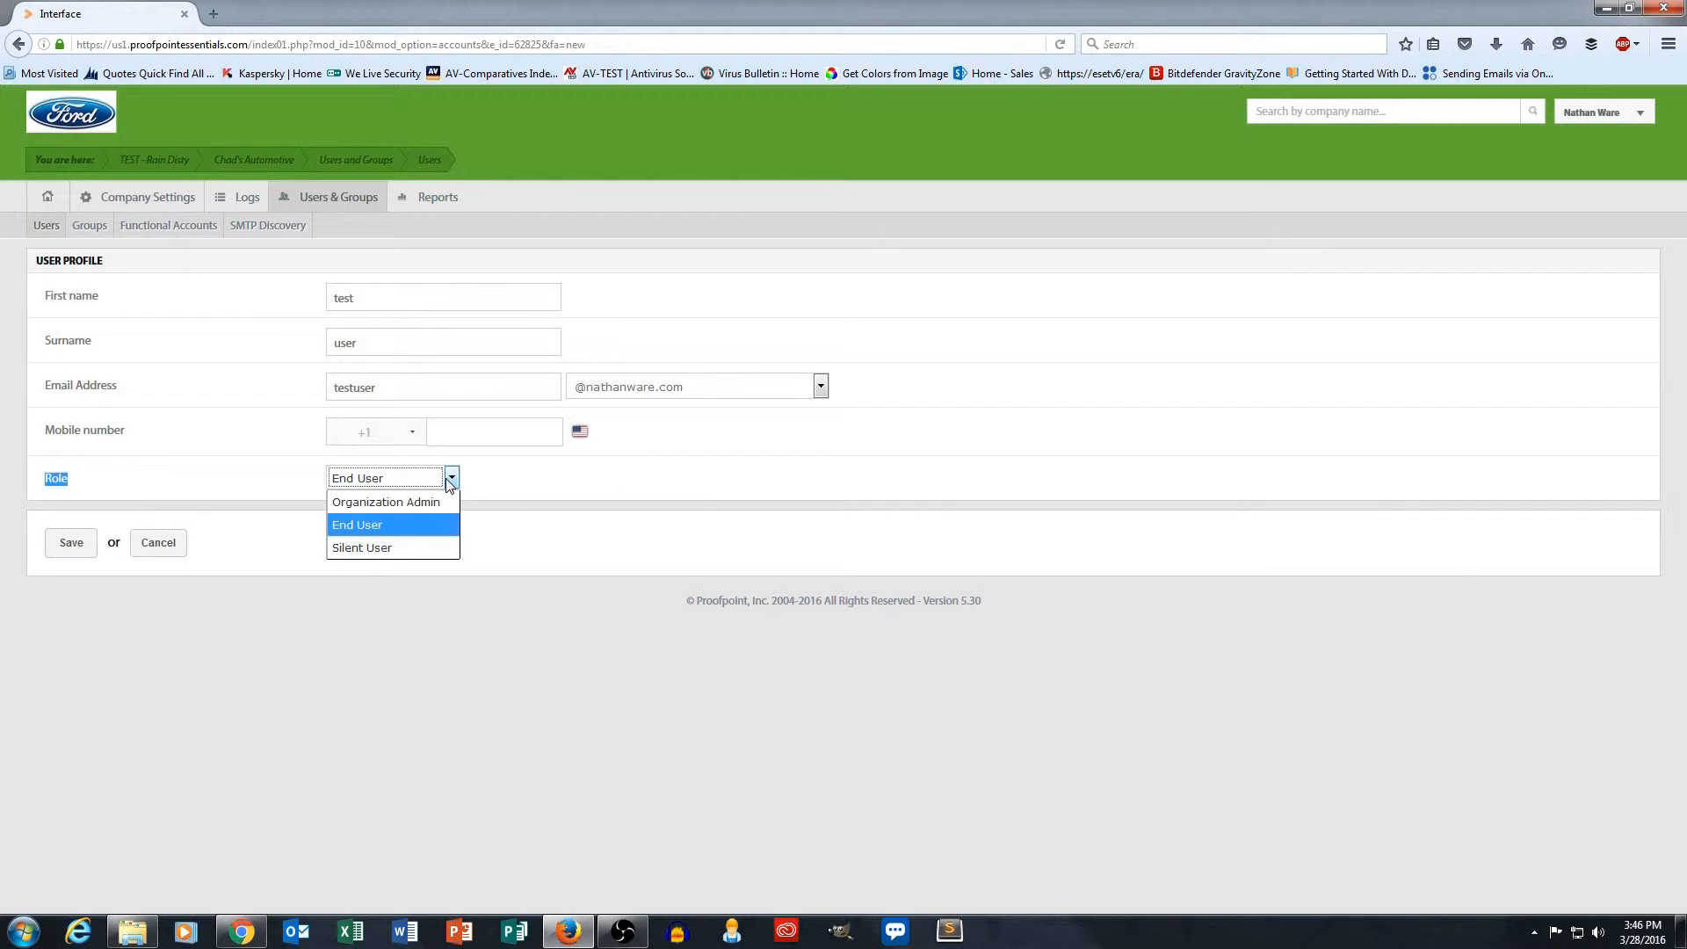
pyautogui.click(356, 524)
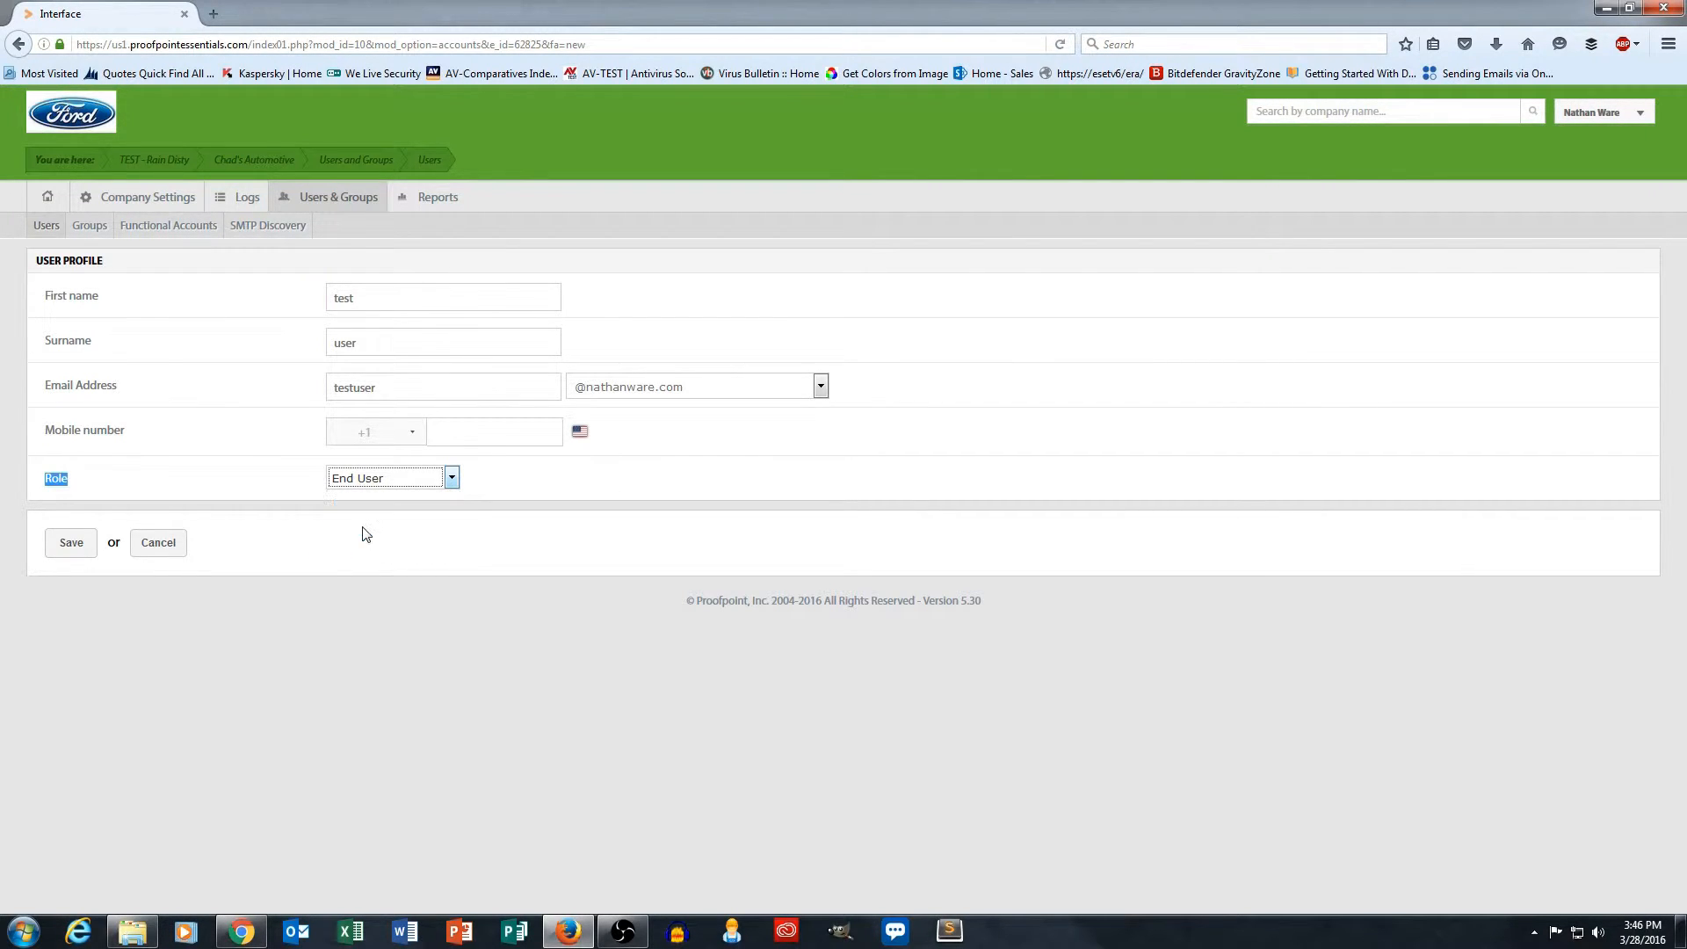
pyautogui.click(70, 542)
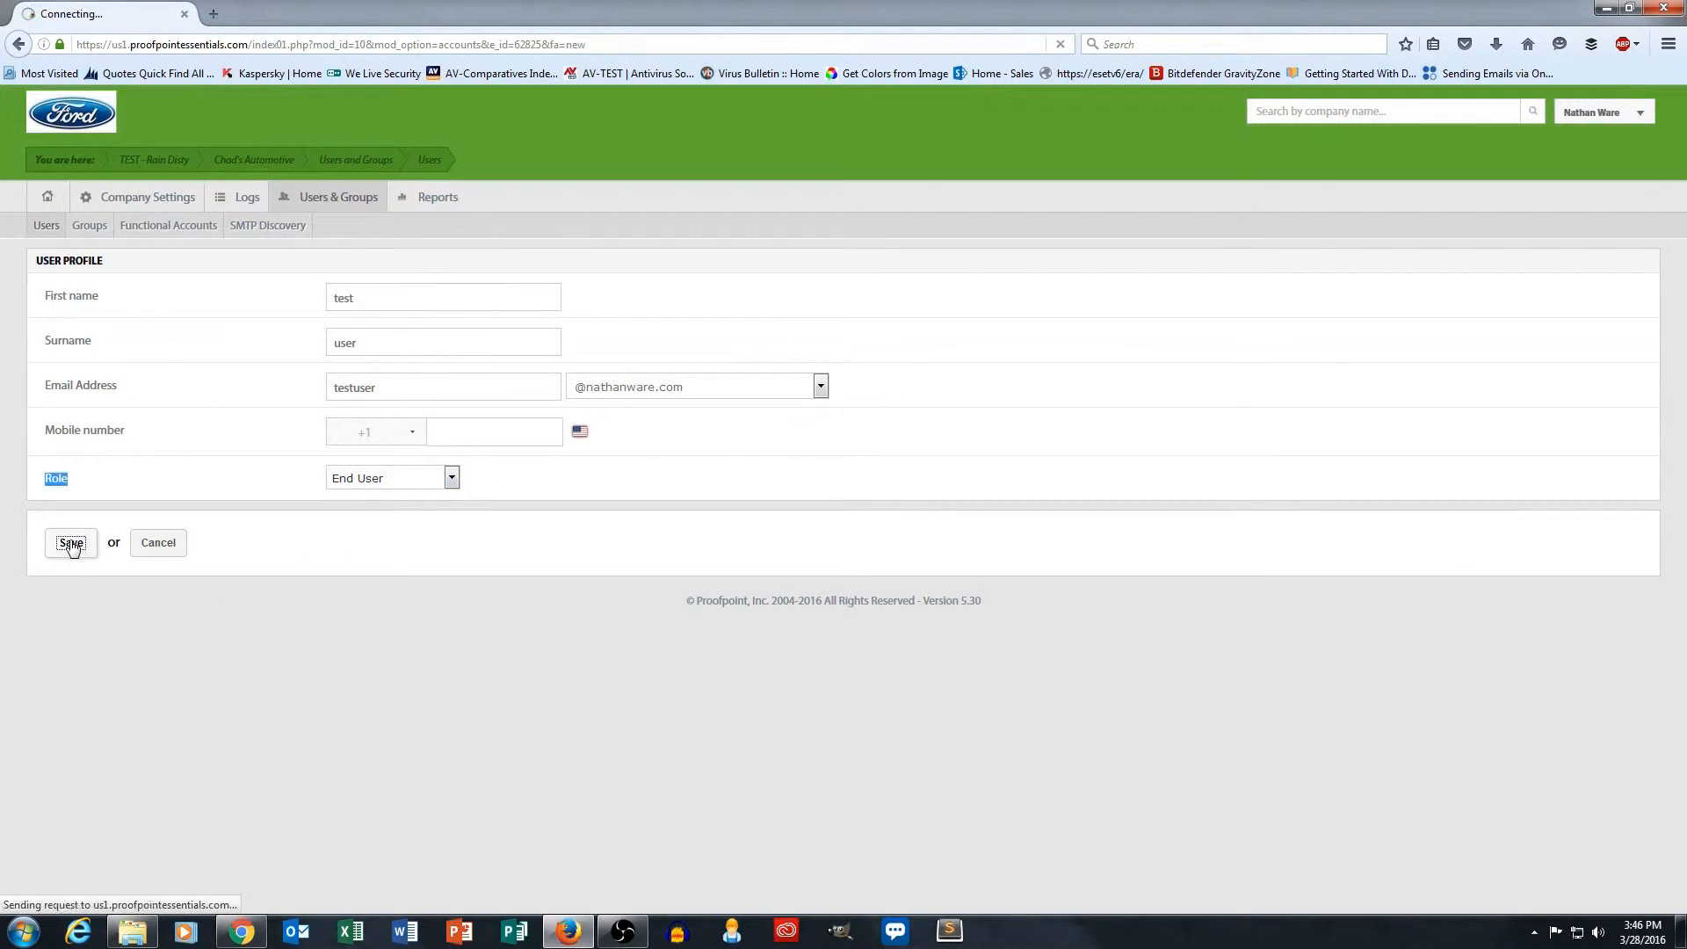
# Save the test user account, then set and save its password, dismissing the browser prompt
pyautogui.click(71, 542)
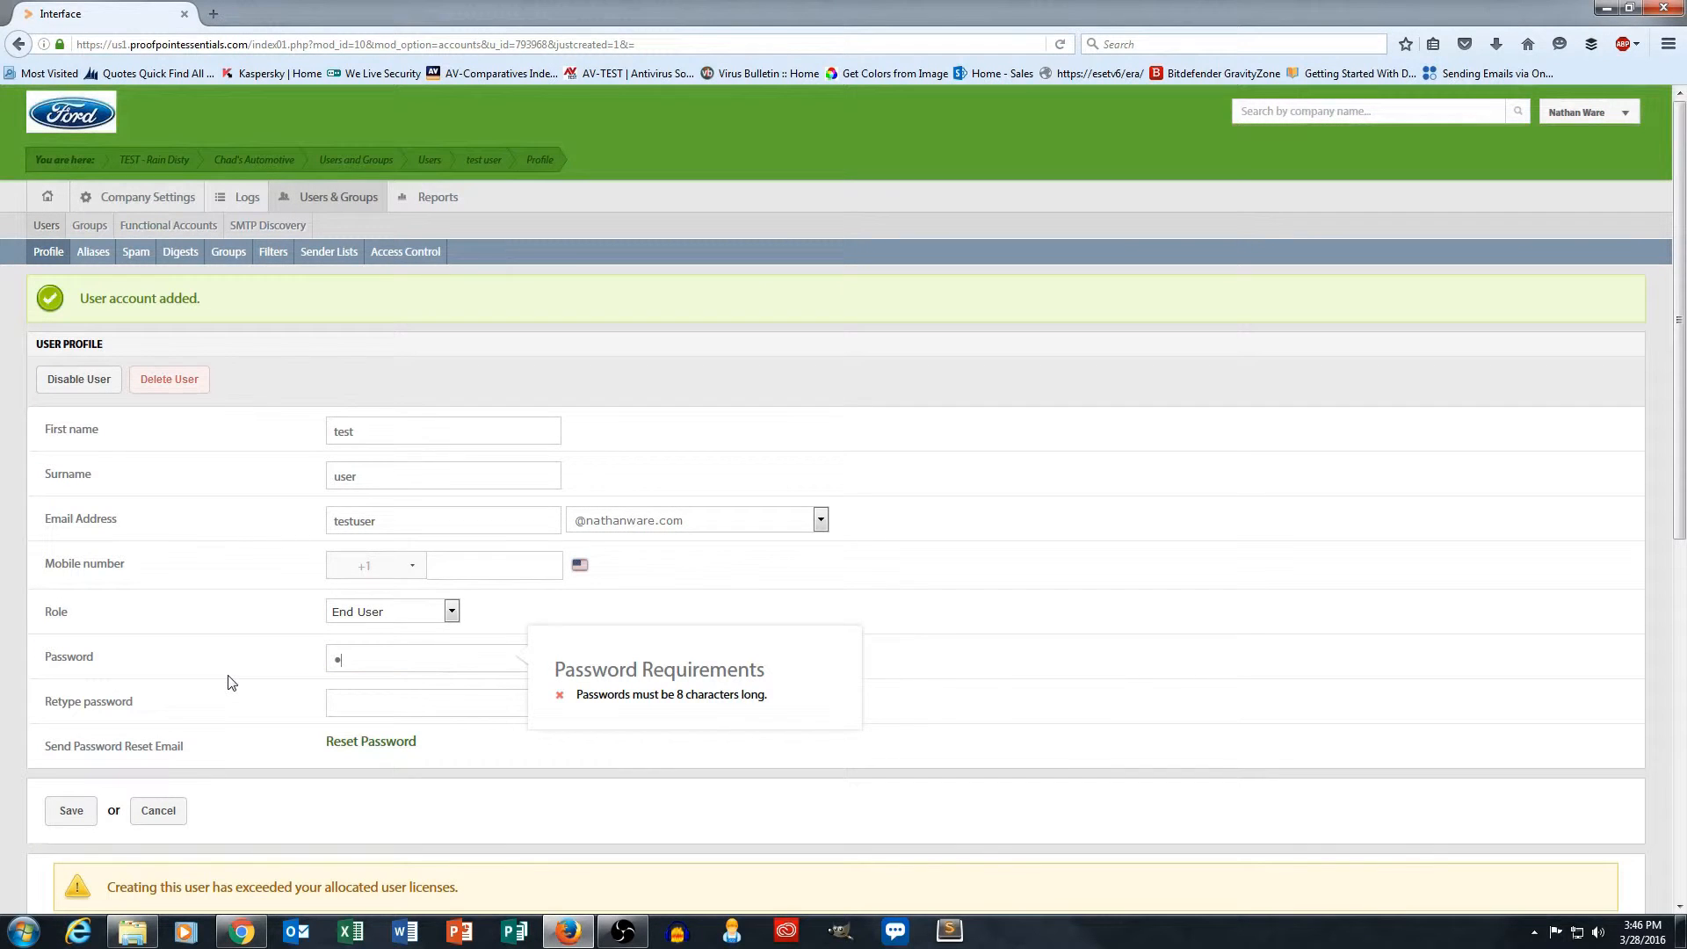
pyautogui.write('password')
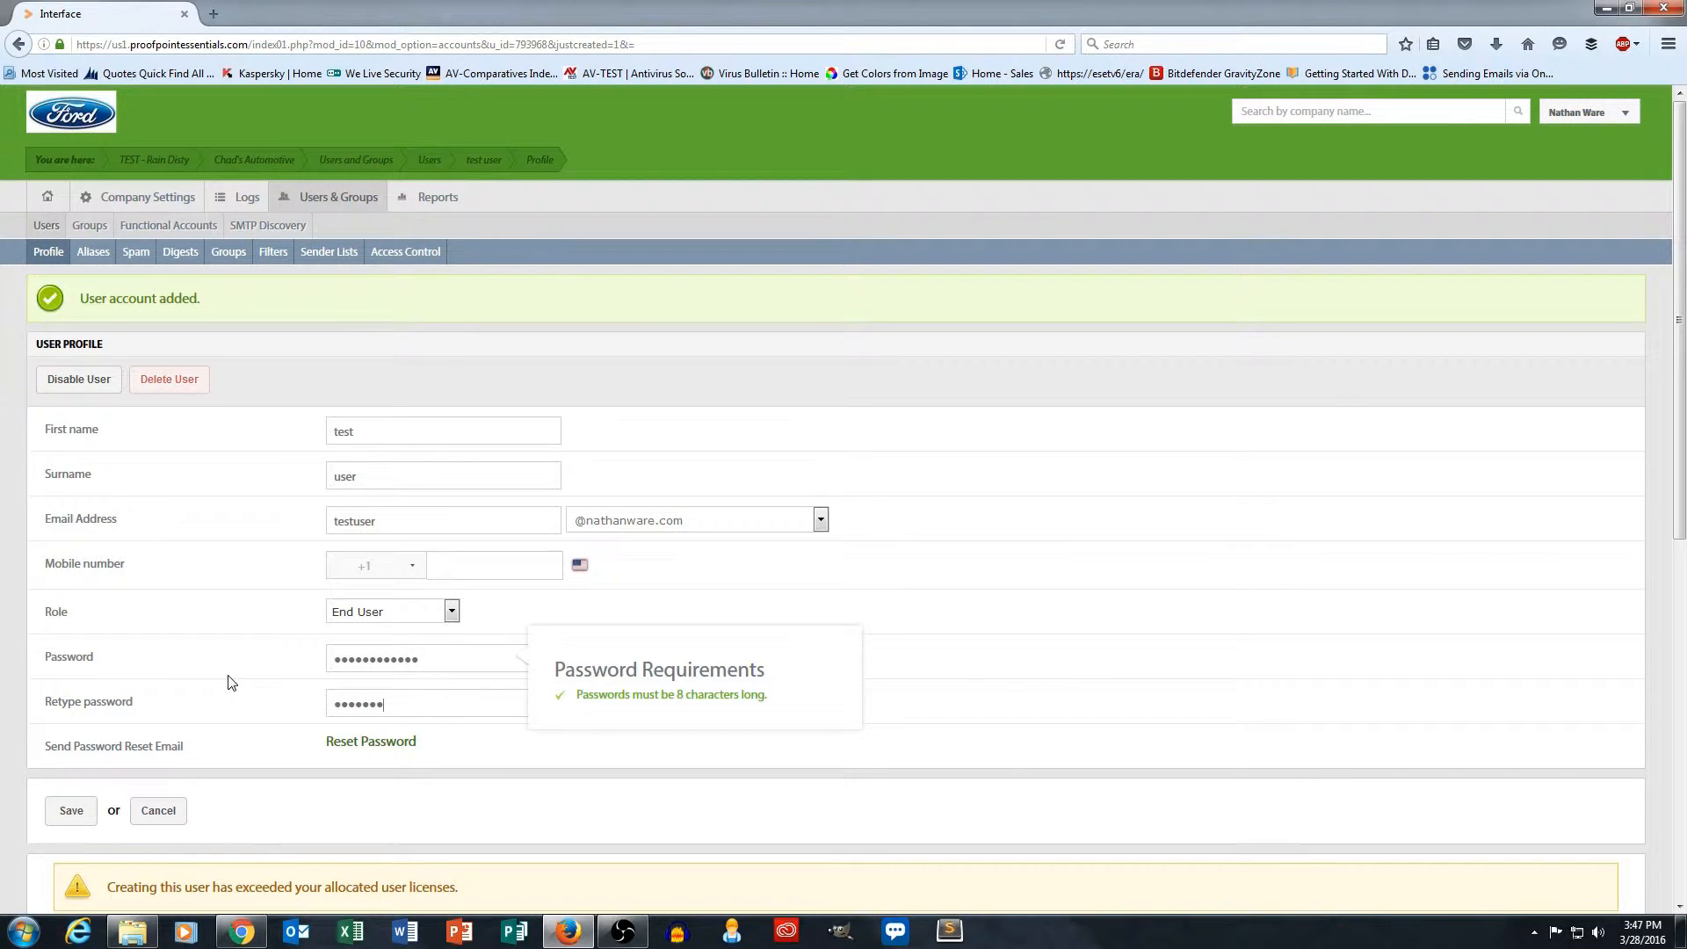
pyautogui.write('•••••')
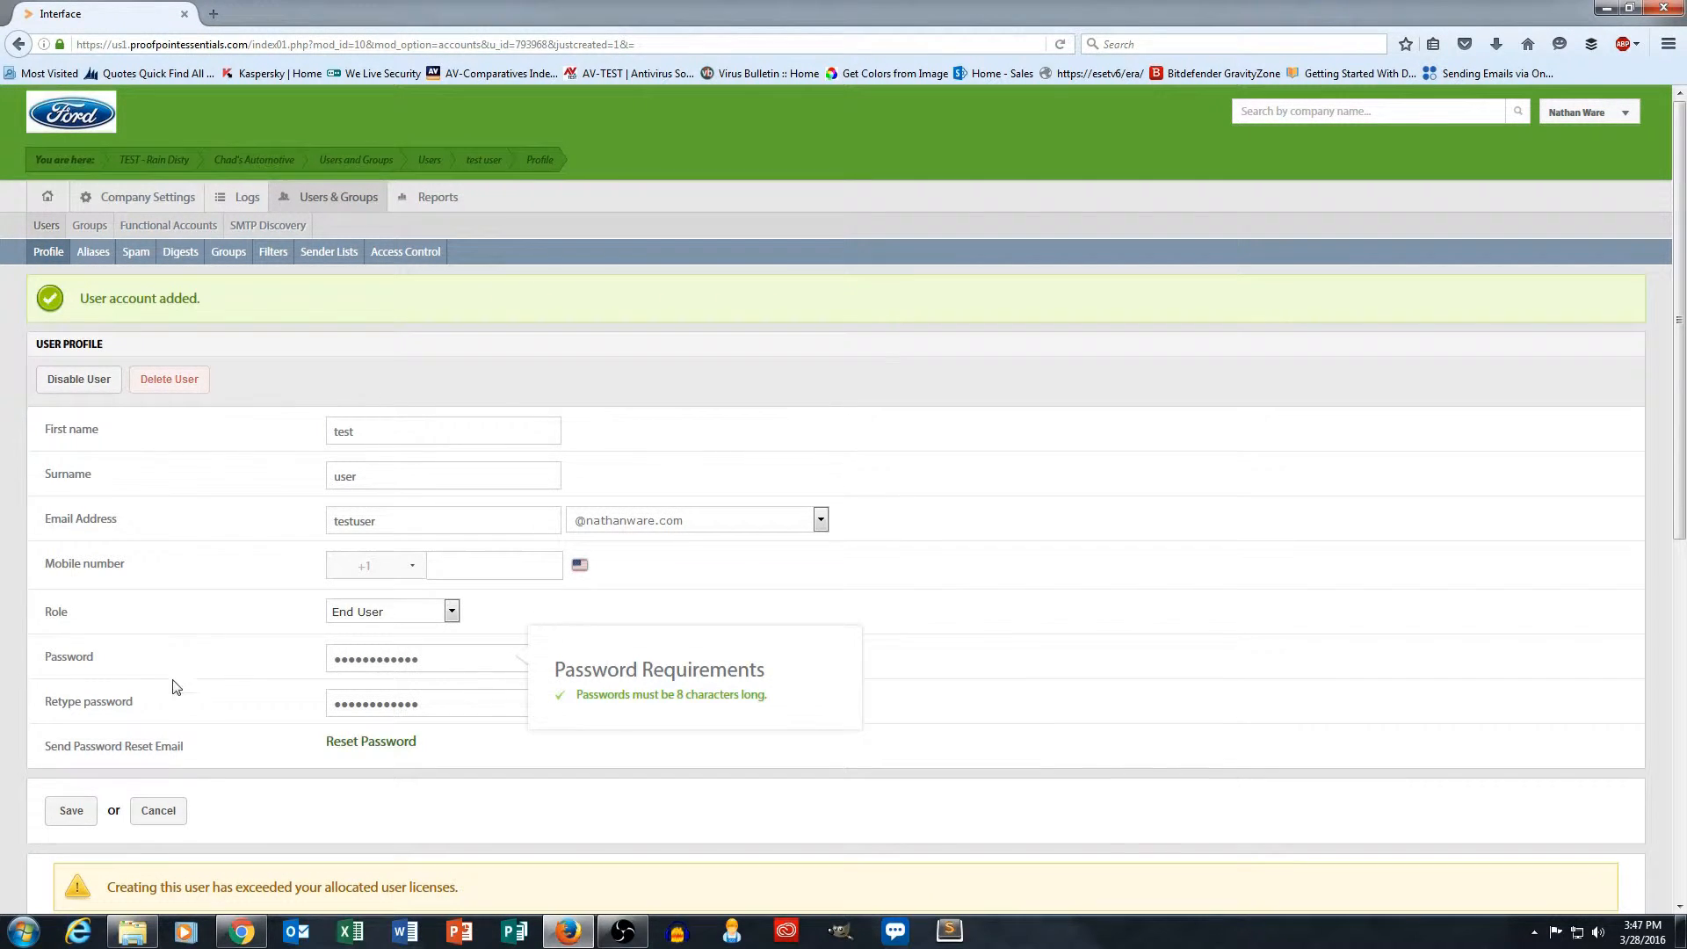
pyautogui.click(72, 810)
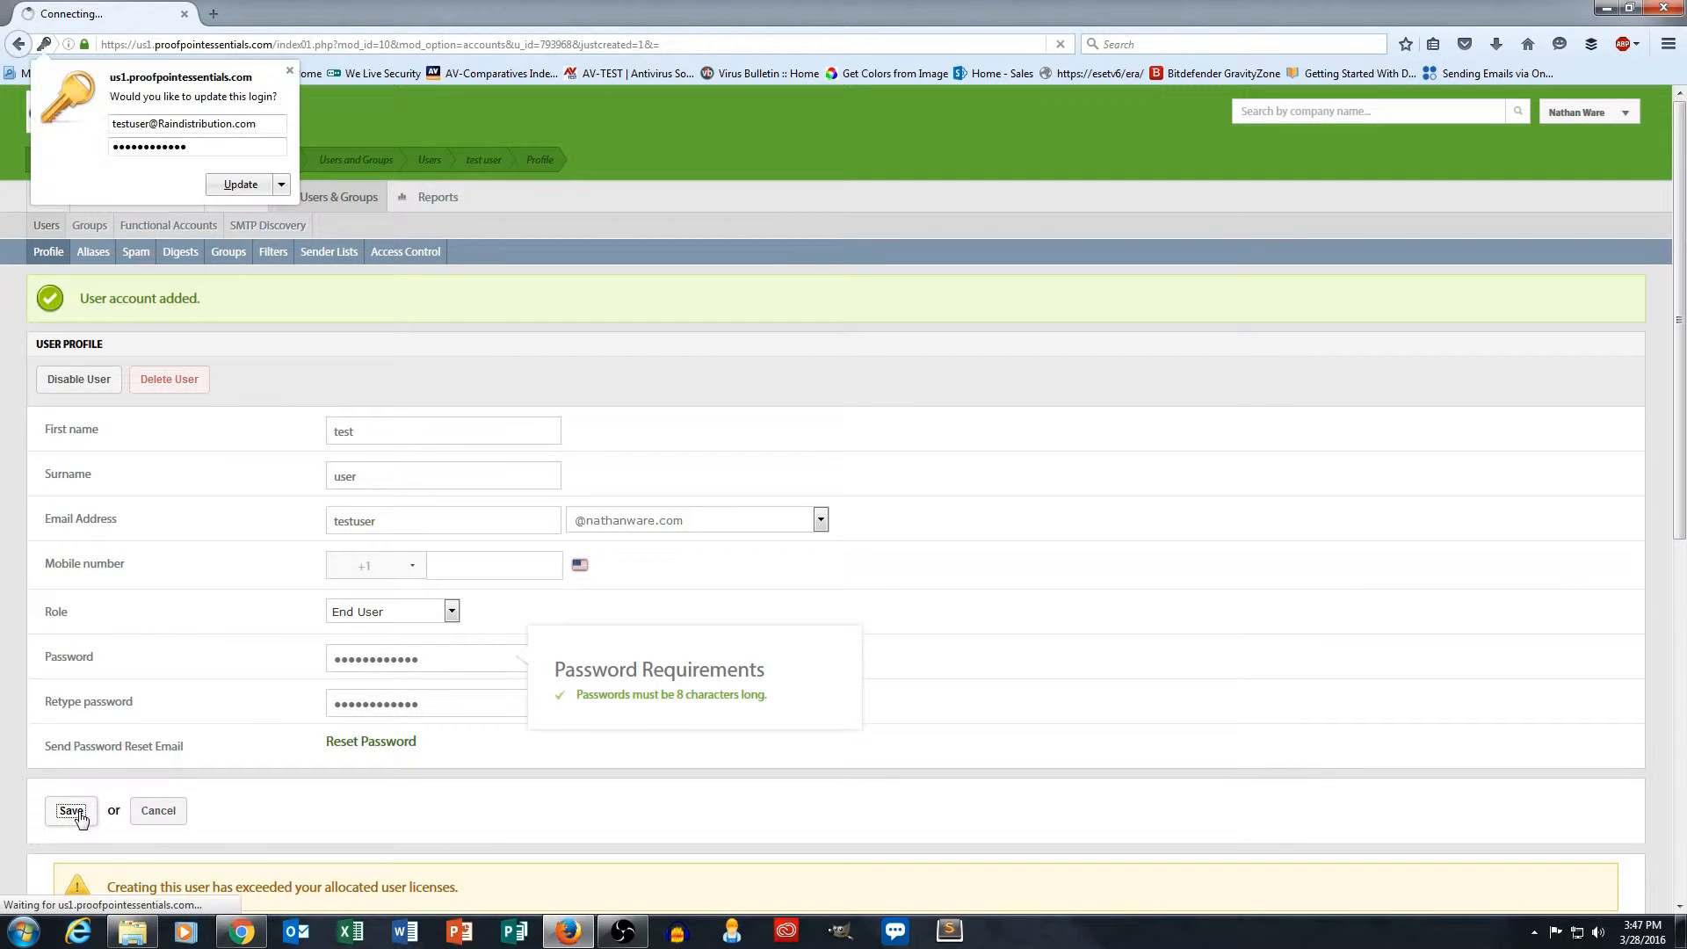
pyautogui.click(71, 811)
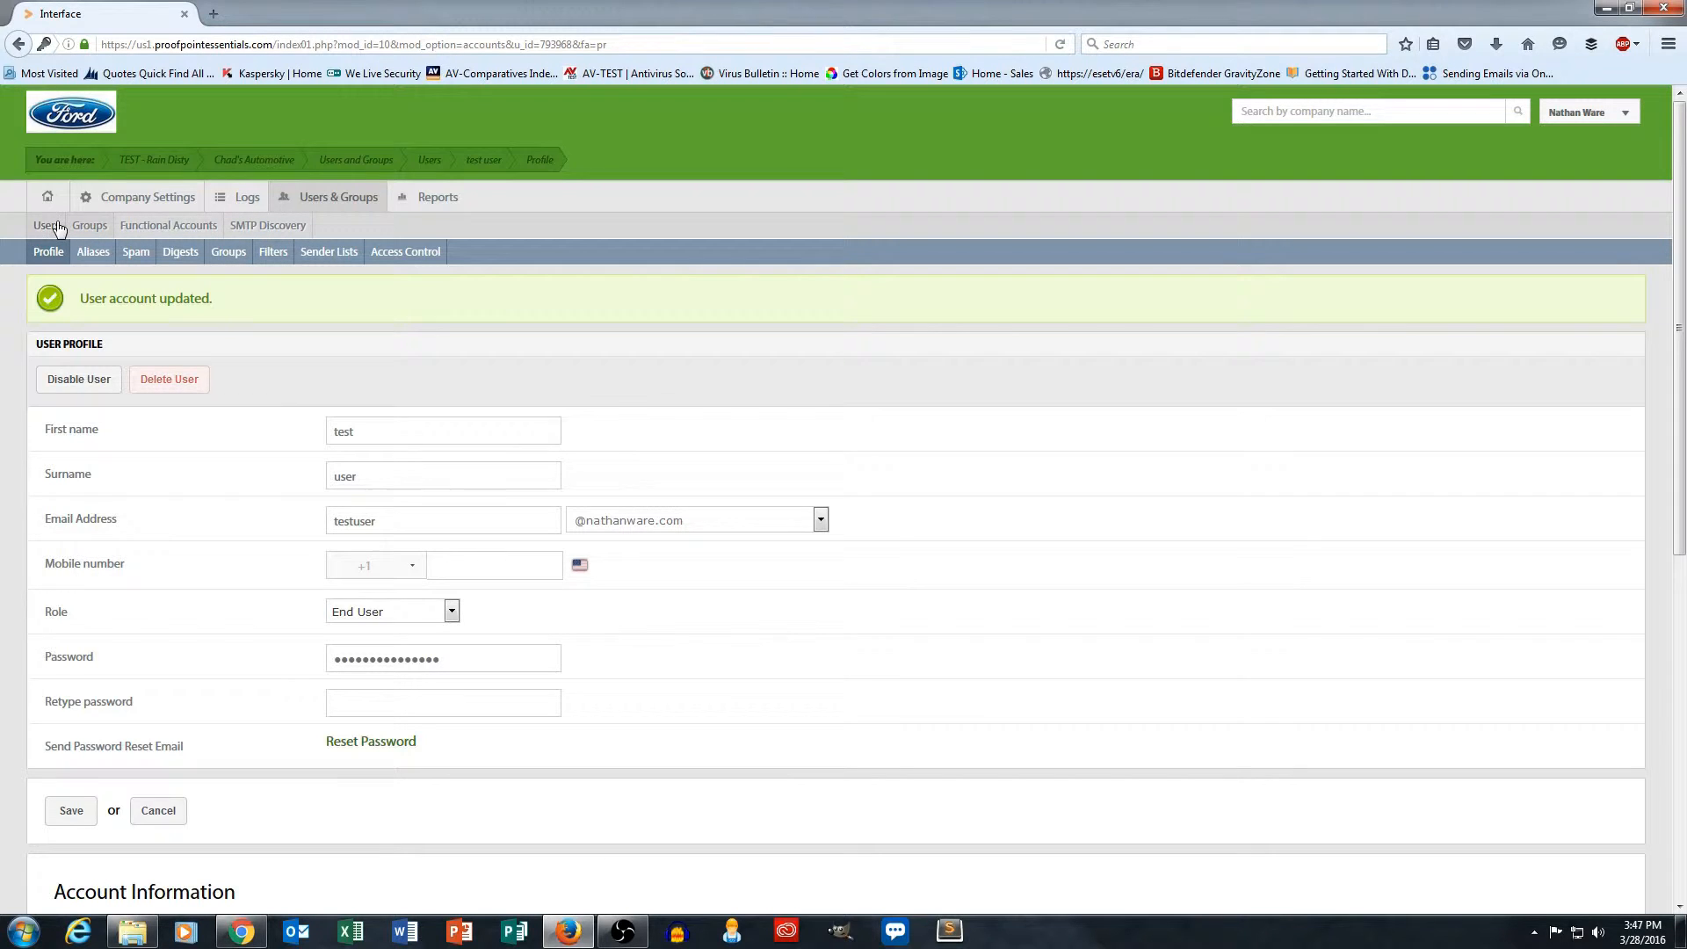
# Return to the user accounts list showing test user as an active End User
pyautogui.click(47, 225)
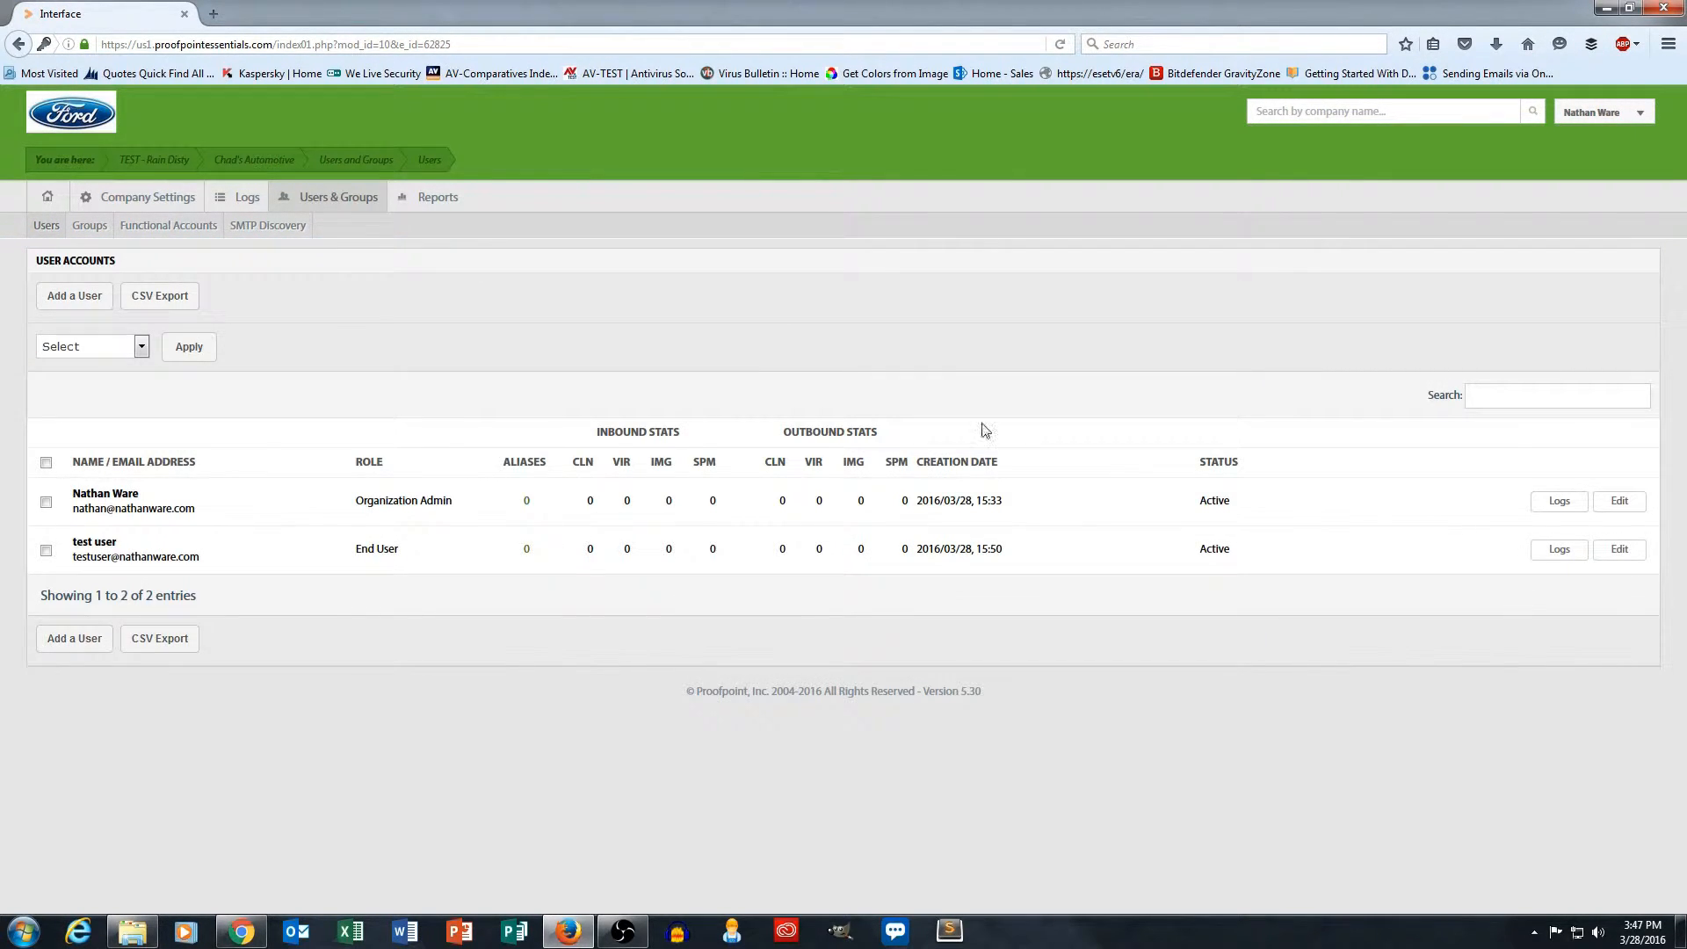
pyautogui.moveTo(1267, 637)
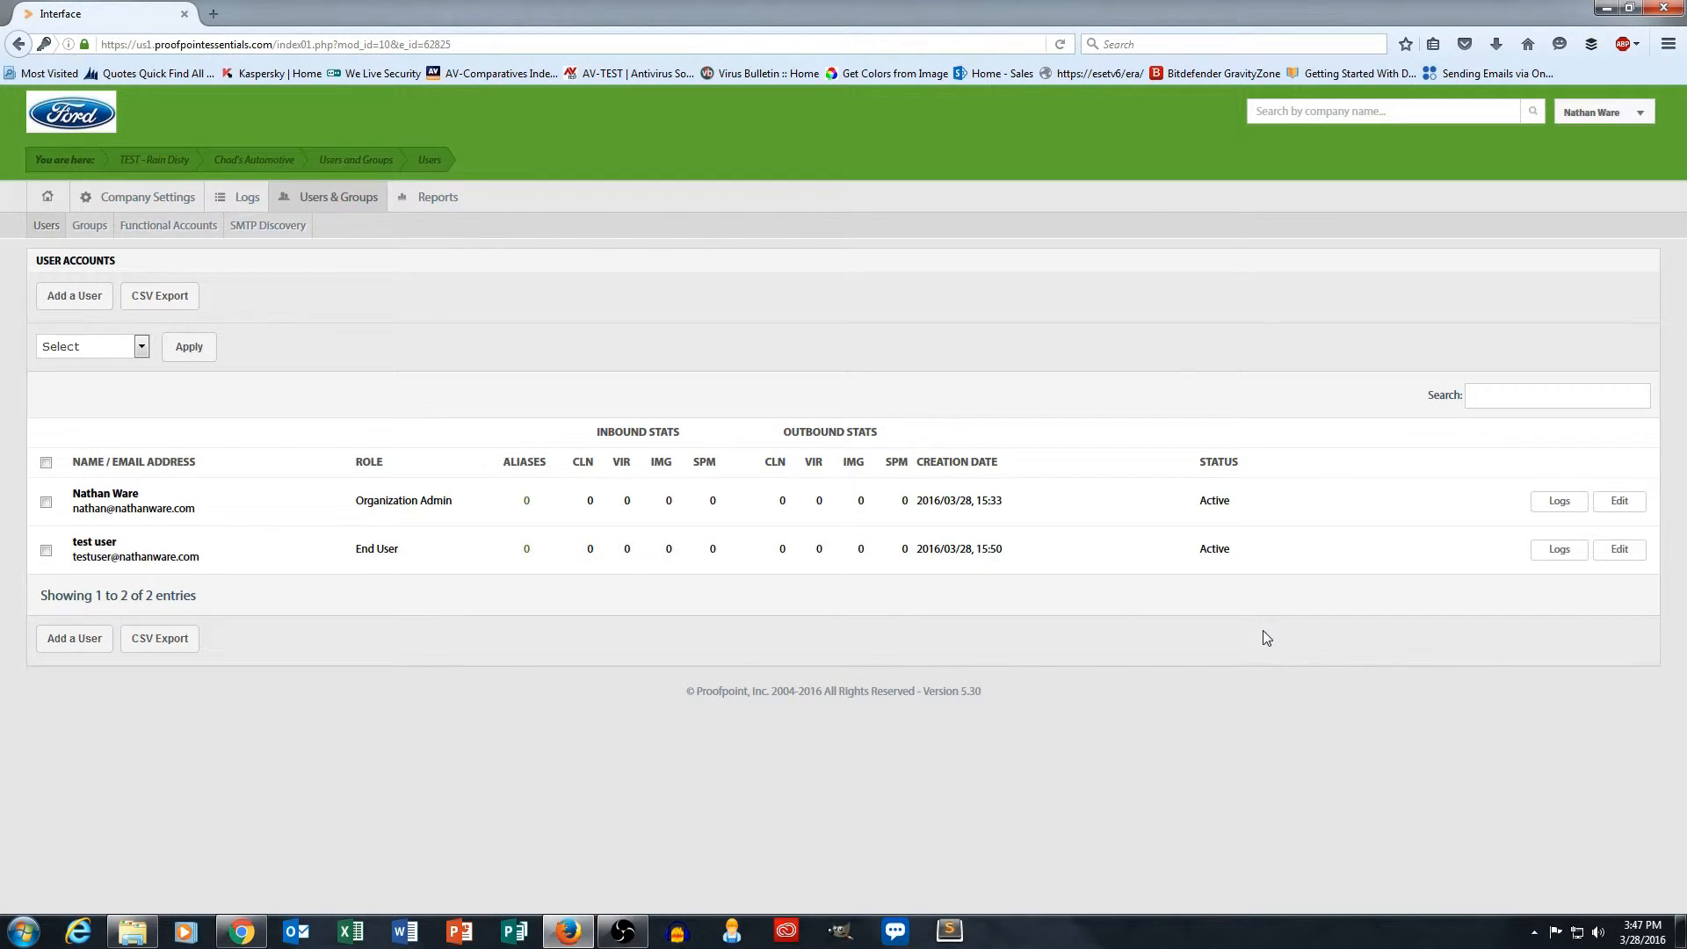
pyautogui.moveTo(1001, 618)
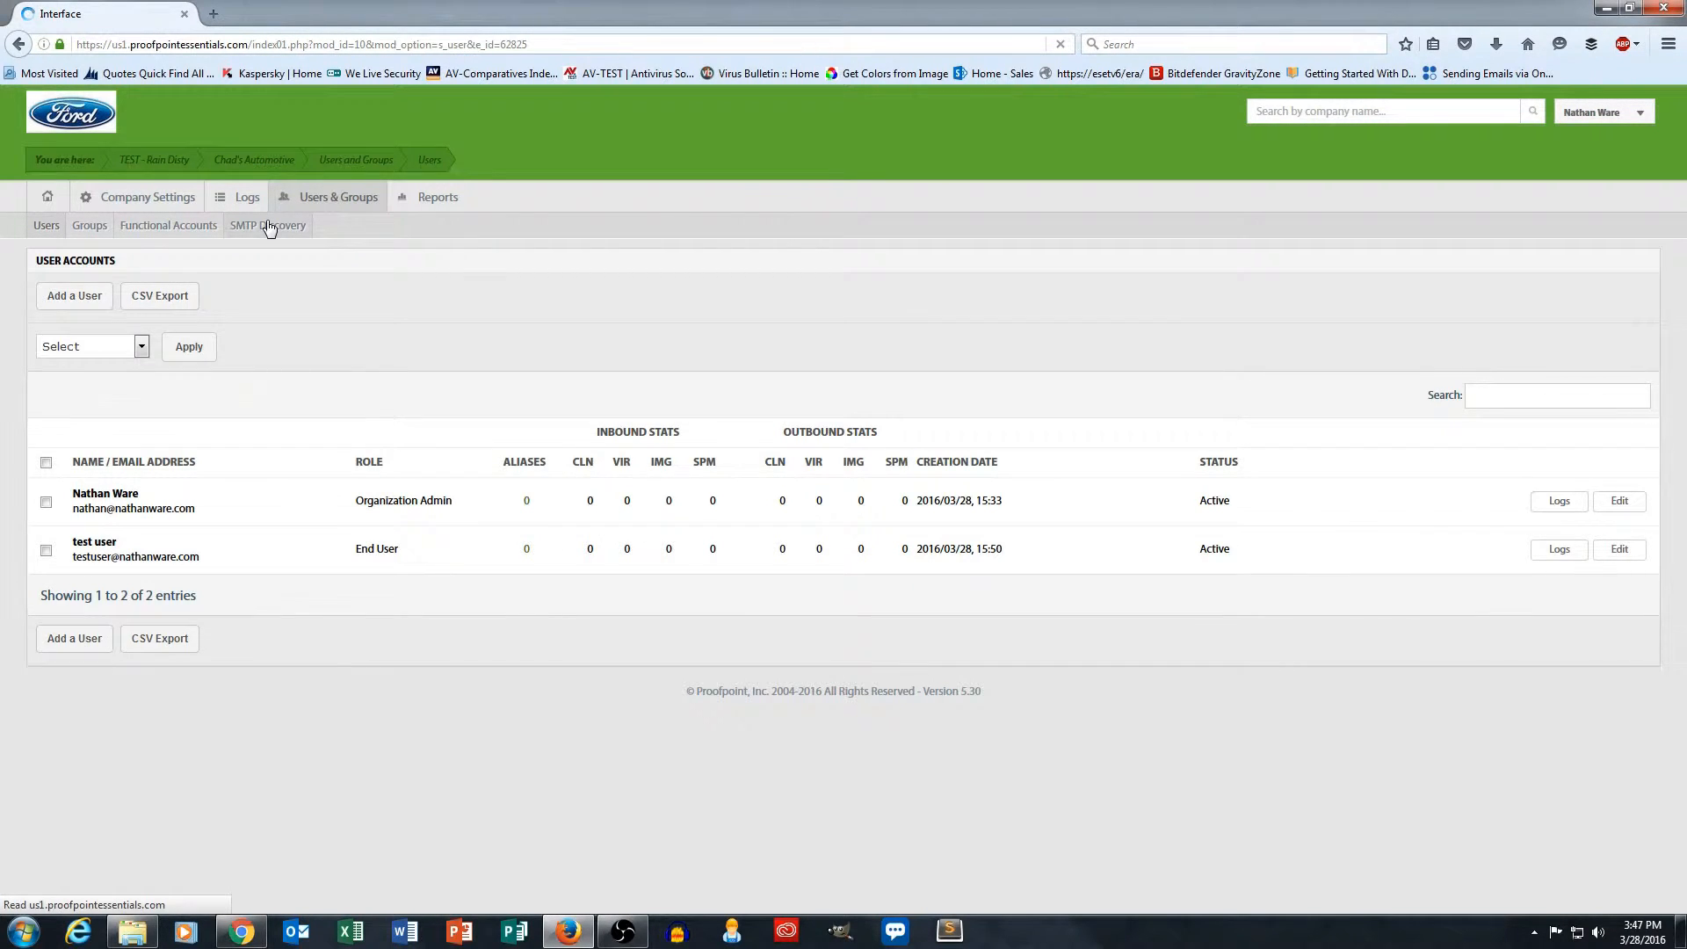
pyautogui.click(268, 225)
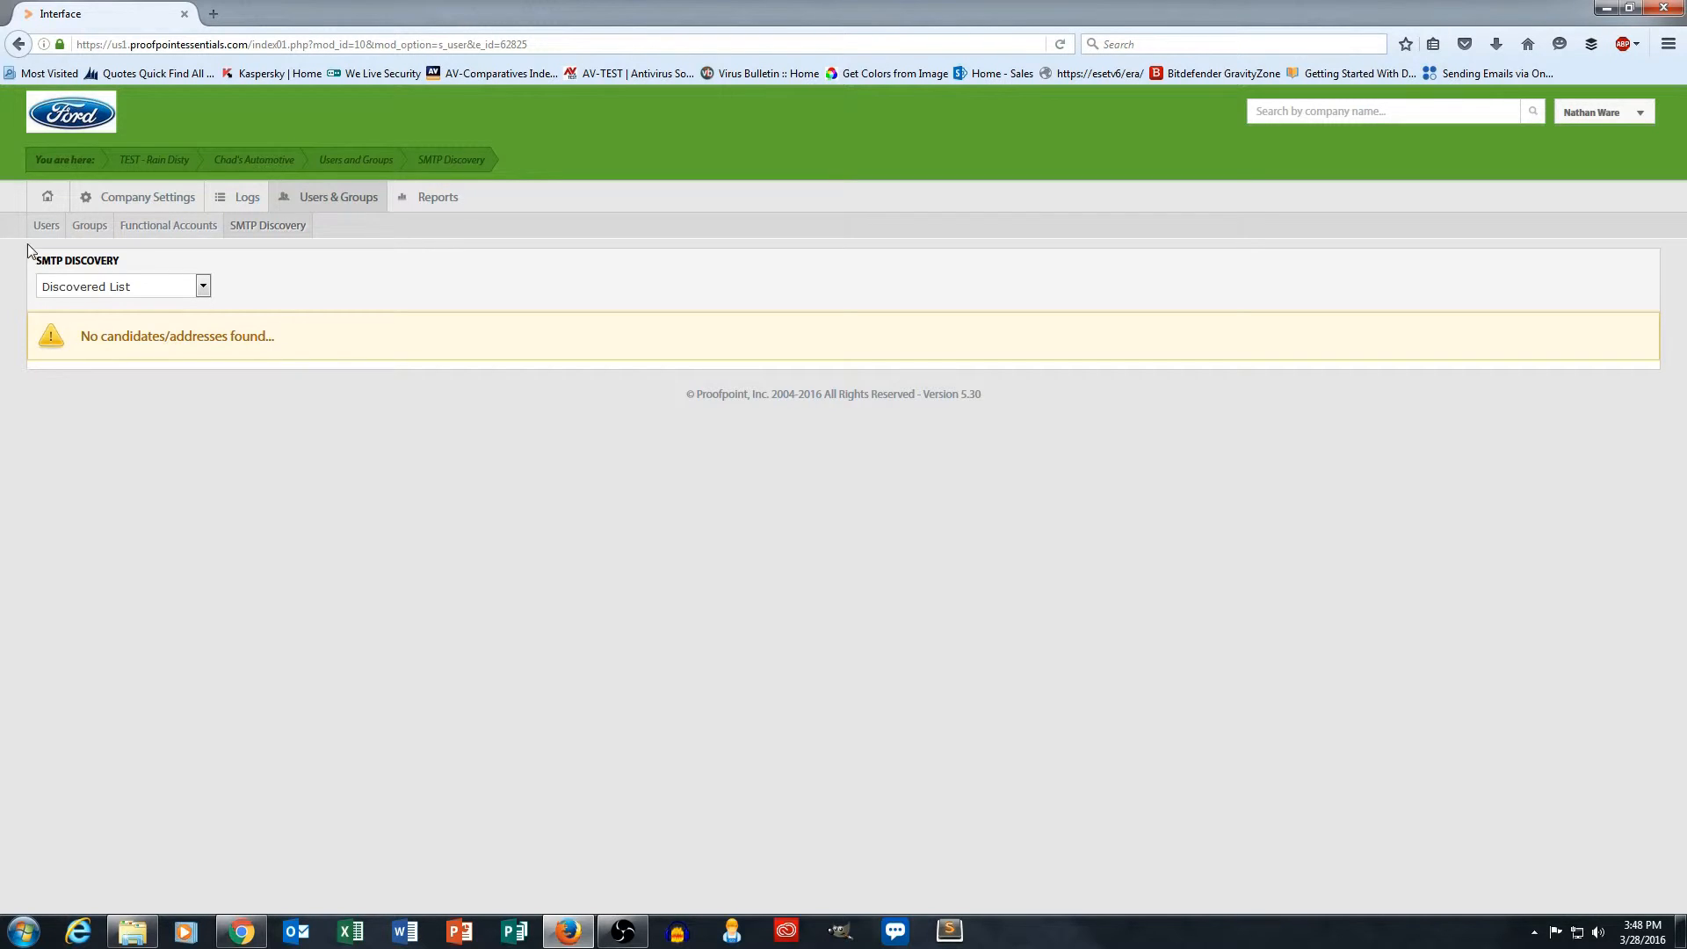
pyautogui.moveTo(94, 484)
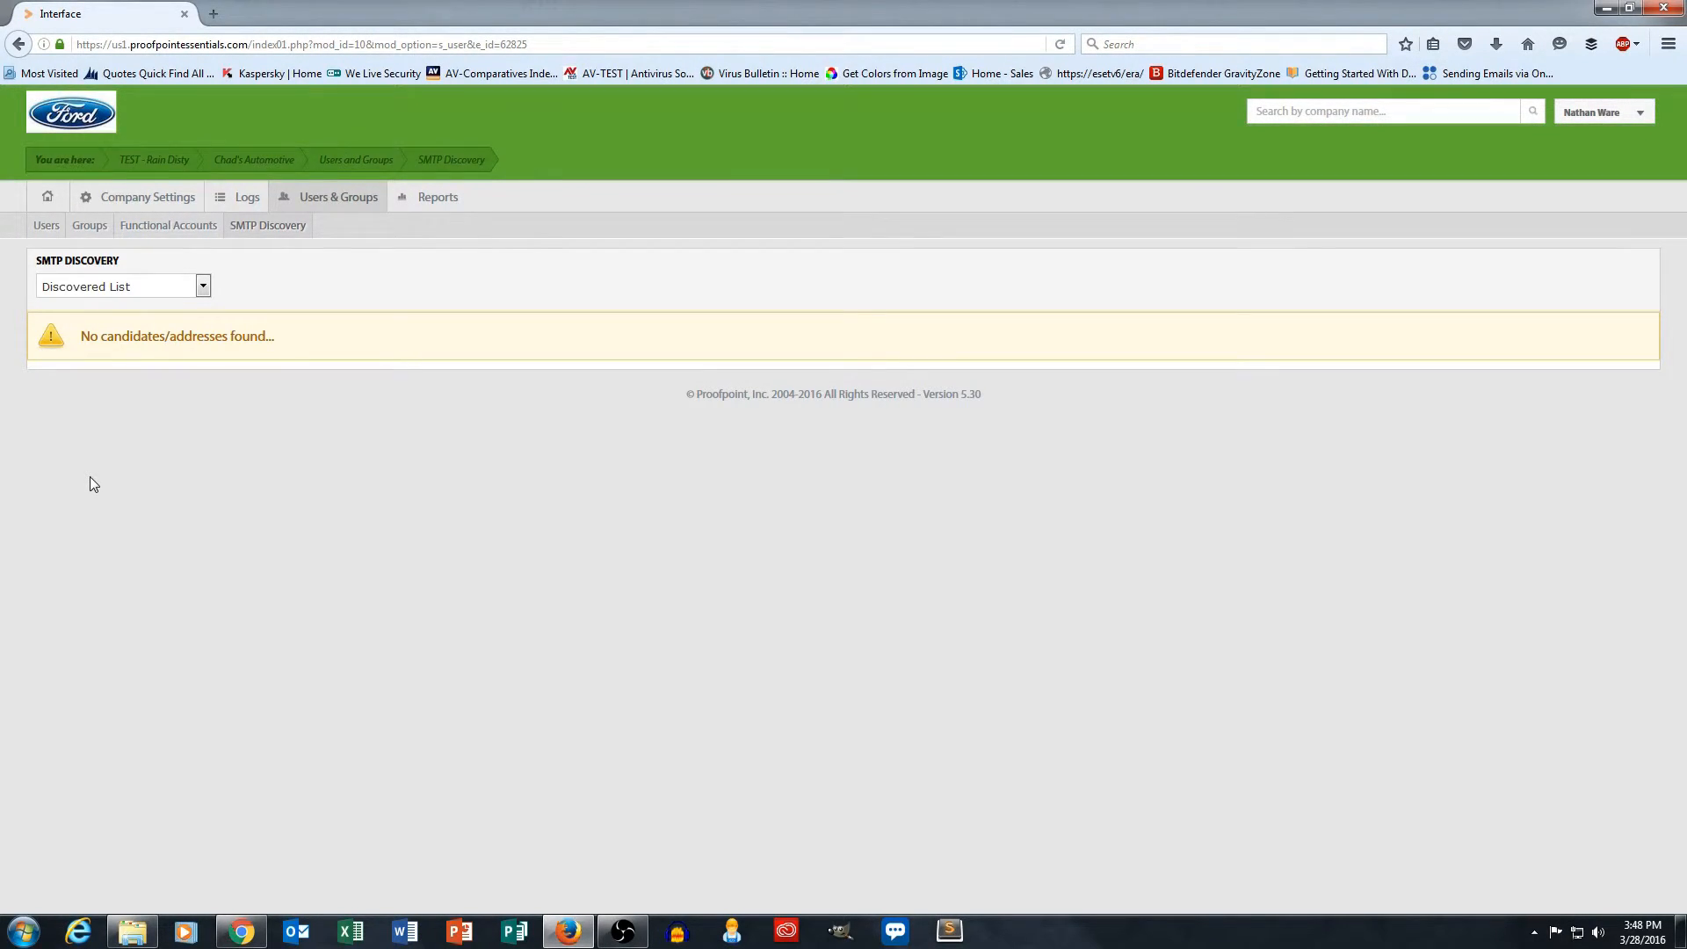
pyautogui.moveTo(134, 379)
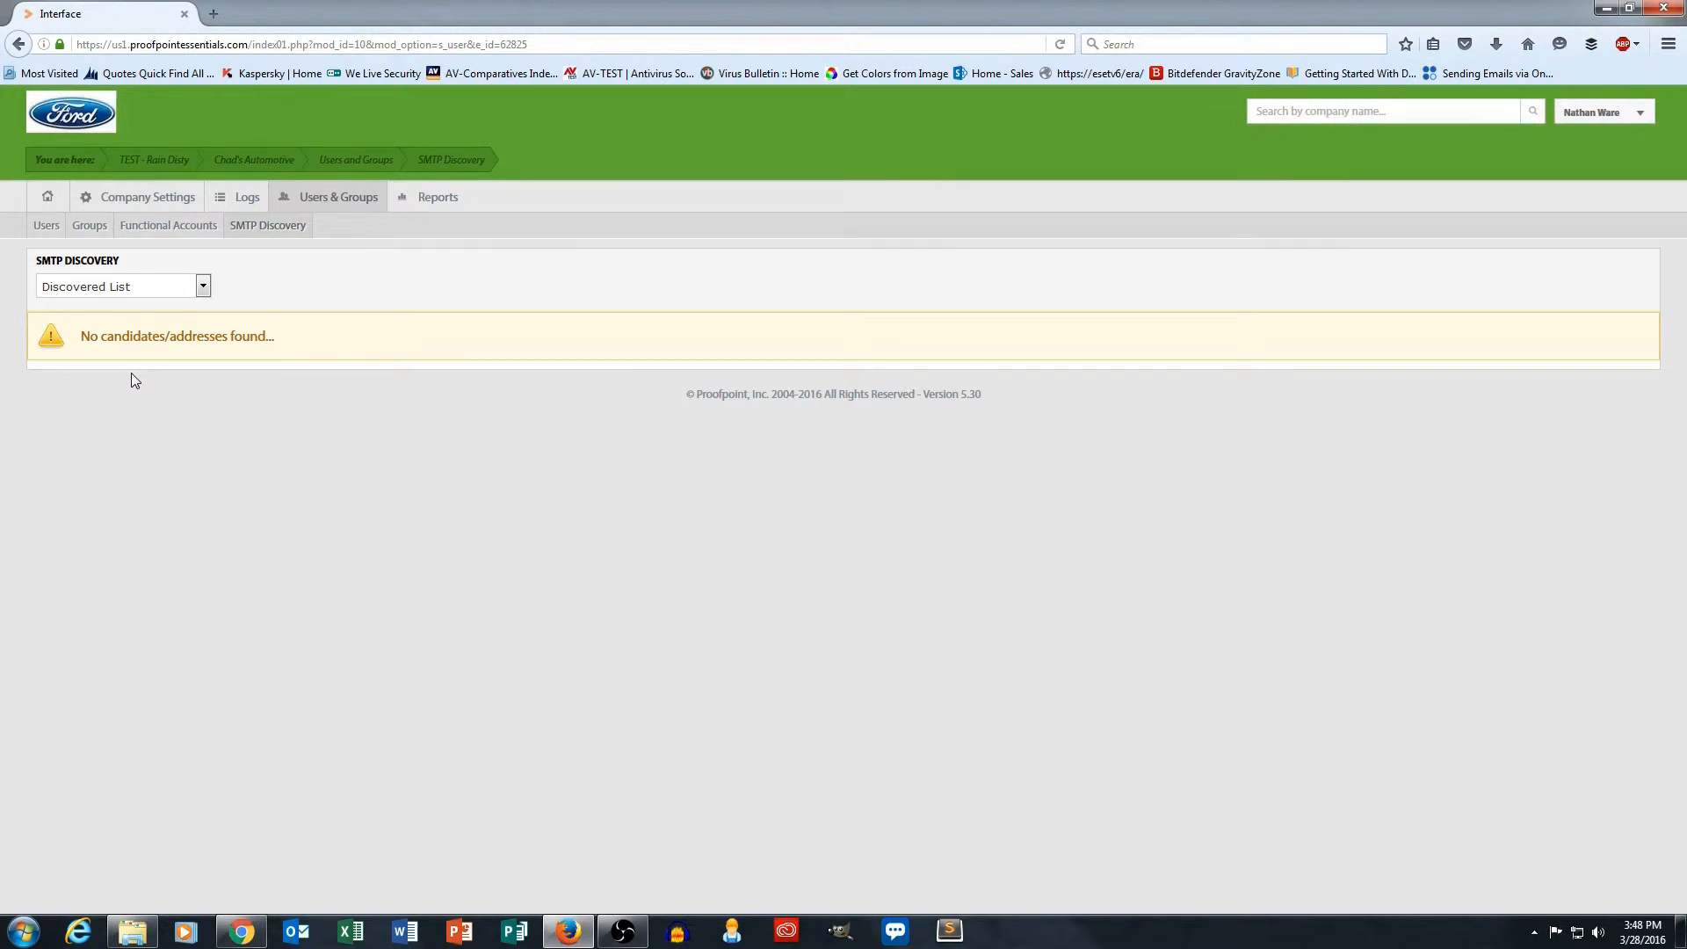
pyautogui.moveTo(268, 247)
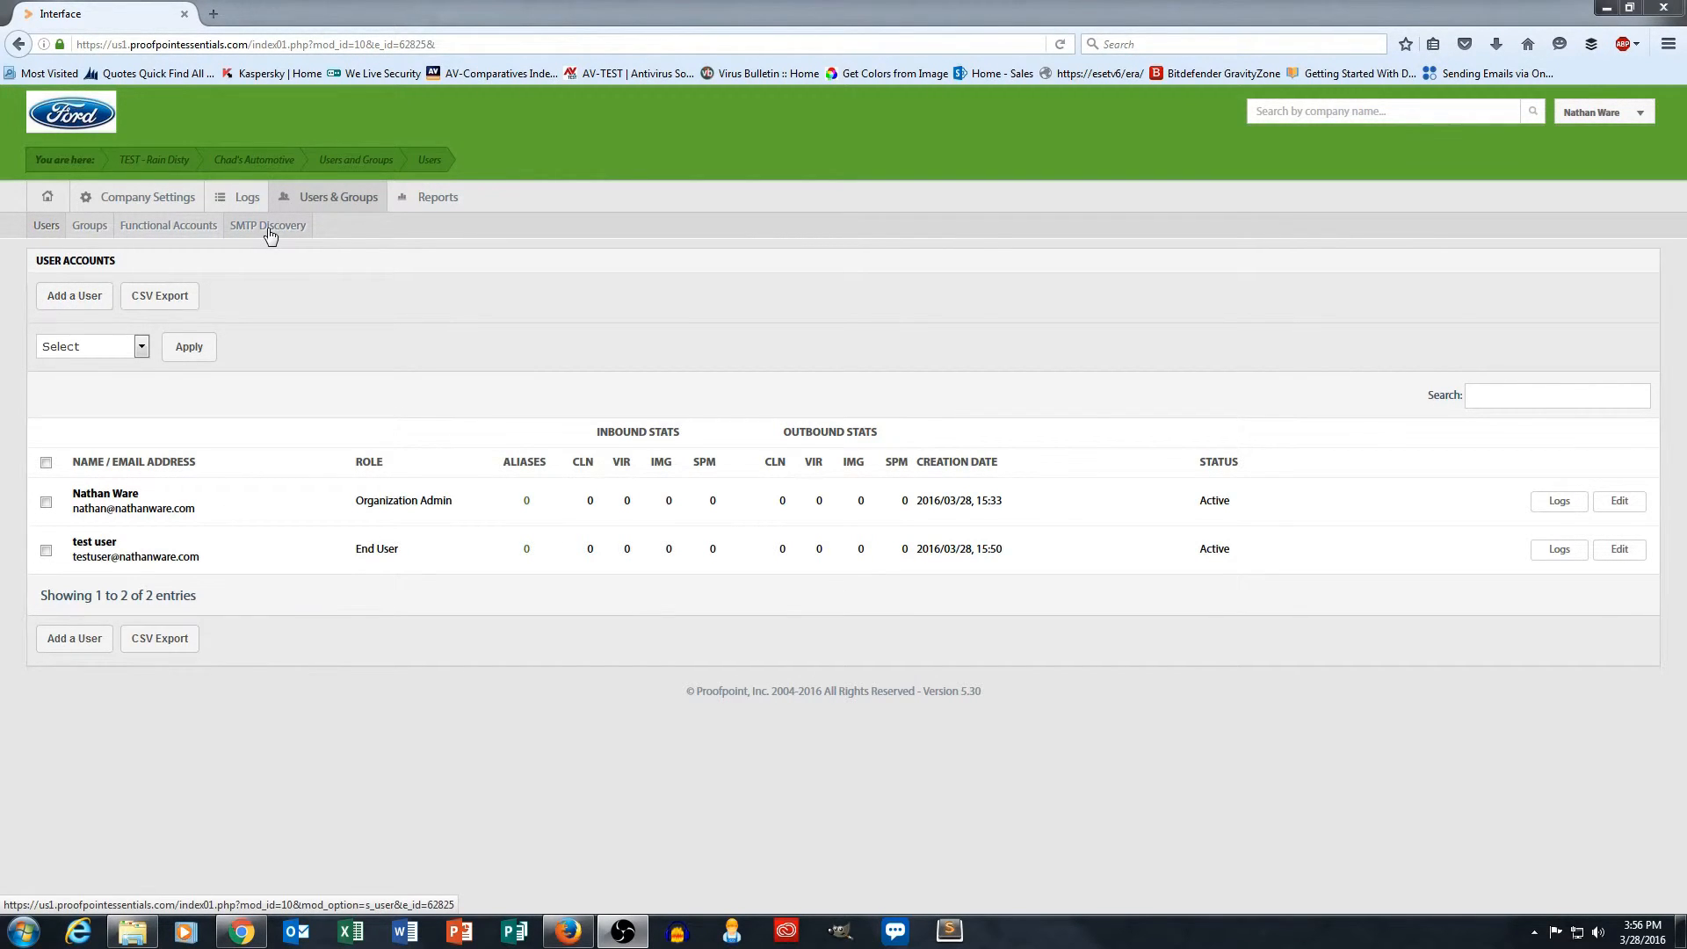
pyautogui.moveTo(148, 207)
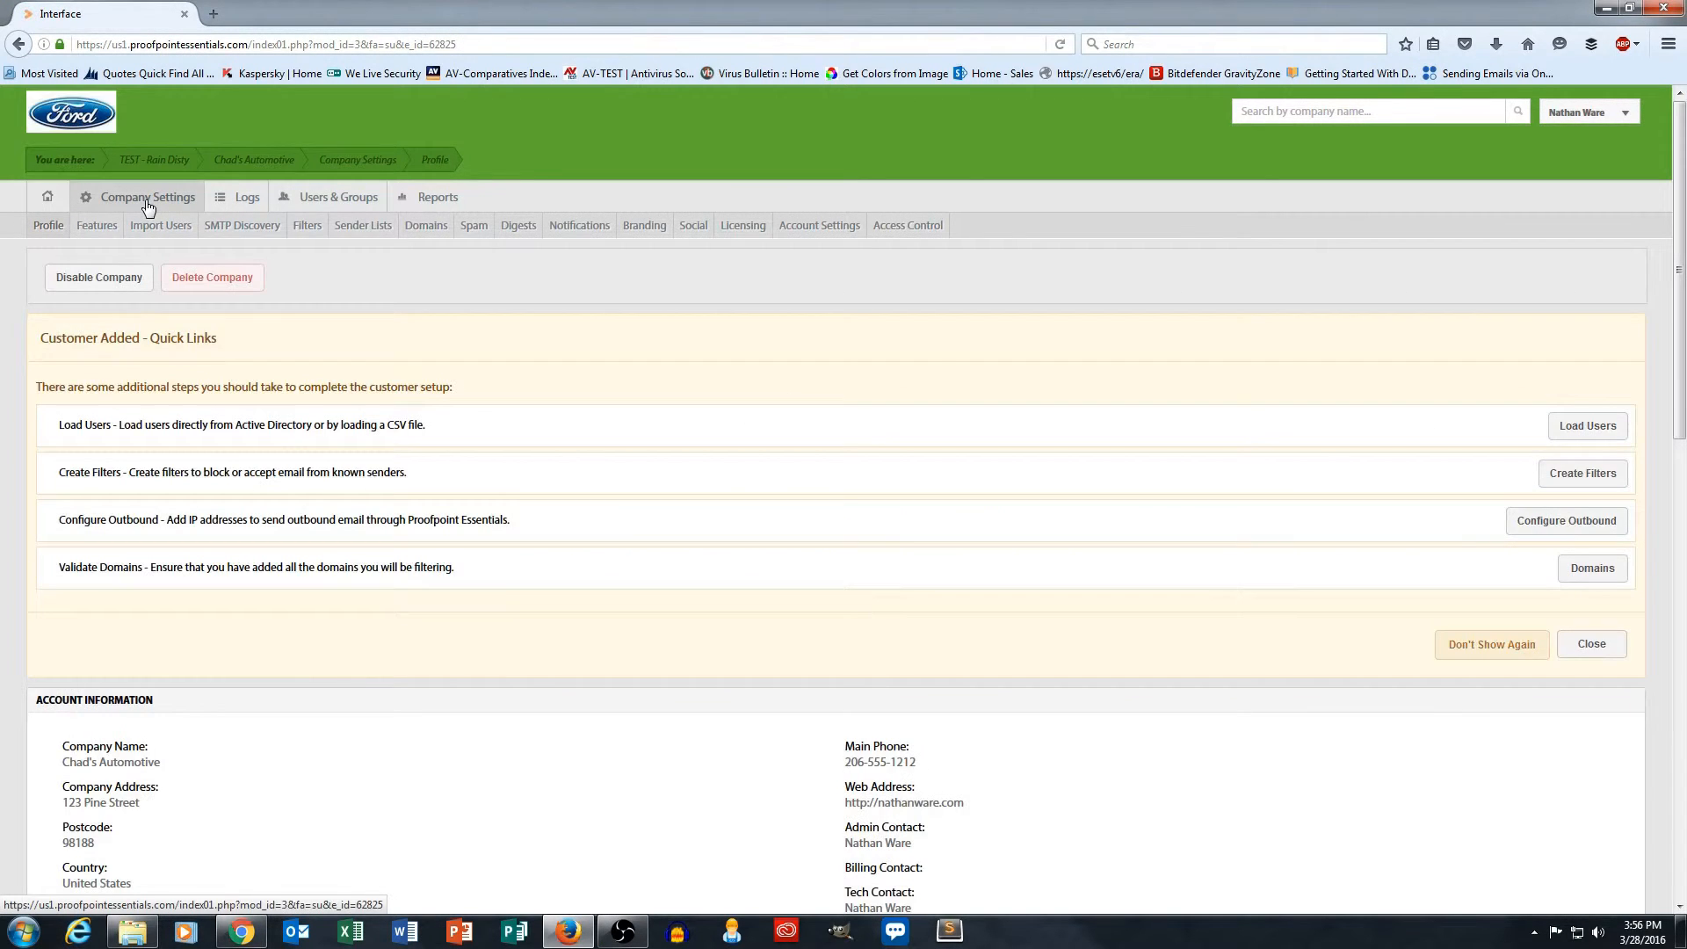
pyautogui.moveTo(160, 225)
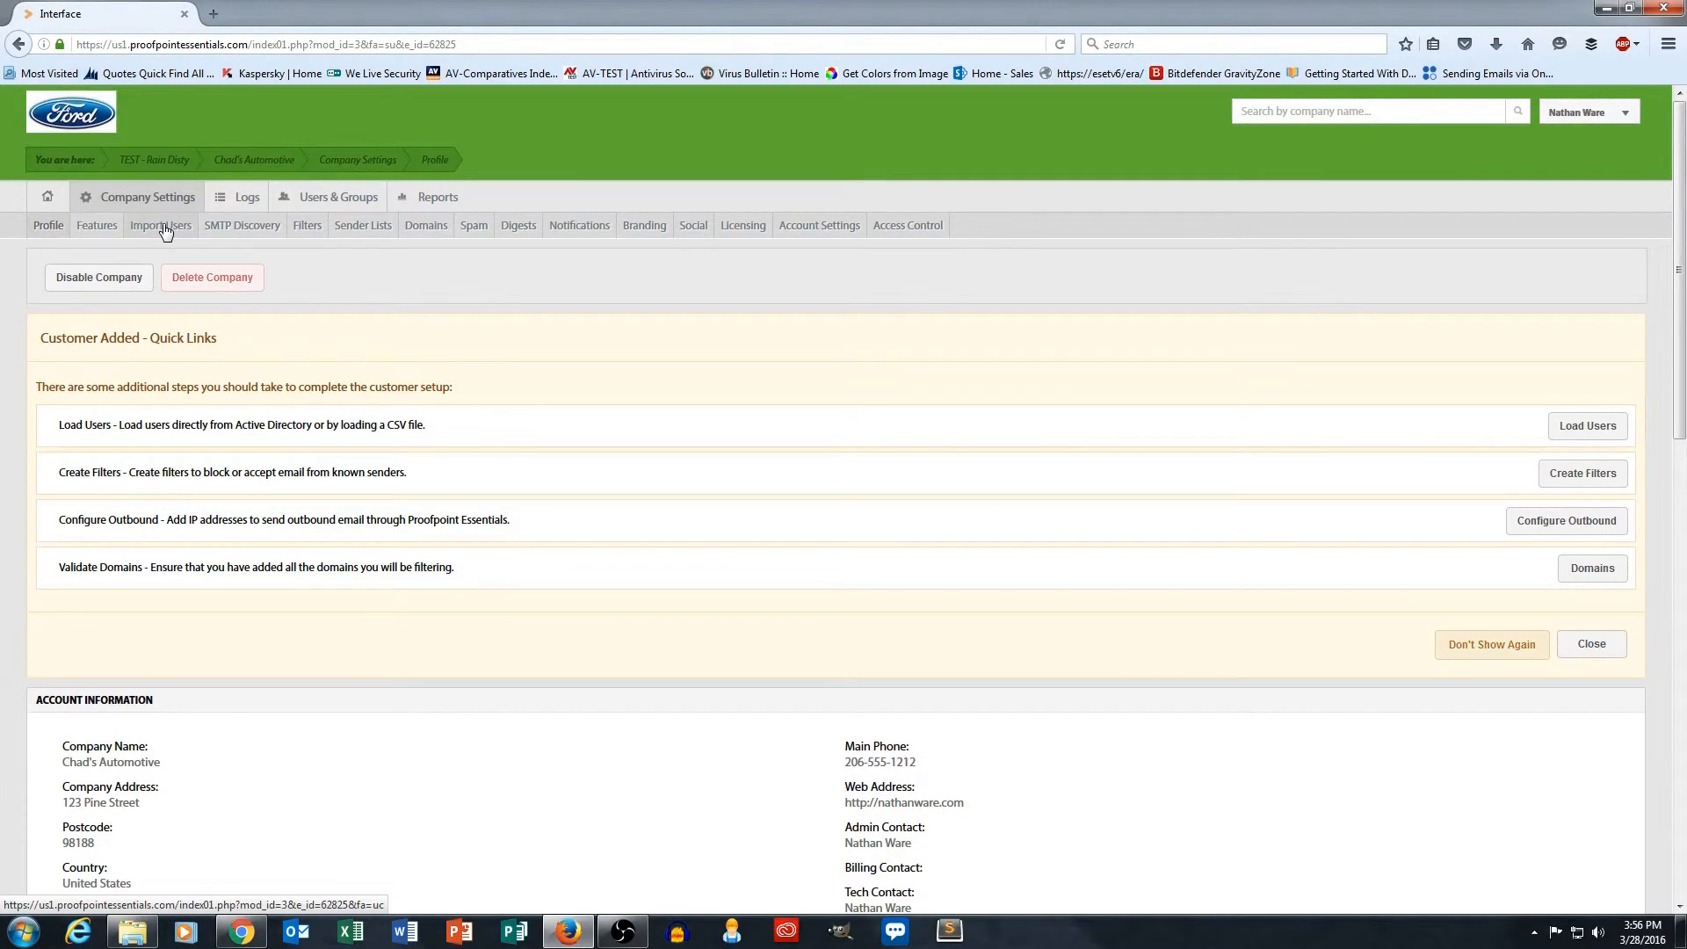
# Open Import Users and scroll through the empty Active Directory connection and sync settings
pyautogui.click(160, 225)
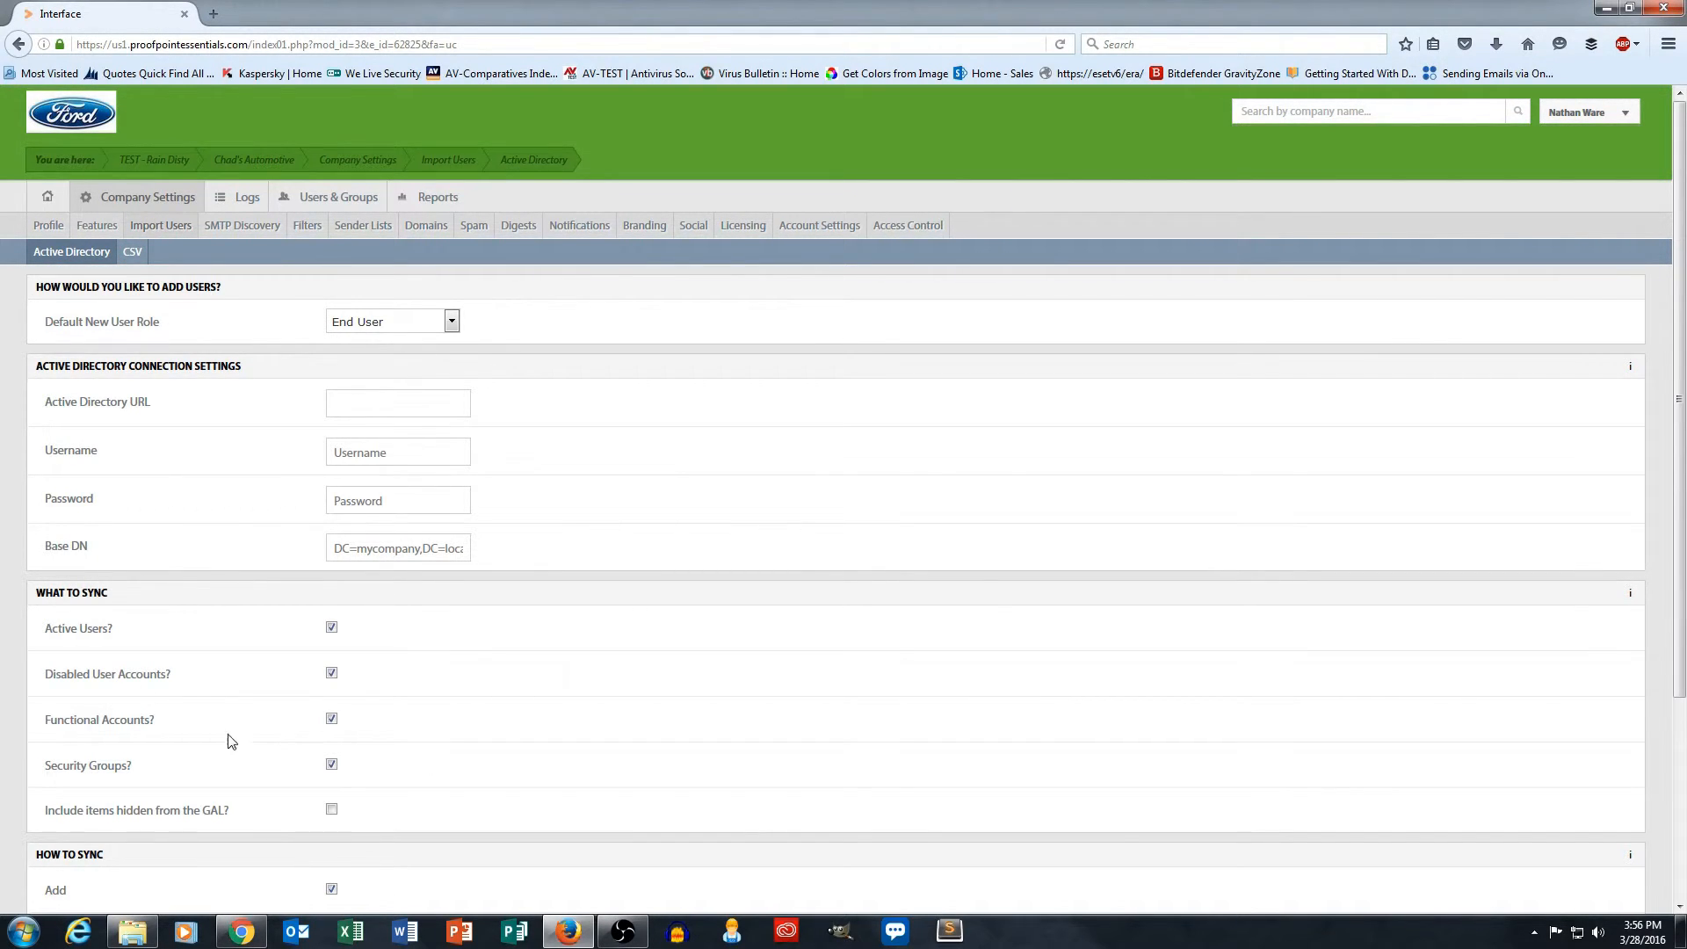
pyautogui.moveTo(201, 629)
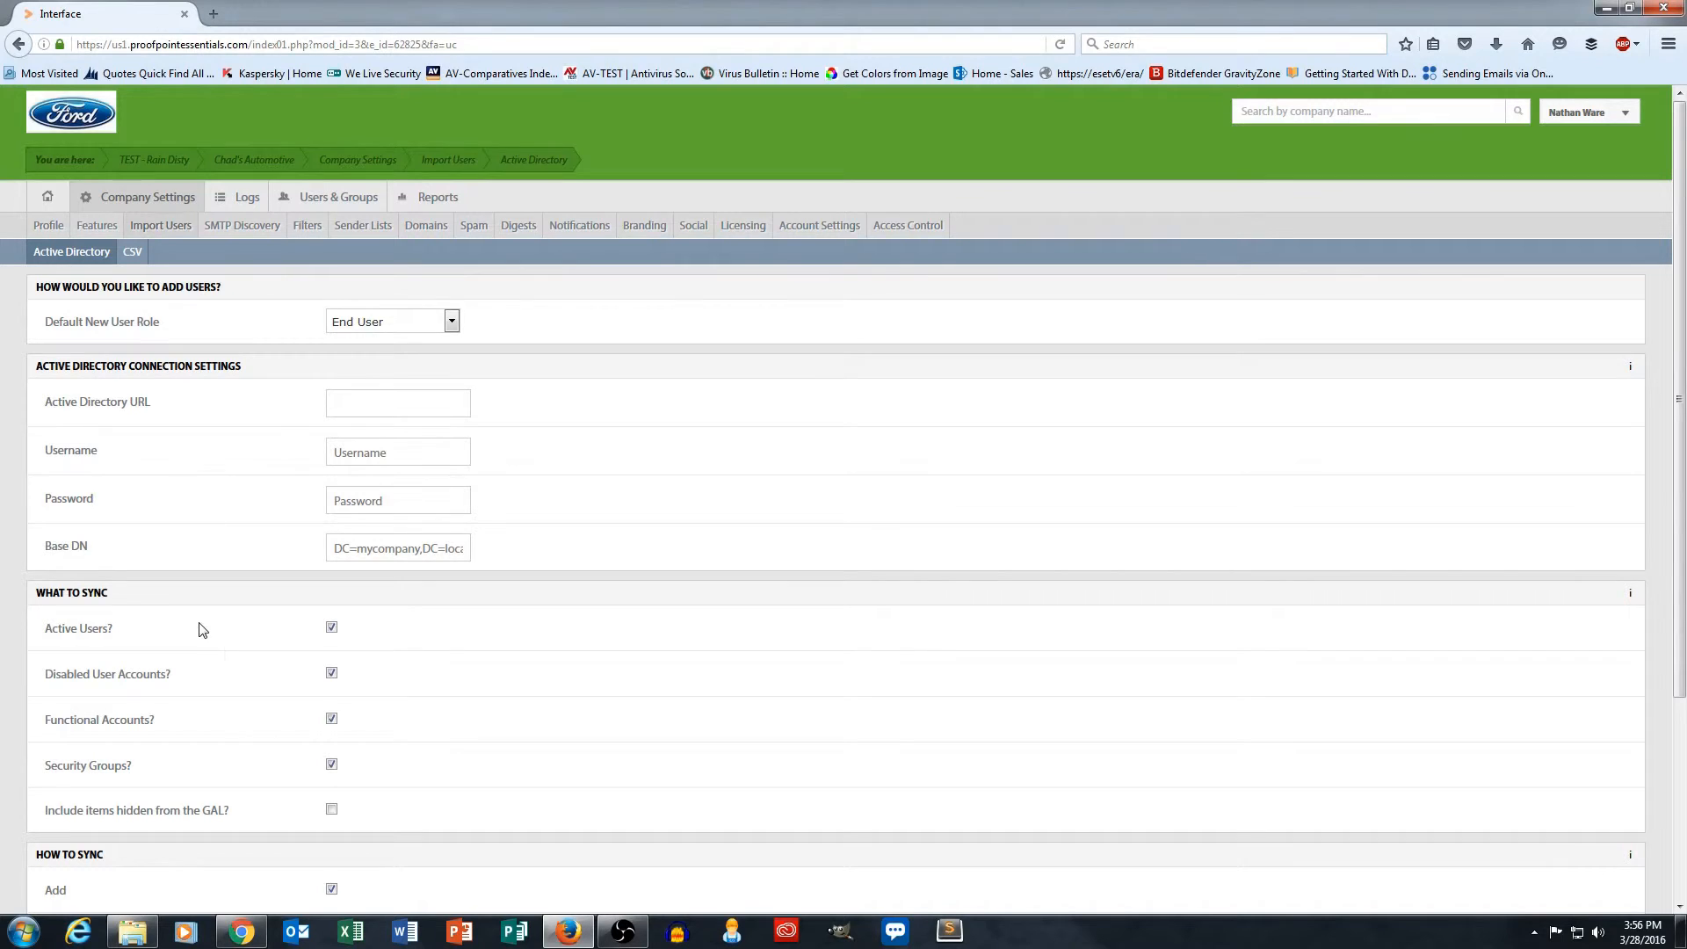
pyautogui.scroll(-3)
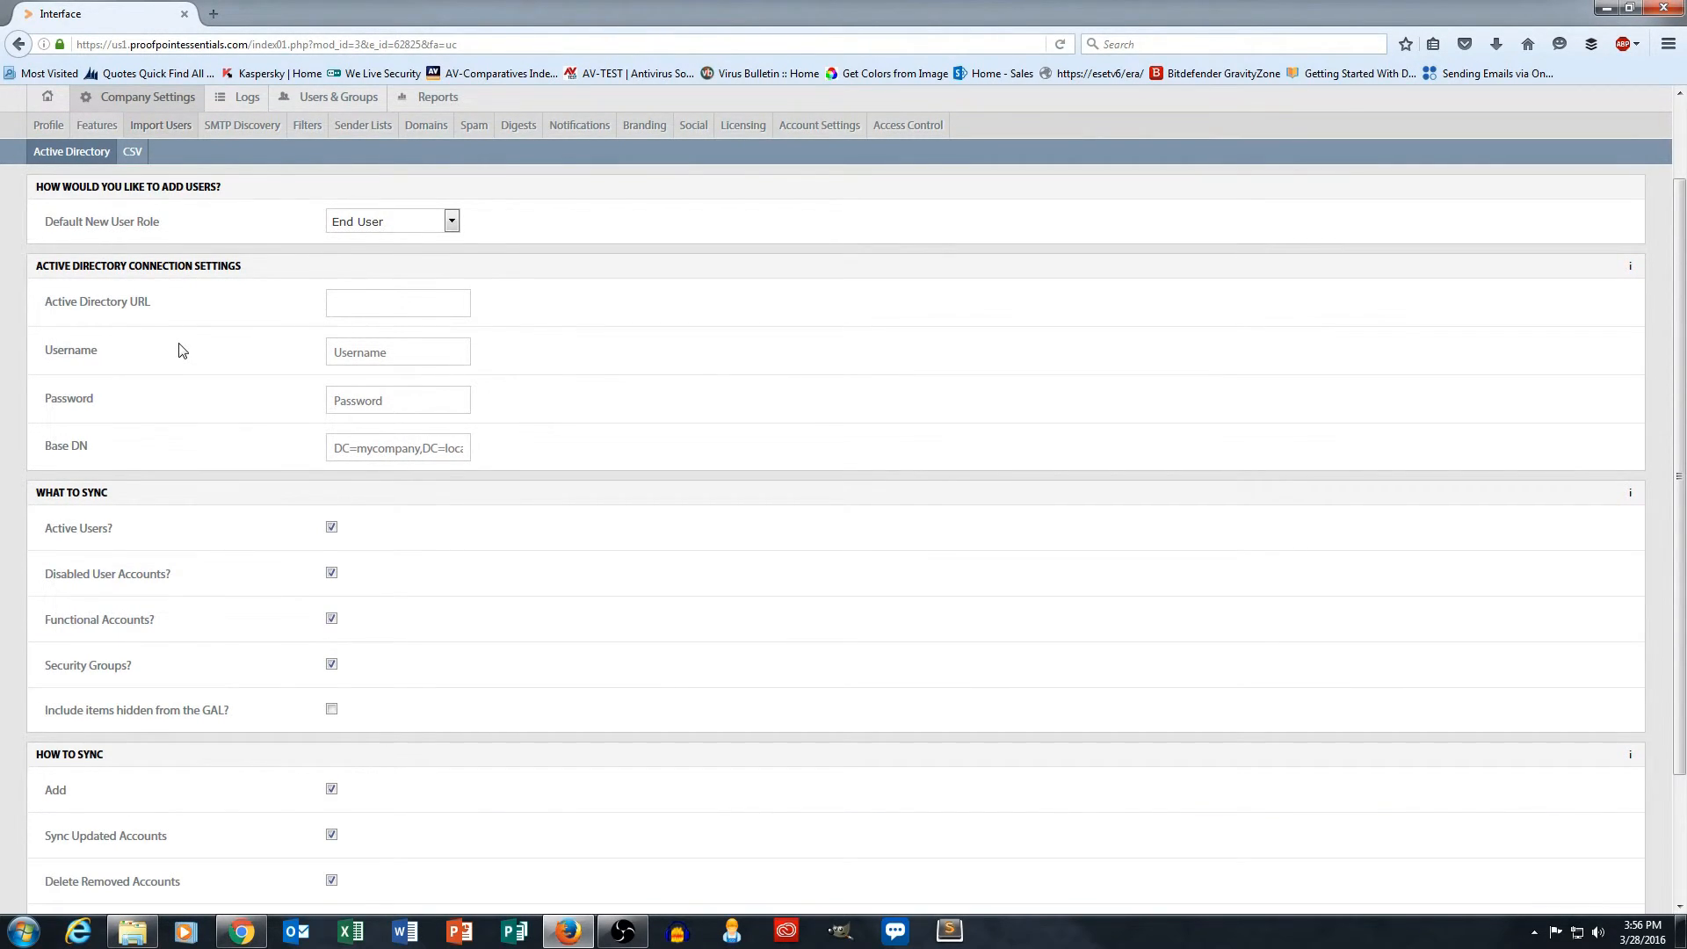
pyautogui.scroll(-3)
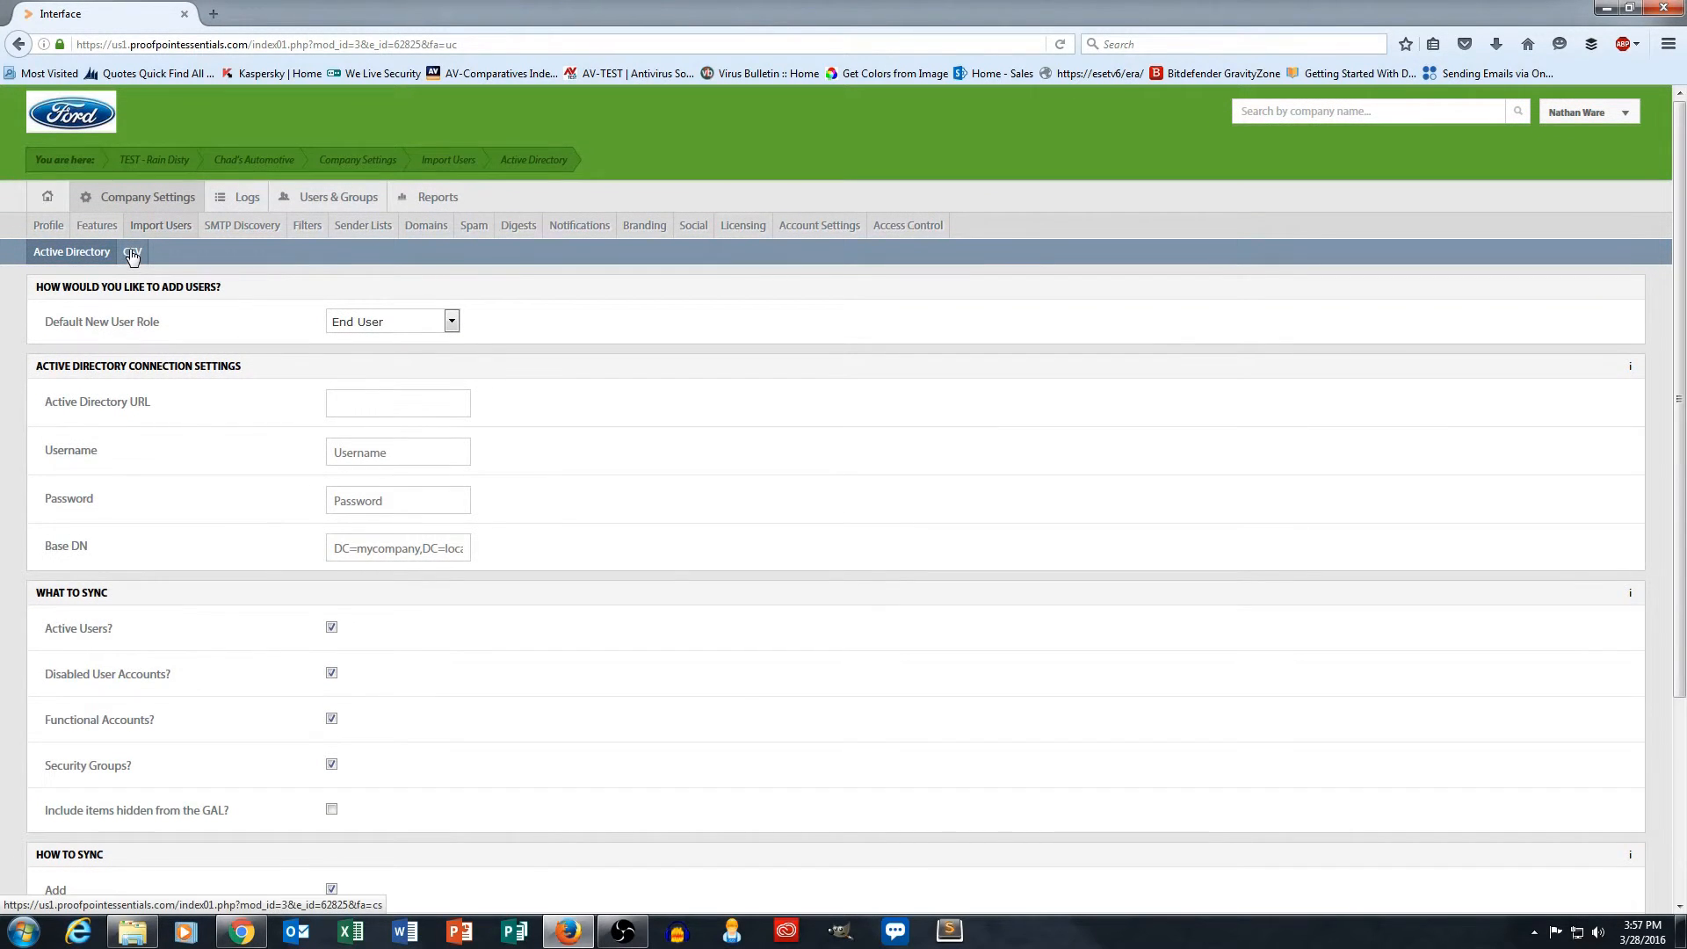
# Switch to CSV import and highlight the example record in the file format instructions
pyautogui.click(131, 252)
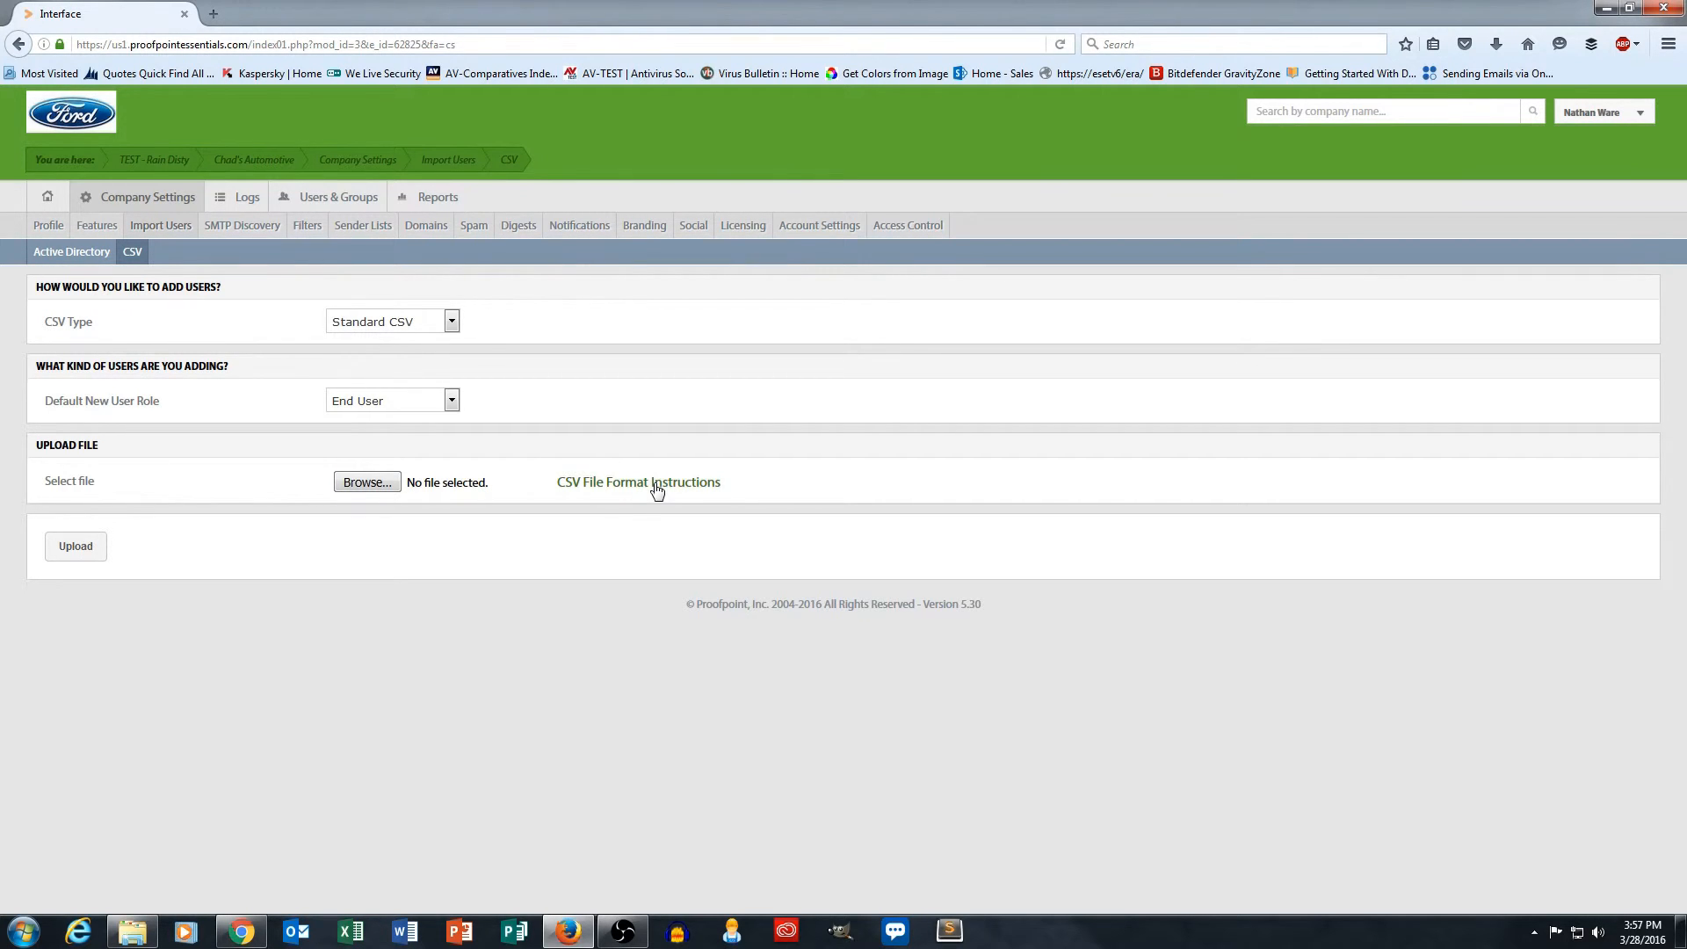
pyautogui.click(638, 481)
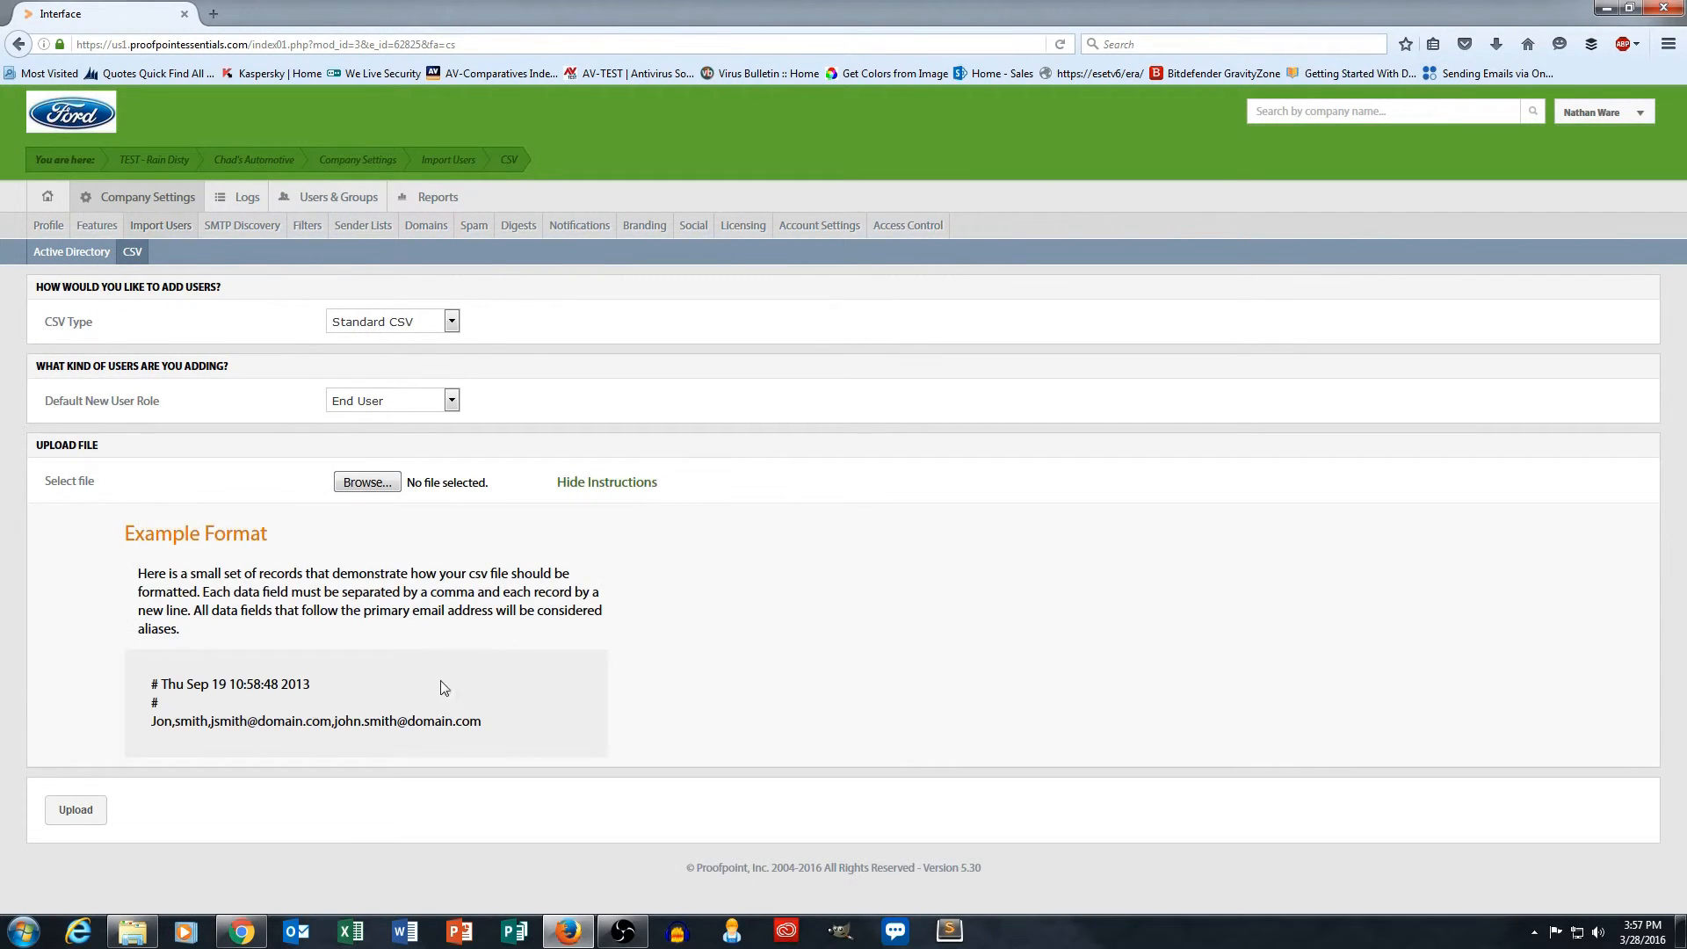
pyautogui.moveTo(150, 721); pyautogui.dragTo(305, 720)
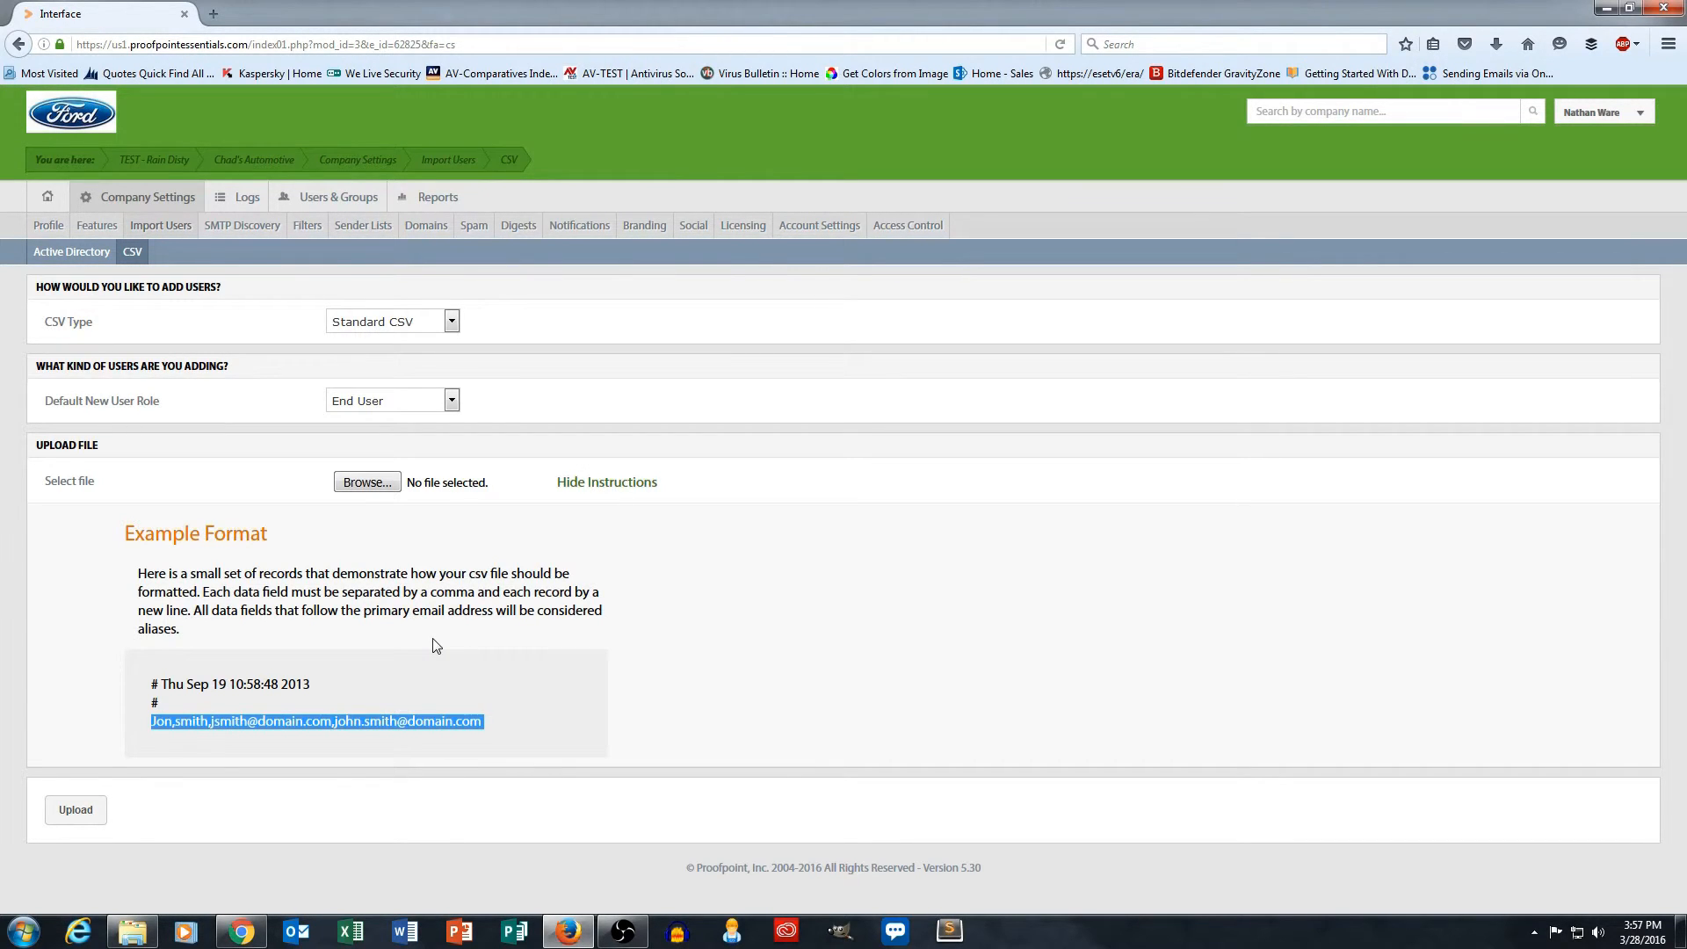
pyautogui.moveTo(441, 640)
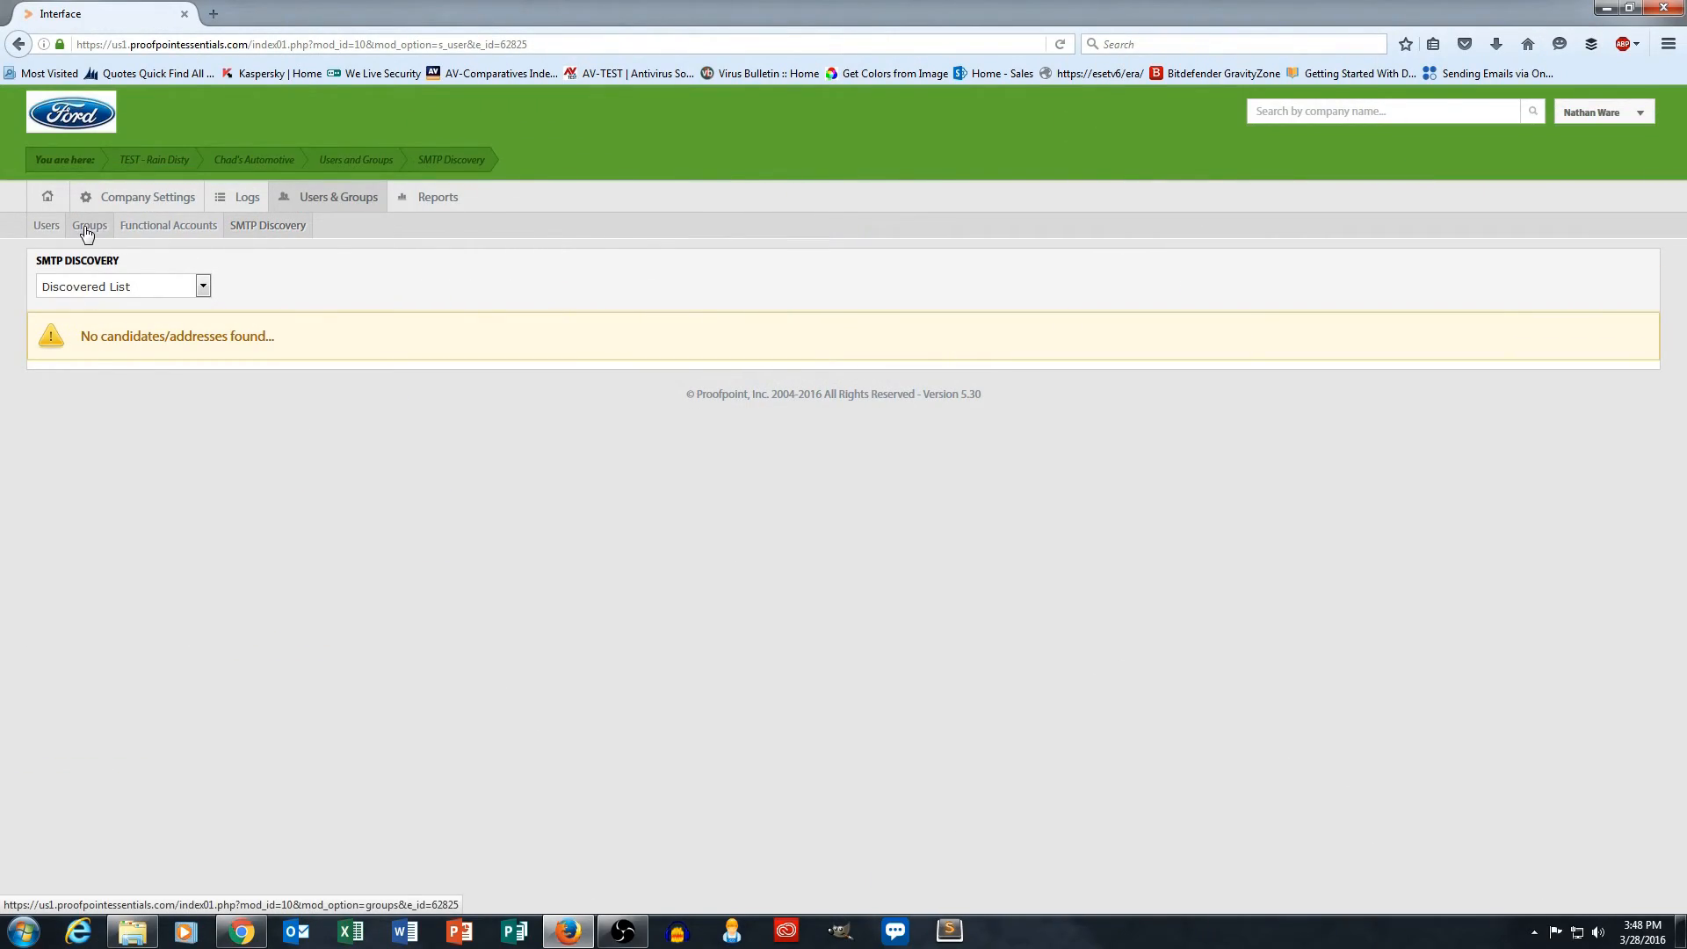
# View the empty groups list, start a new group, then cancel without saving
pyautogui.click(90, 225)
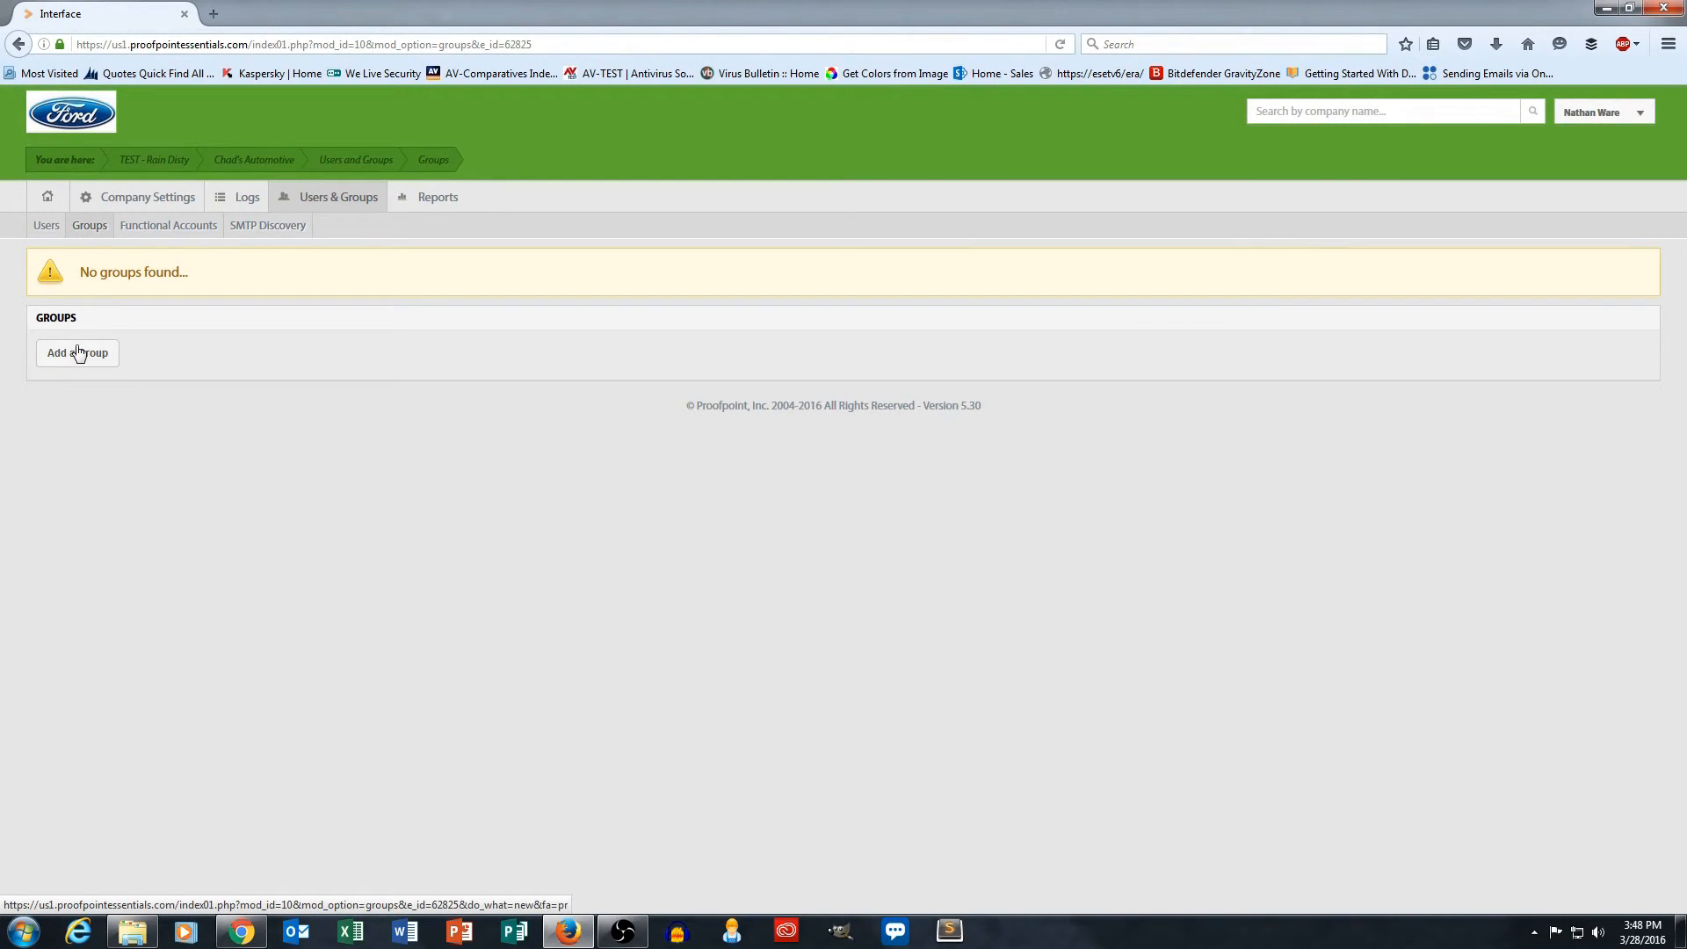
pyautogui.click(76, 354)
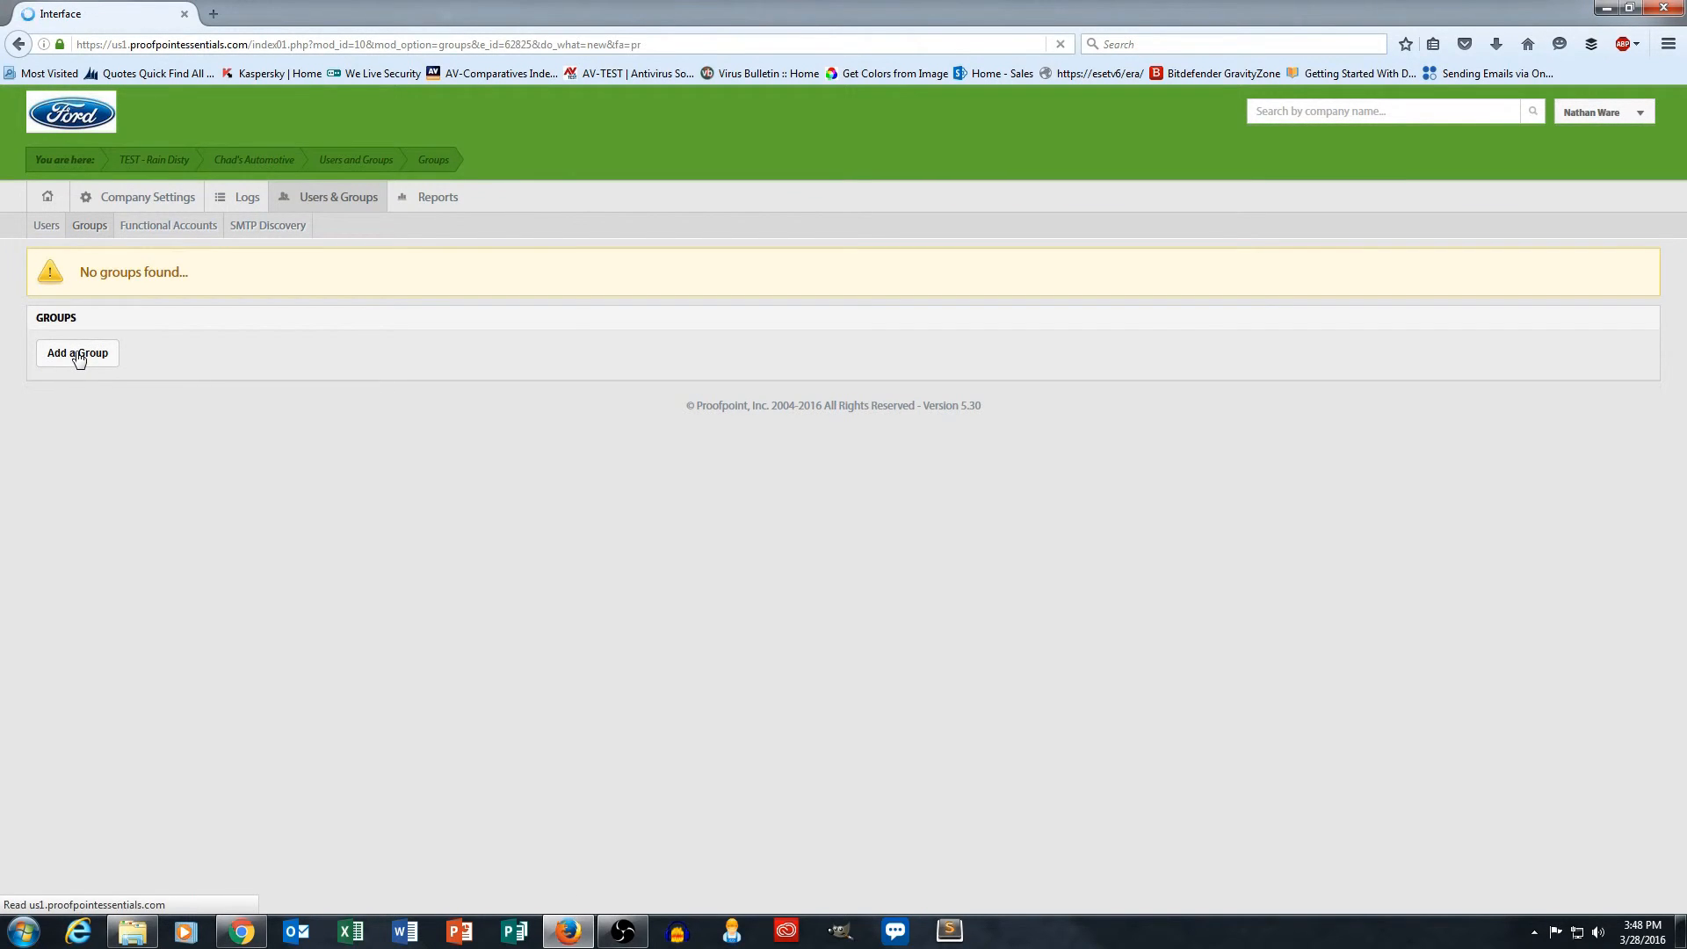
pyautogui.click(76, 353)
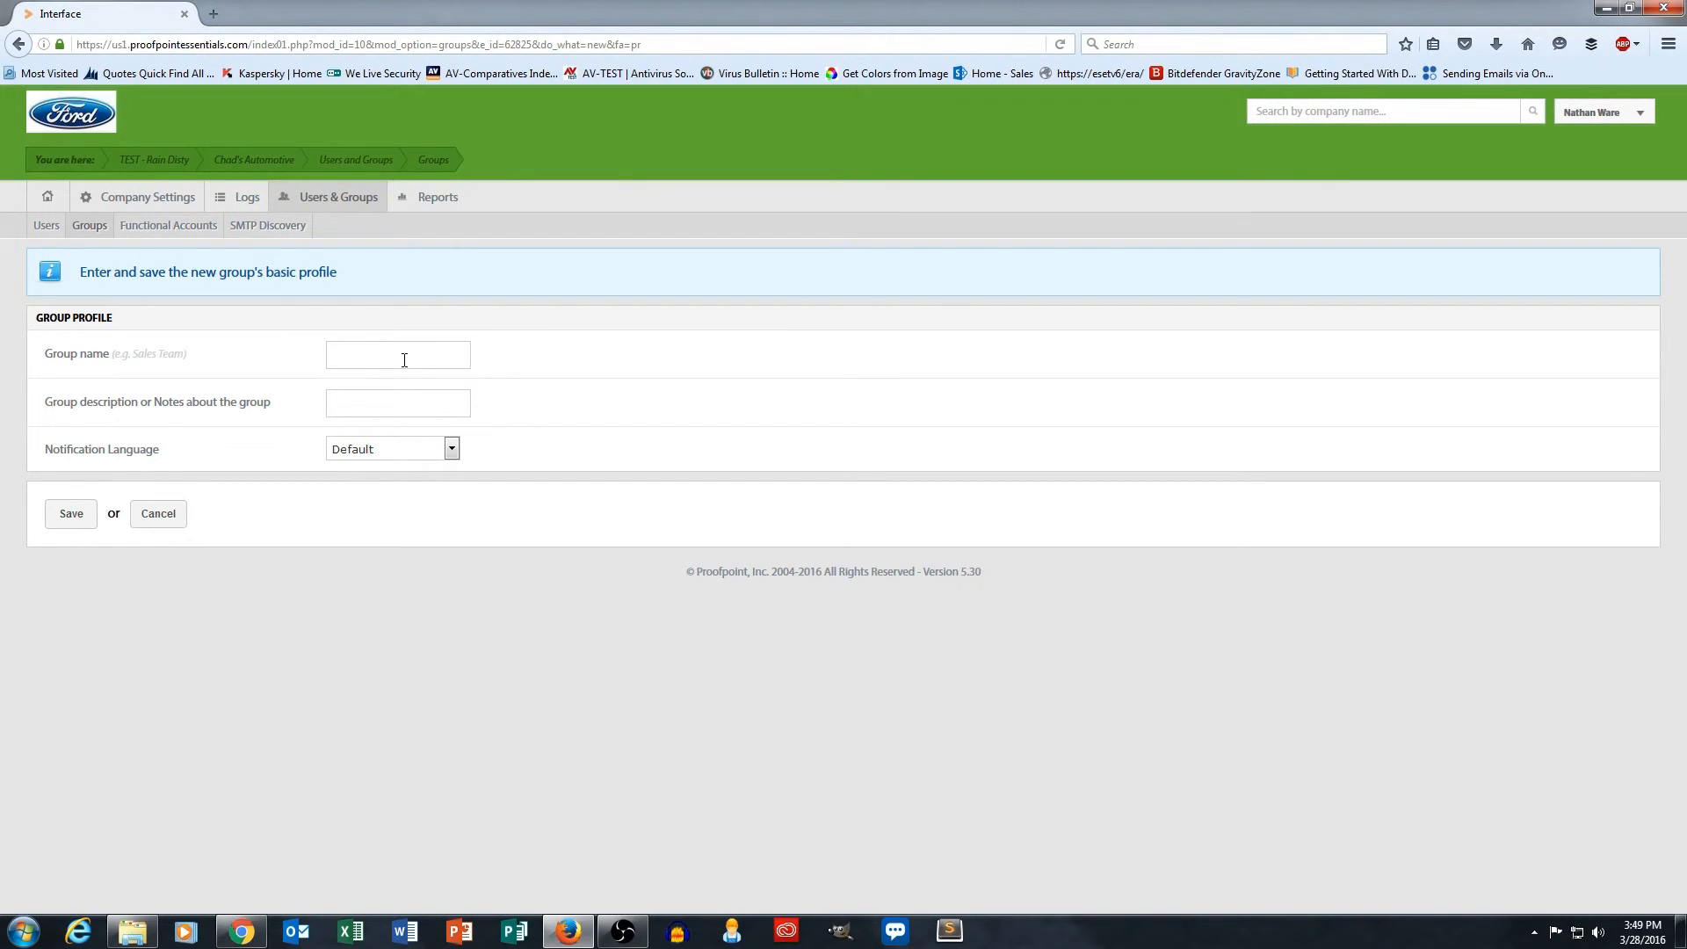
pyautogui.moveTo(159, 514)
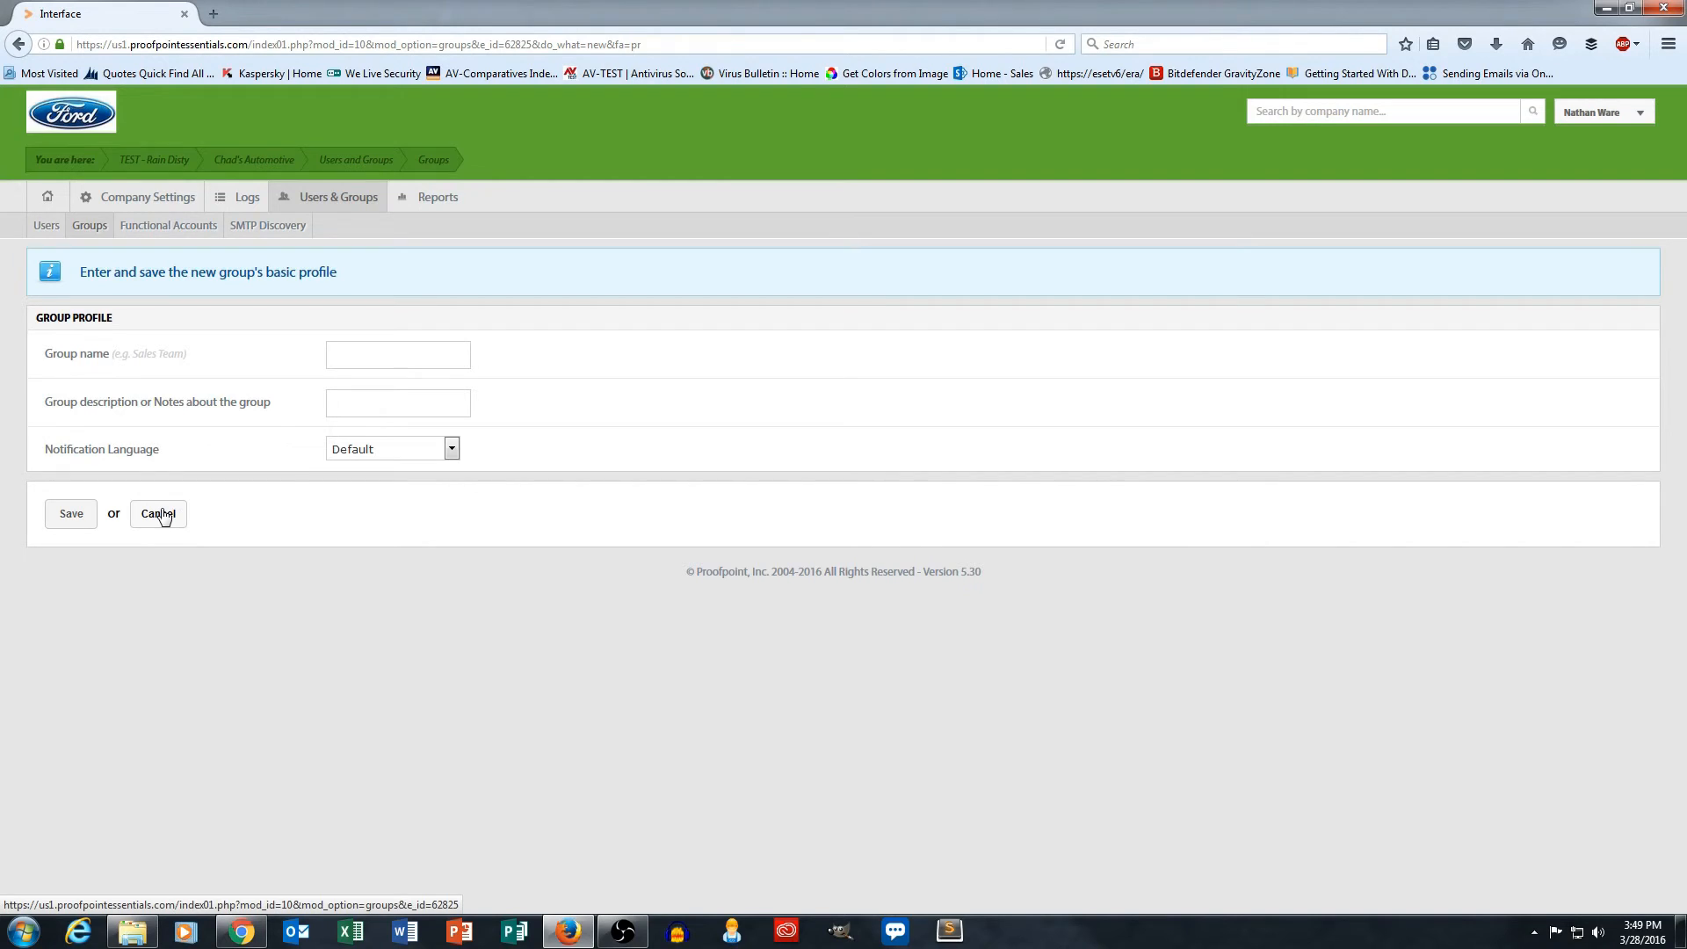
pyautogui.click(157, 513)
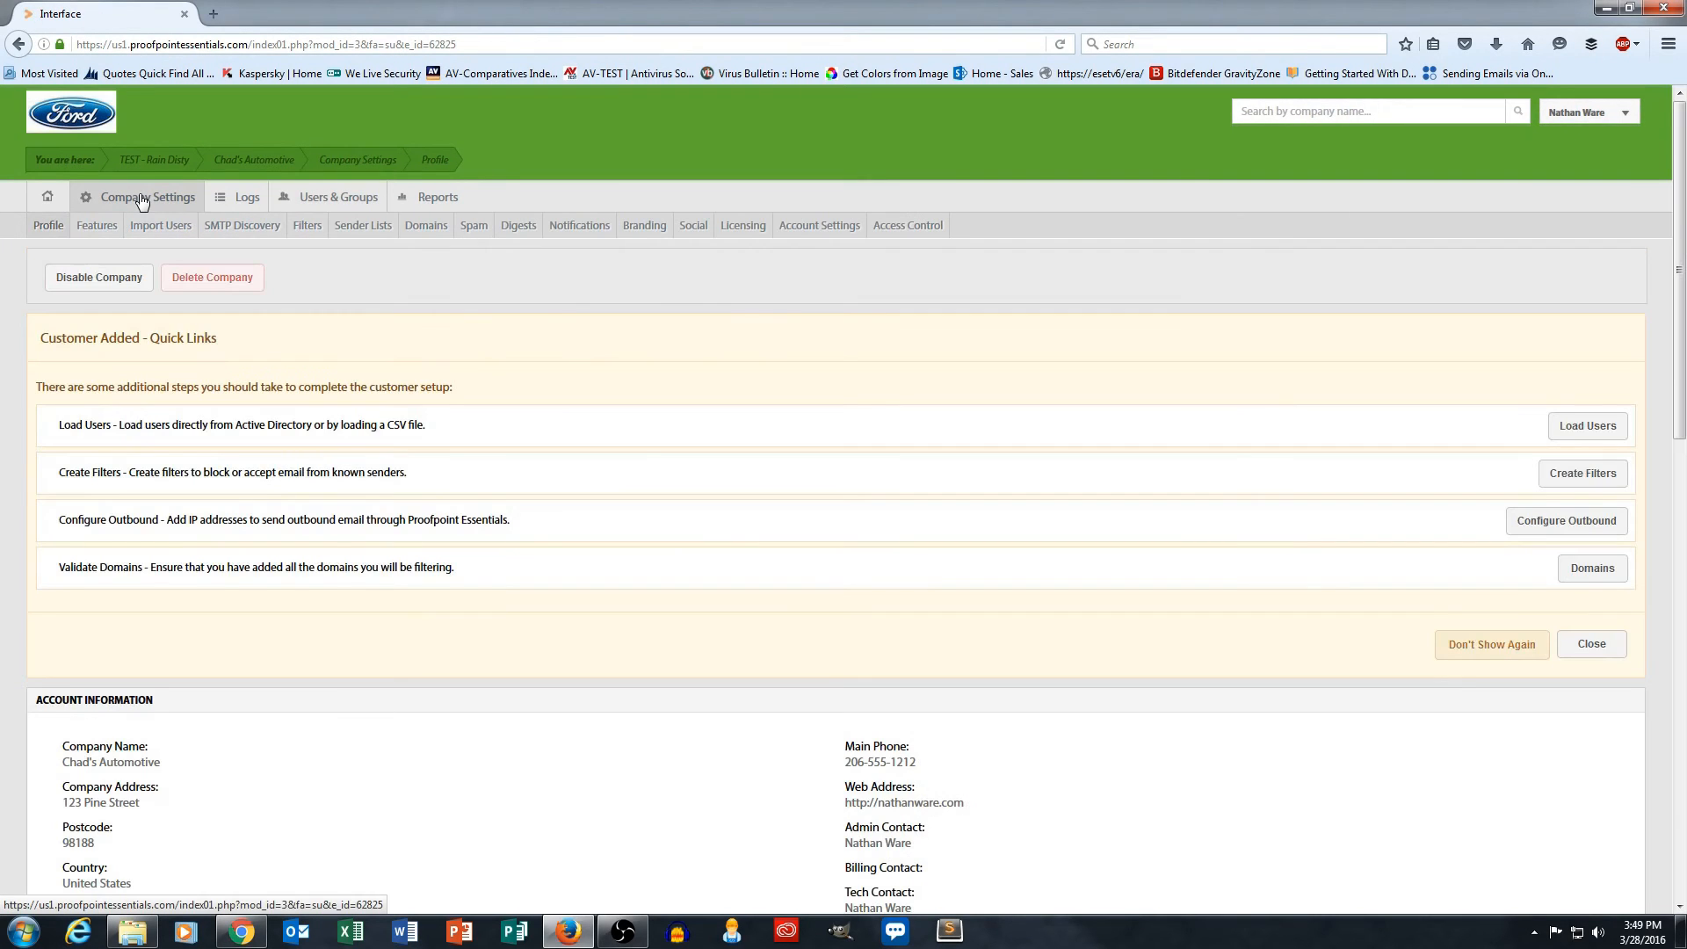
# Open the Licensing sub-tab showing 1 licensed user versus 2 active users
pyautogui.click(742, 225)
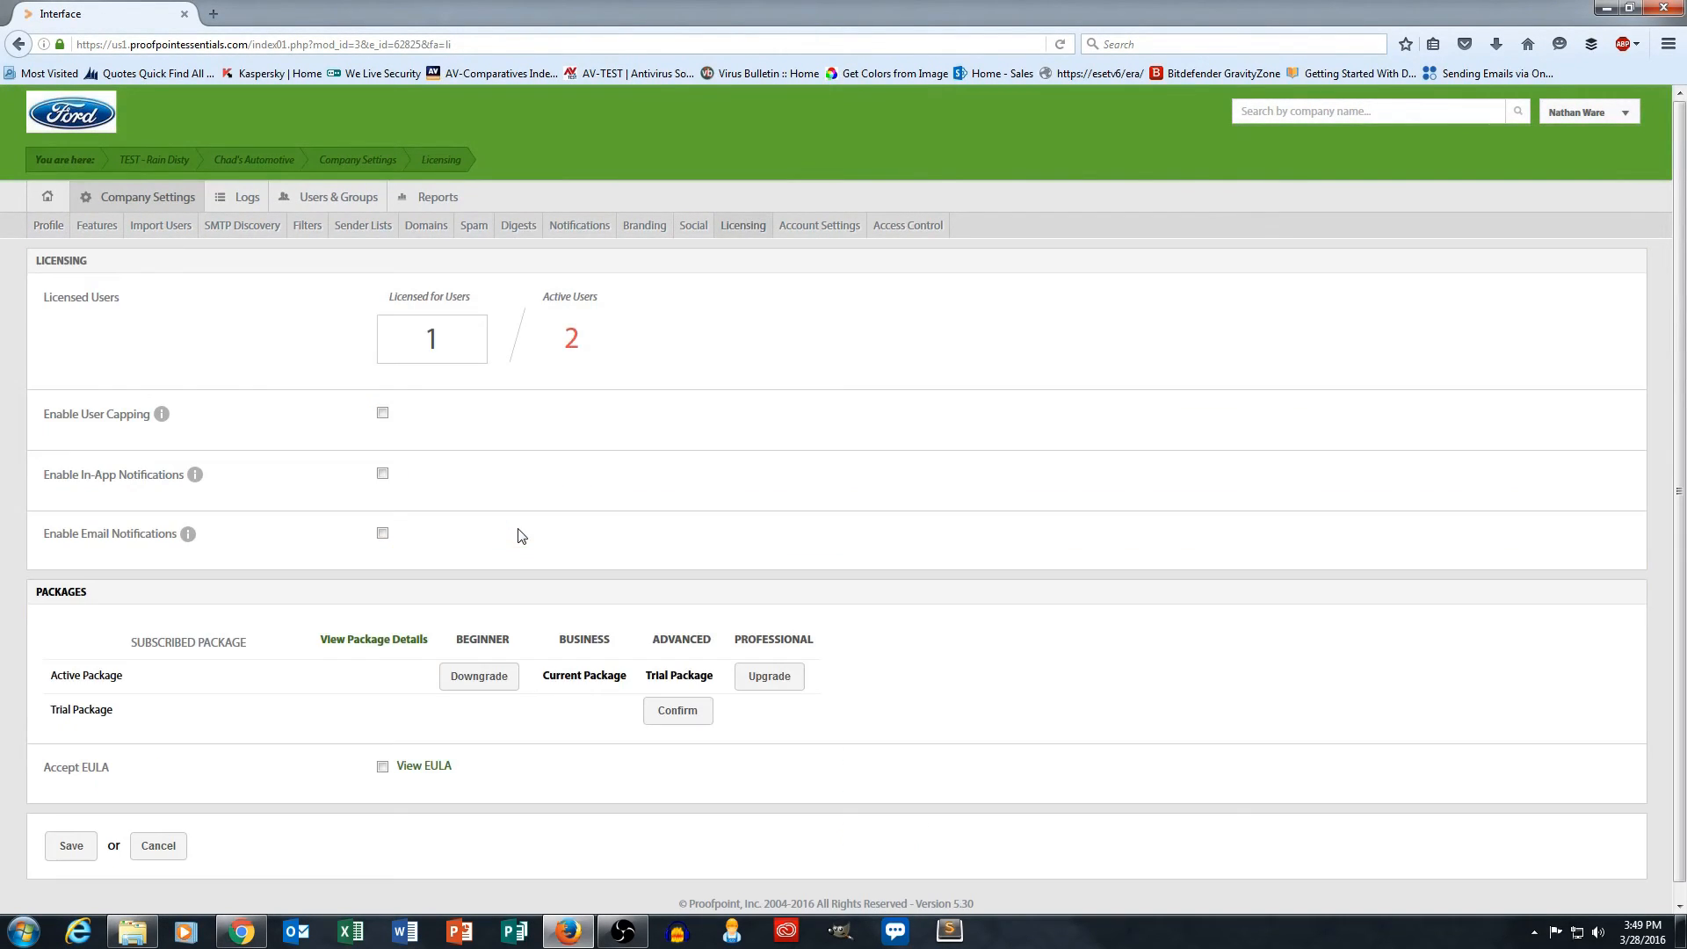
pyautogui.moveTo(819, 388)
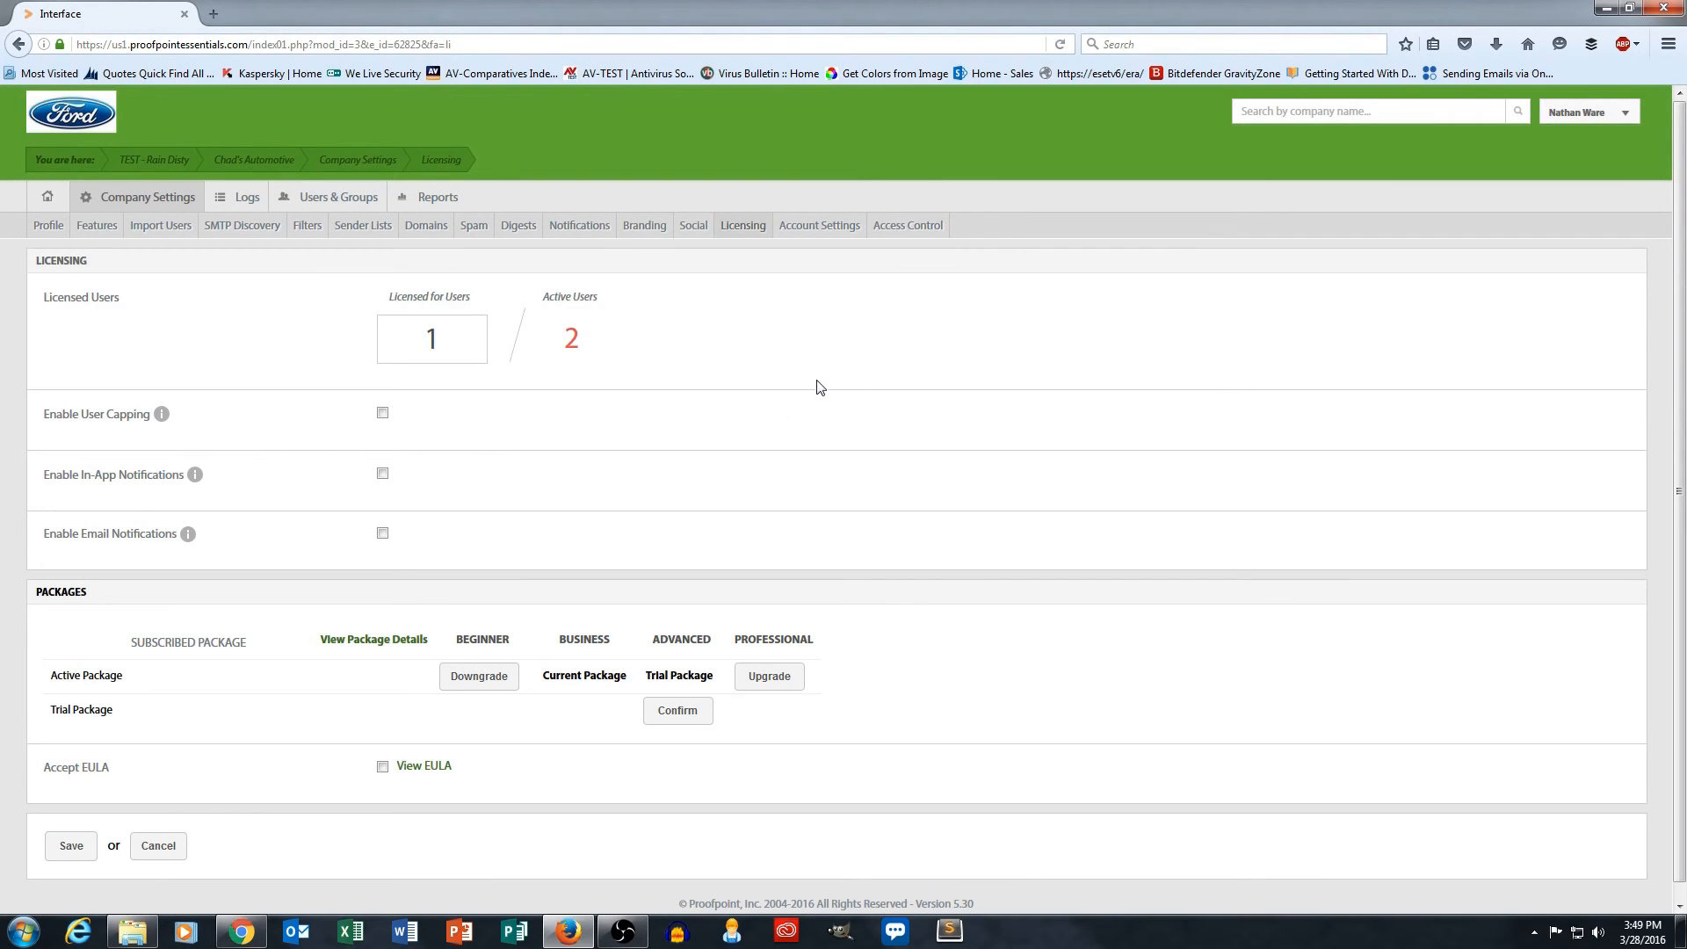
pyautogui.moveTo(92, 323)
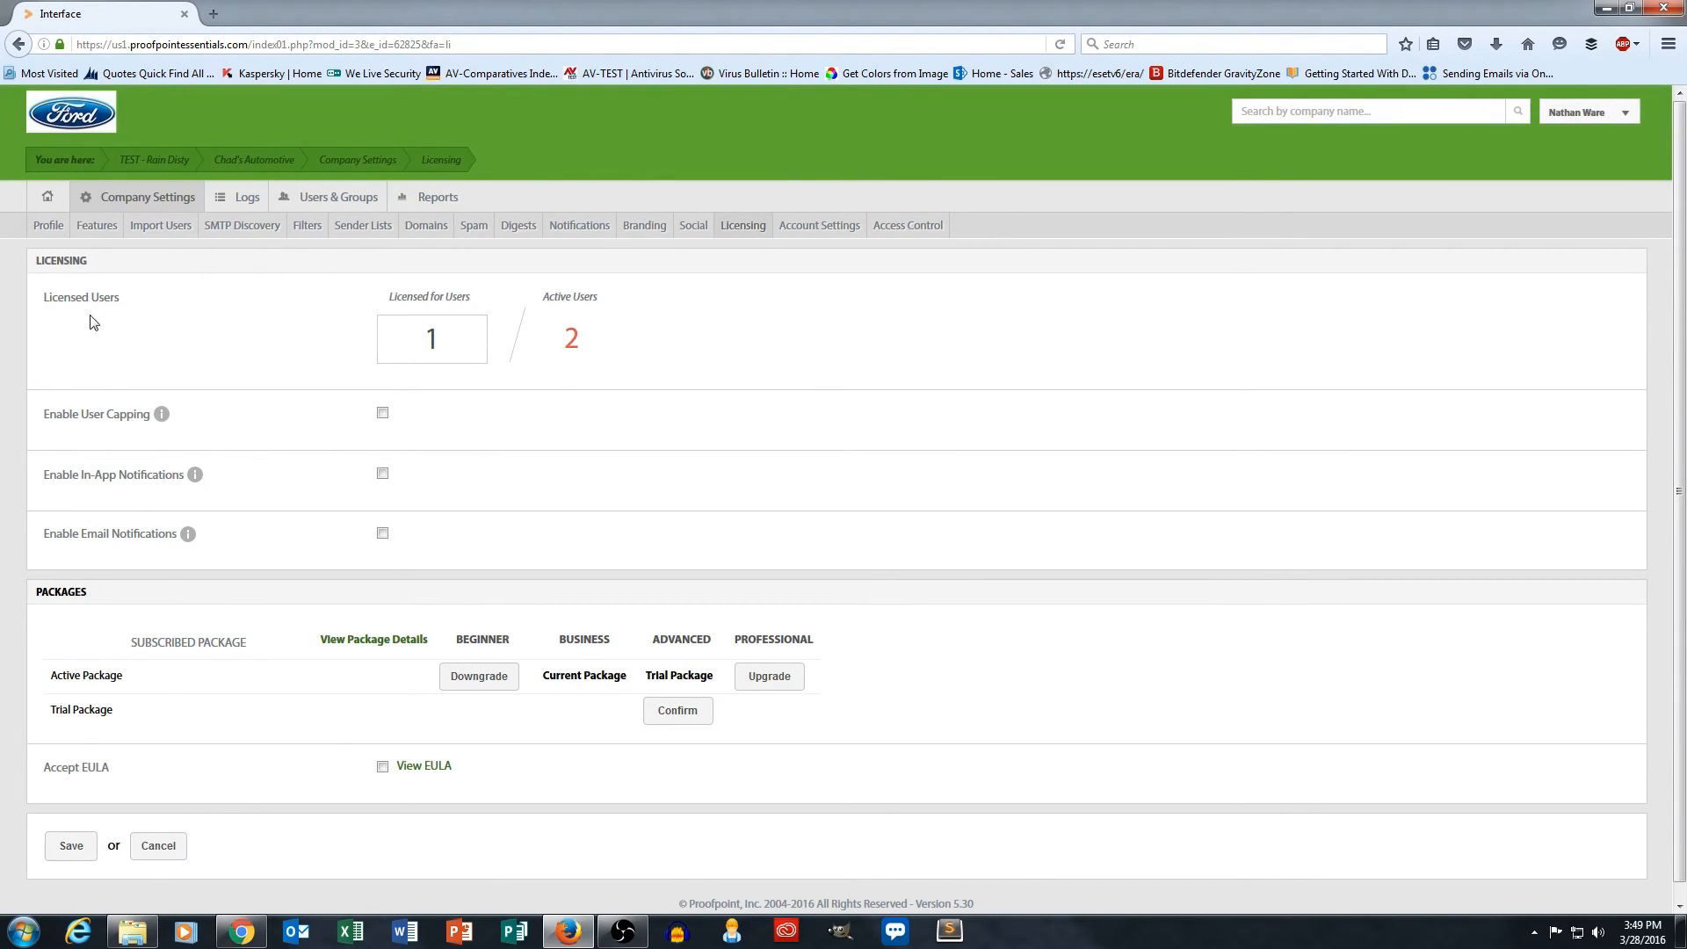